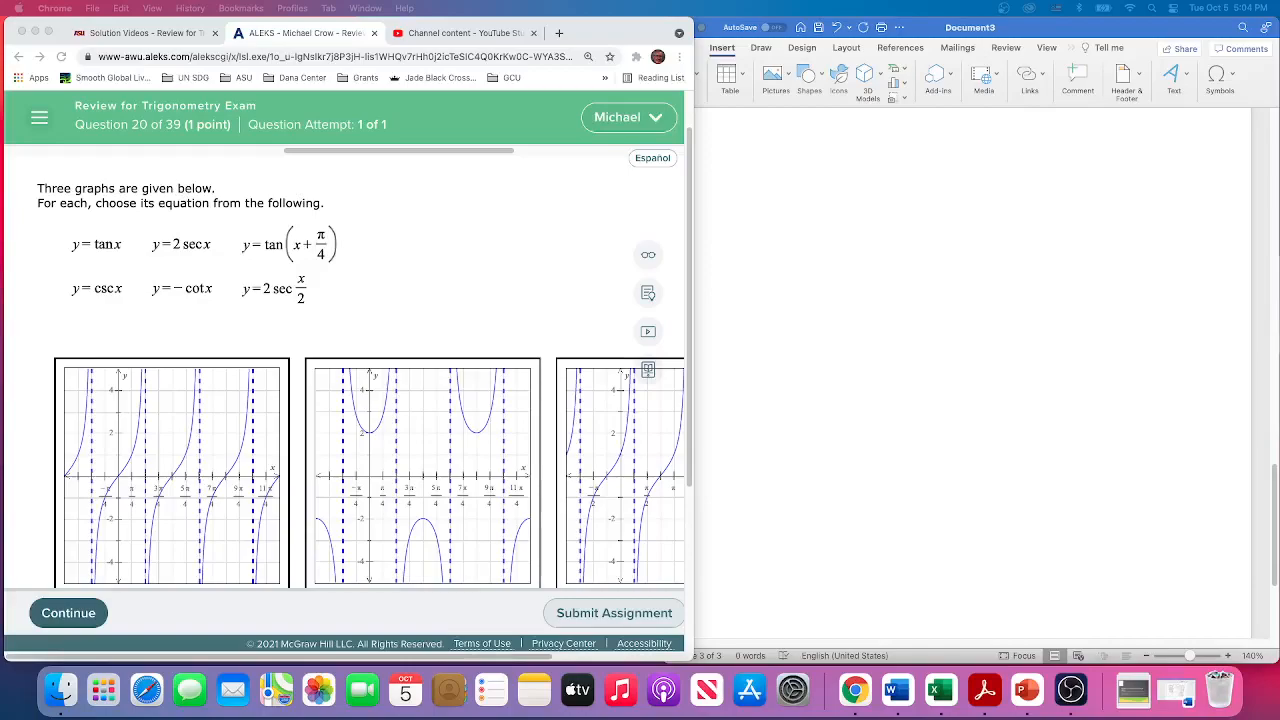
mouse_move(1091, 392)
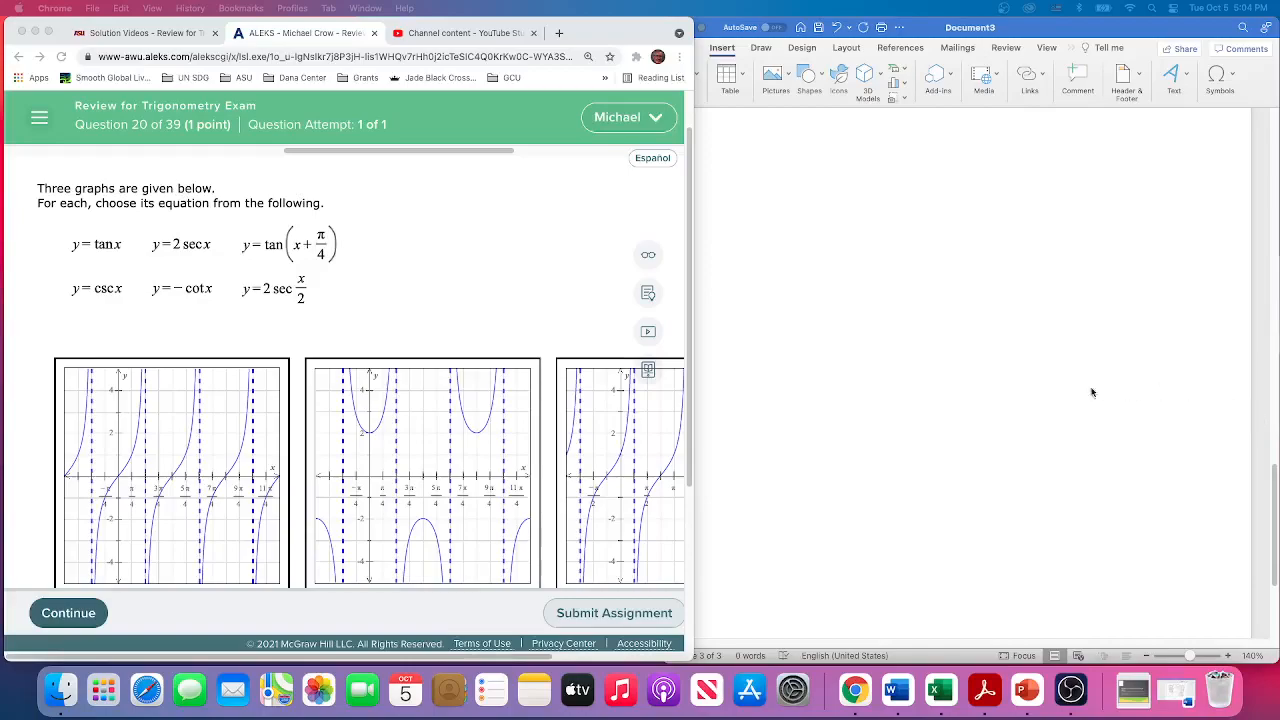
mouse_move(533, 373)
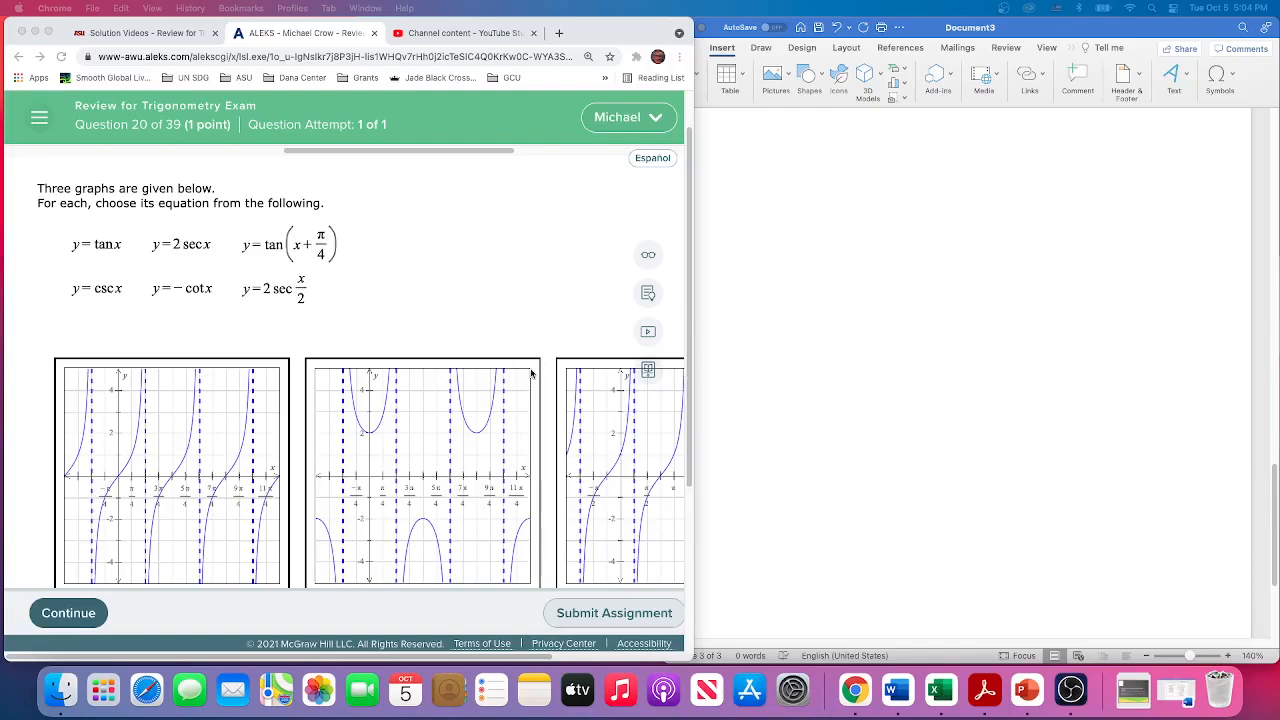
Choose y = tan x from the first graph's Equation dropdown.
scroll("down", 3)
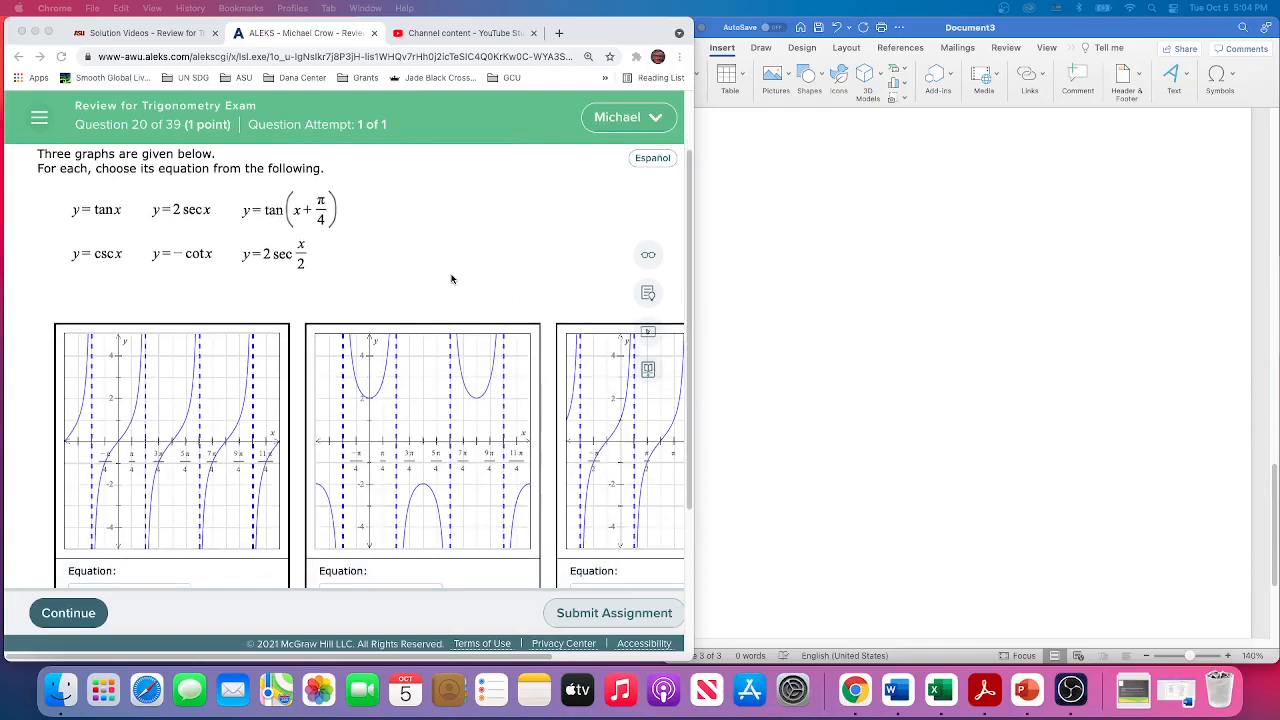
scroll("down", 3)
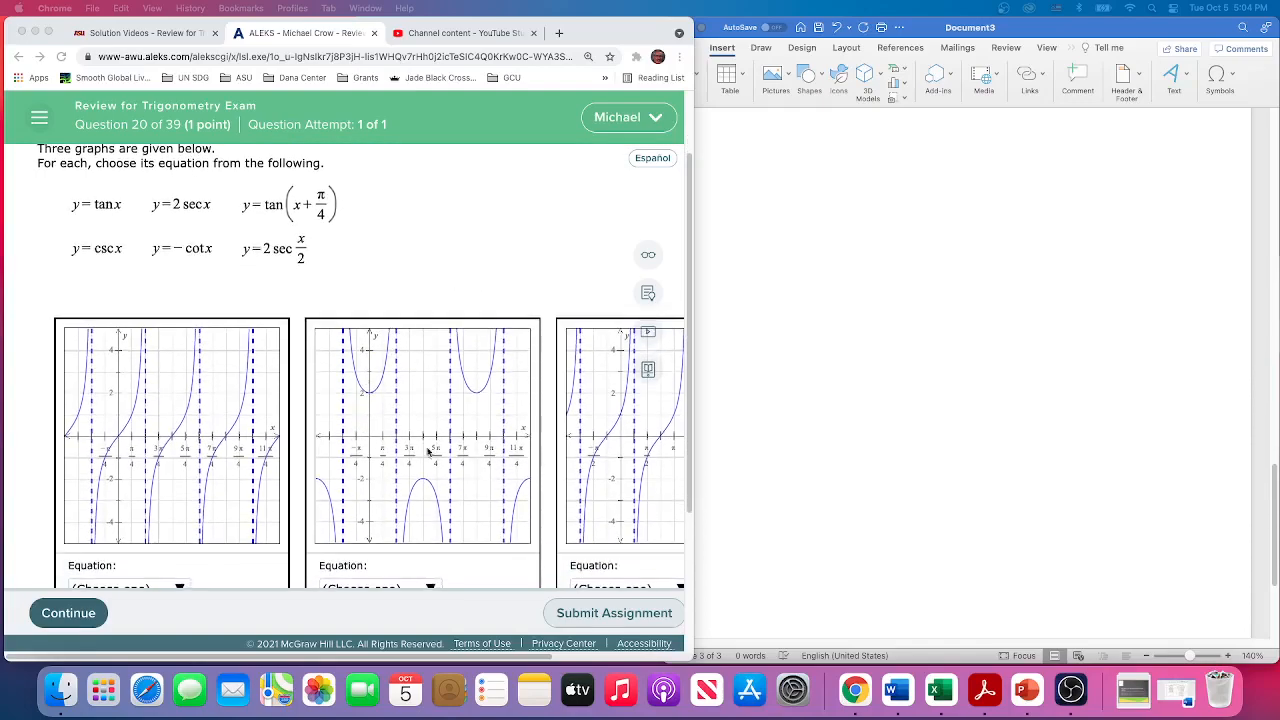
mouse_move(470, 499)
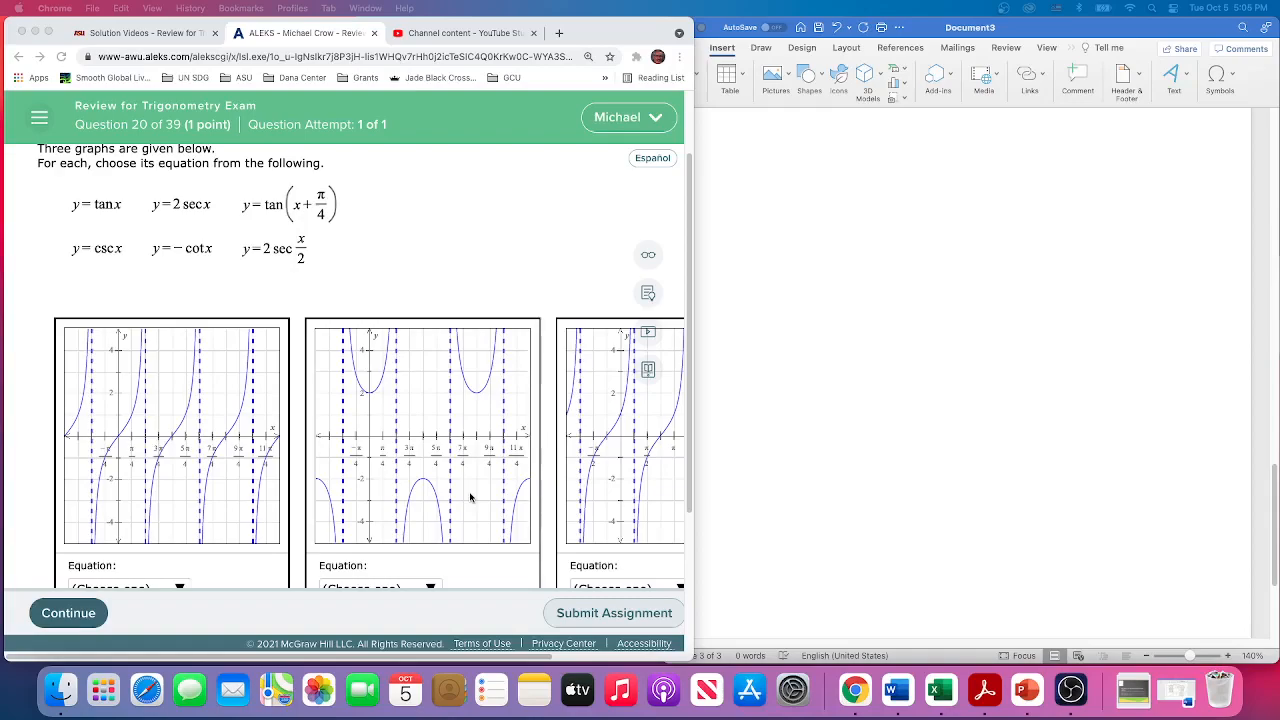
mouse_move(315, 450)
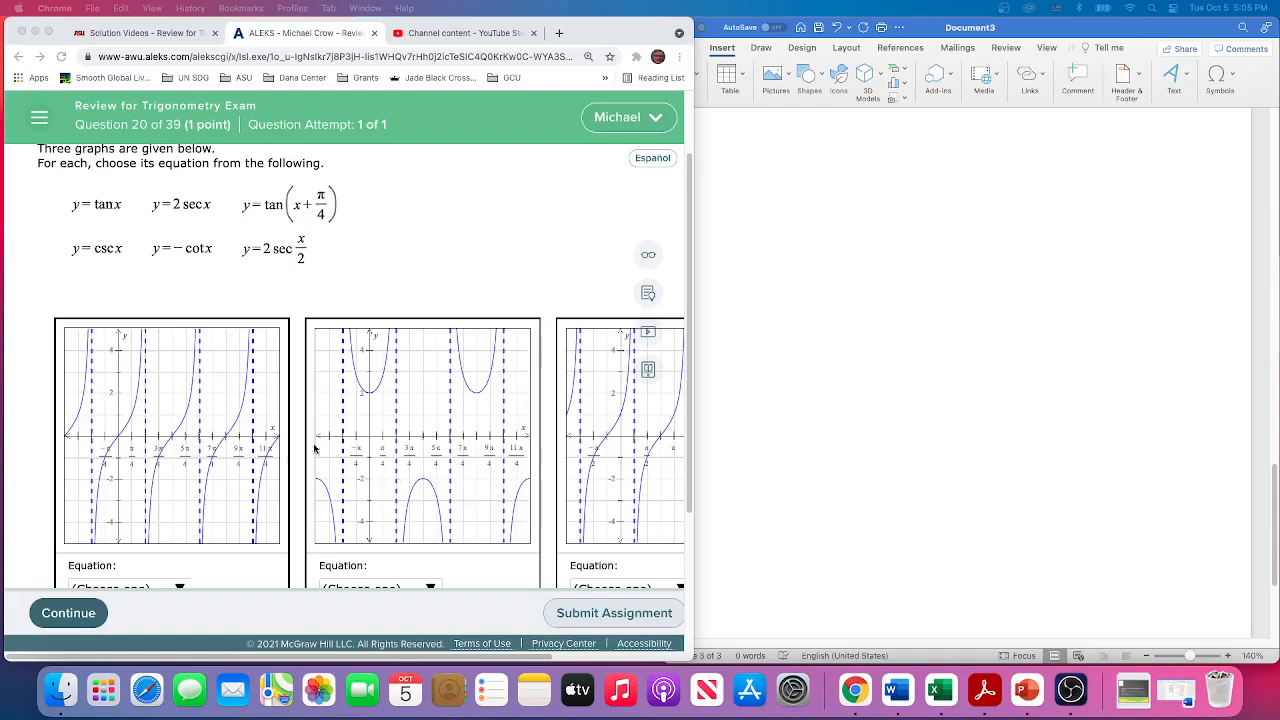
mouse_move(186, 458)
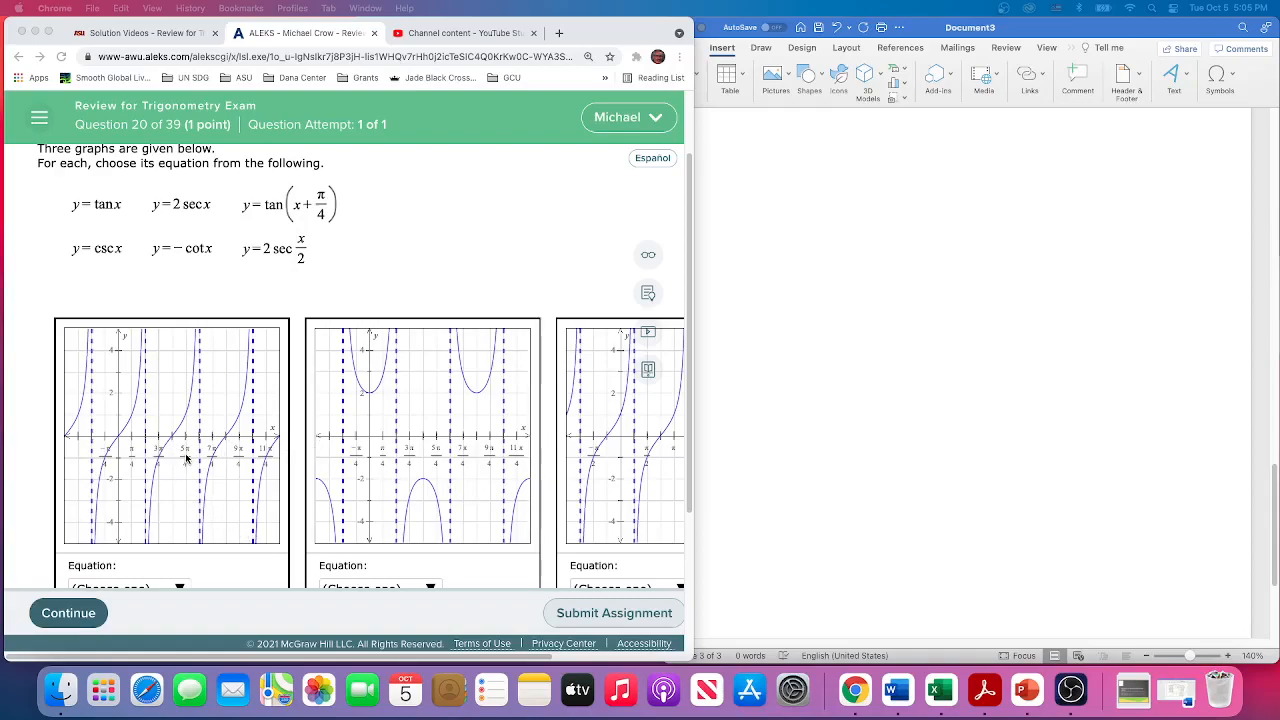
mouse_move(104, 230)
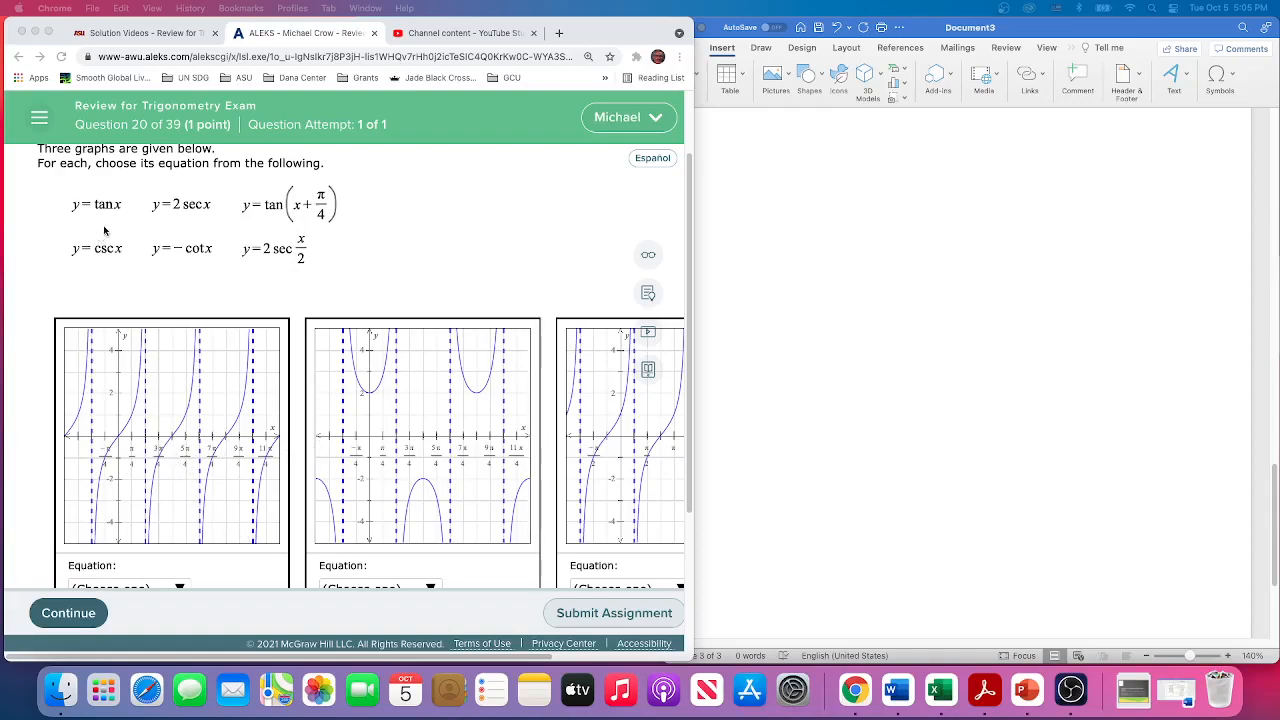
mouse_move(118, 254)
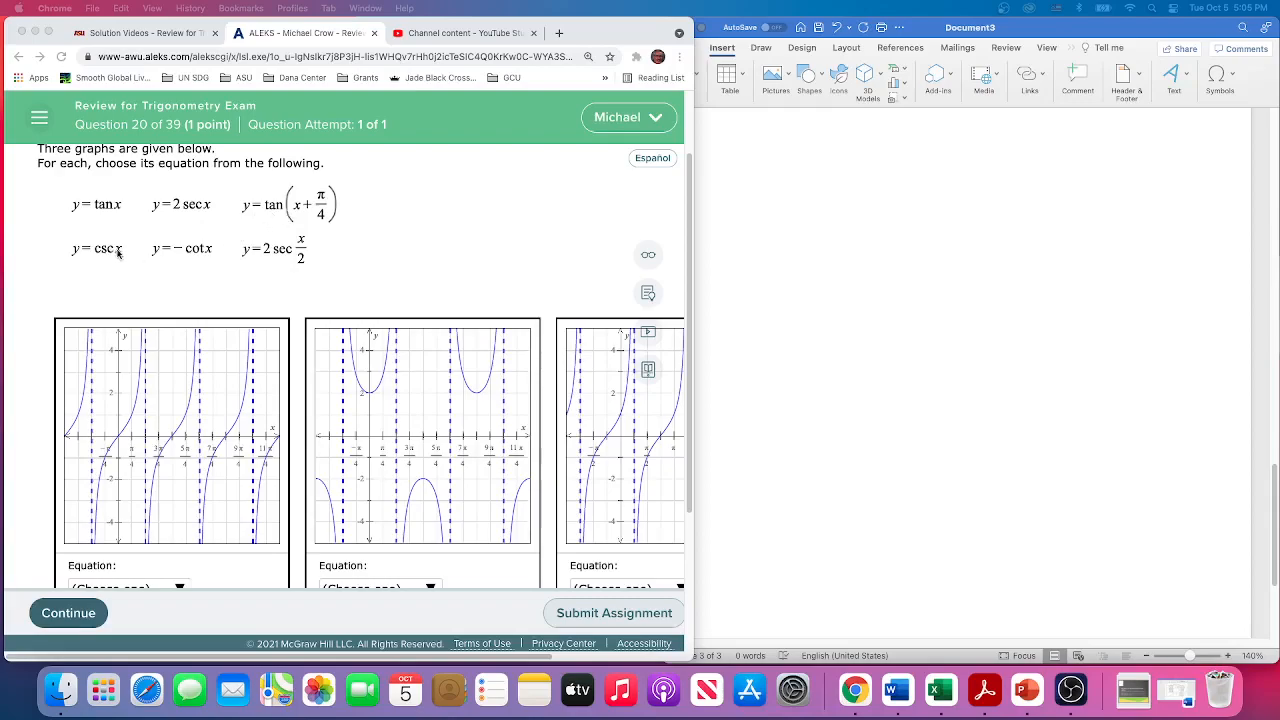
mouse_move(300, 263)
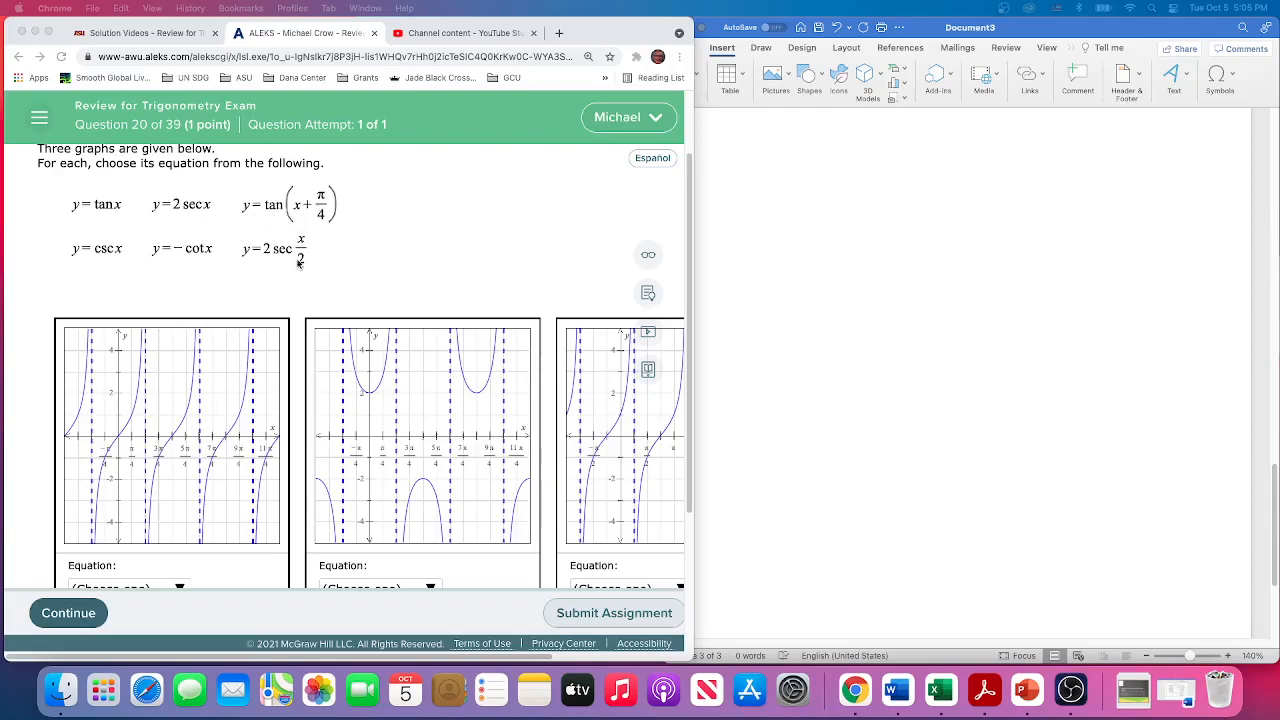
mouse_move(117, 446)
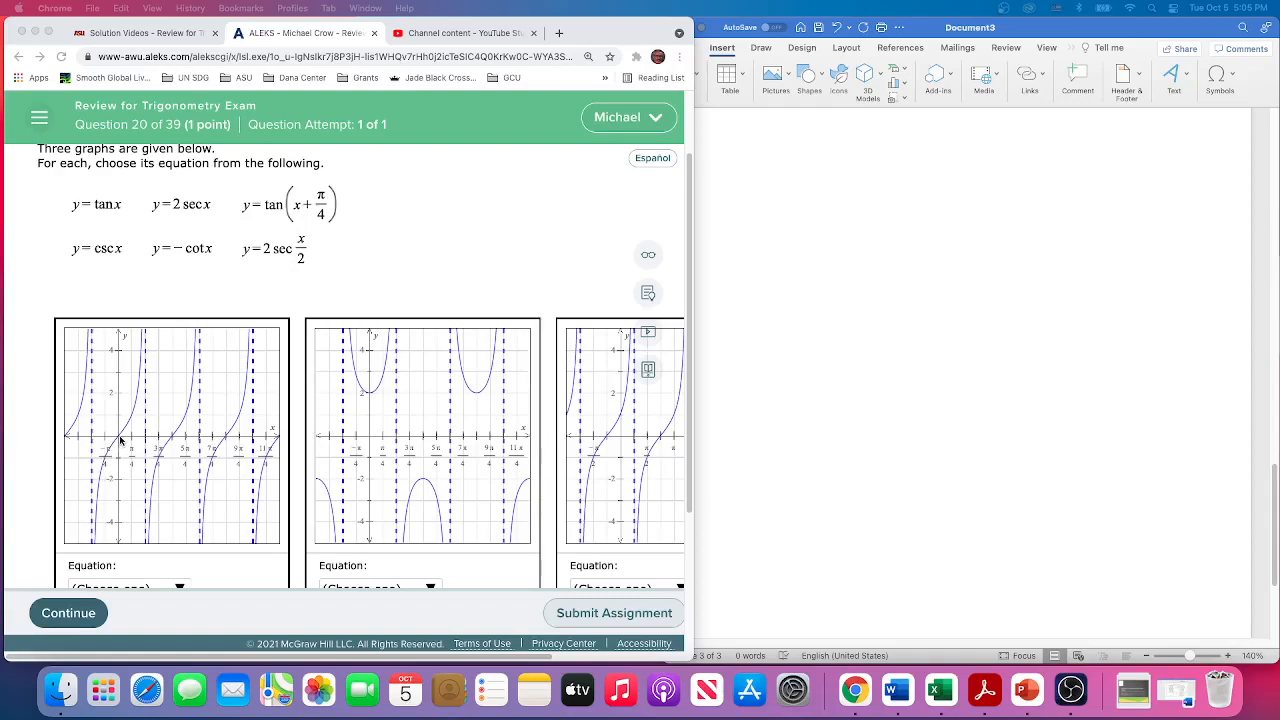
mouse_move(92, 515)
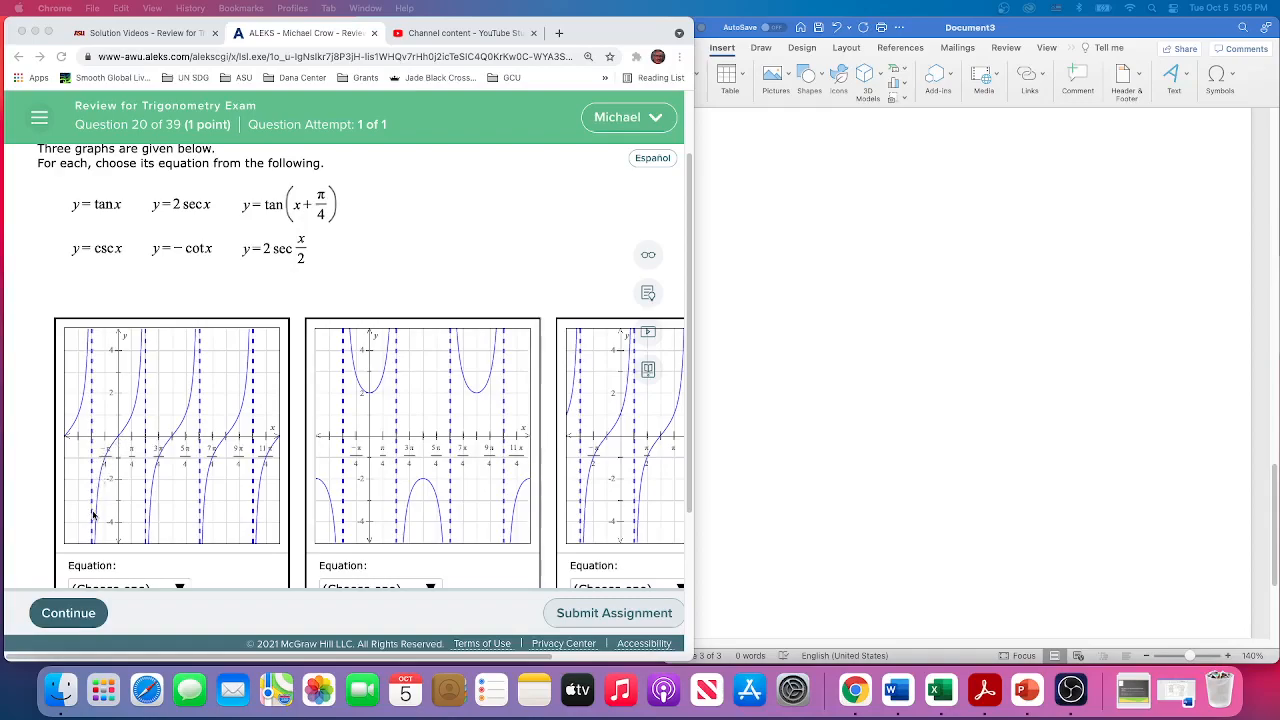
mouse_move(113, 459)
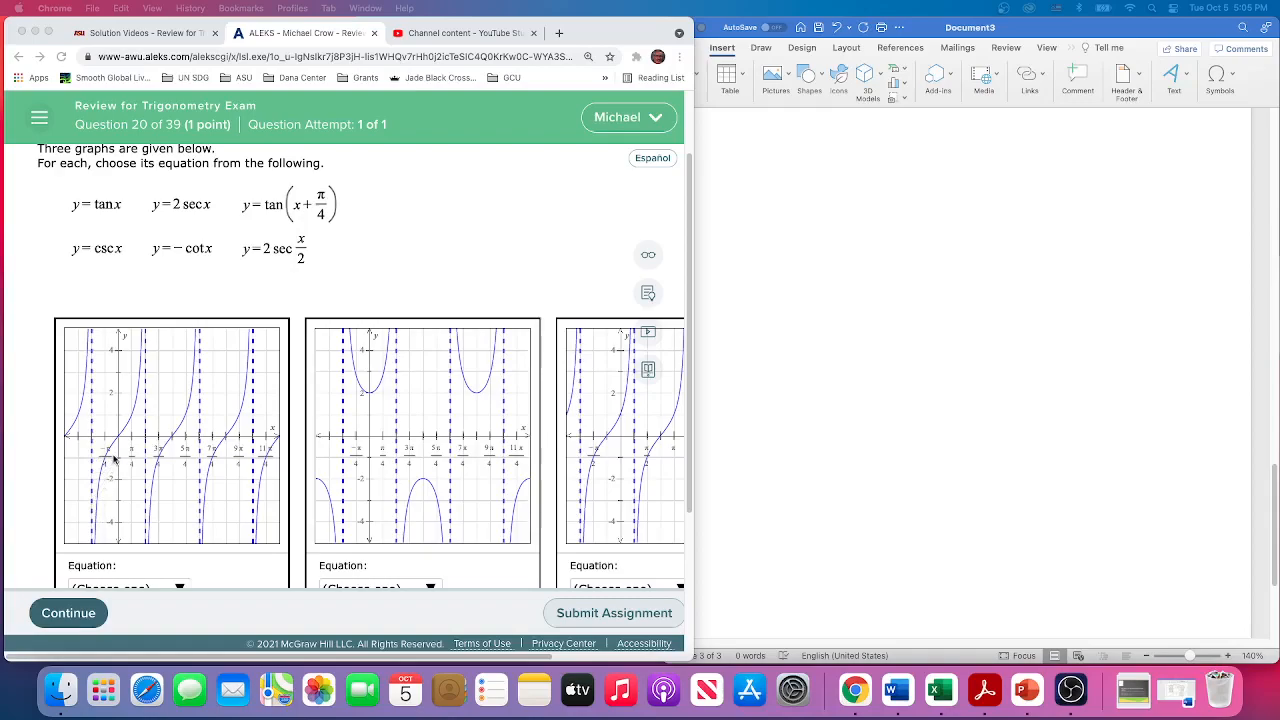
mouse_move(139, 350)
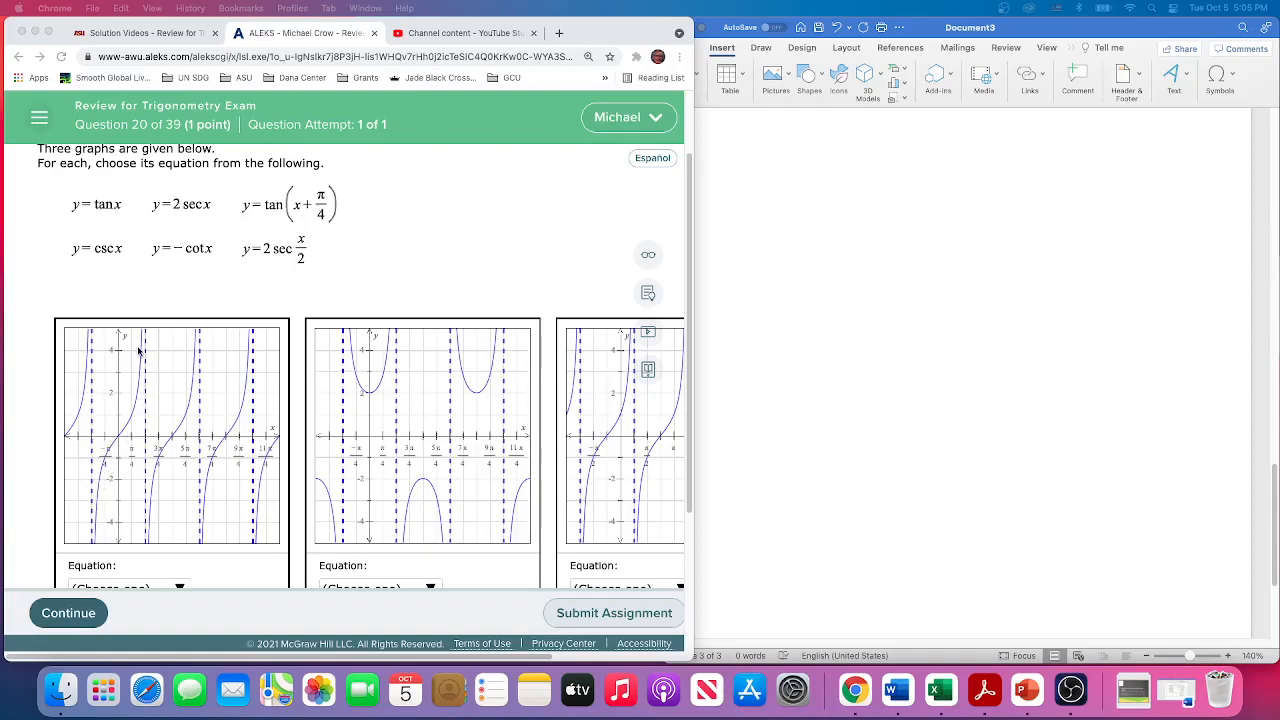
mouse_move(120, 443)
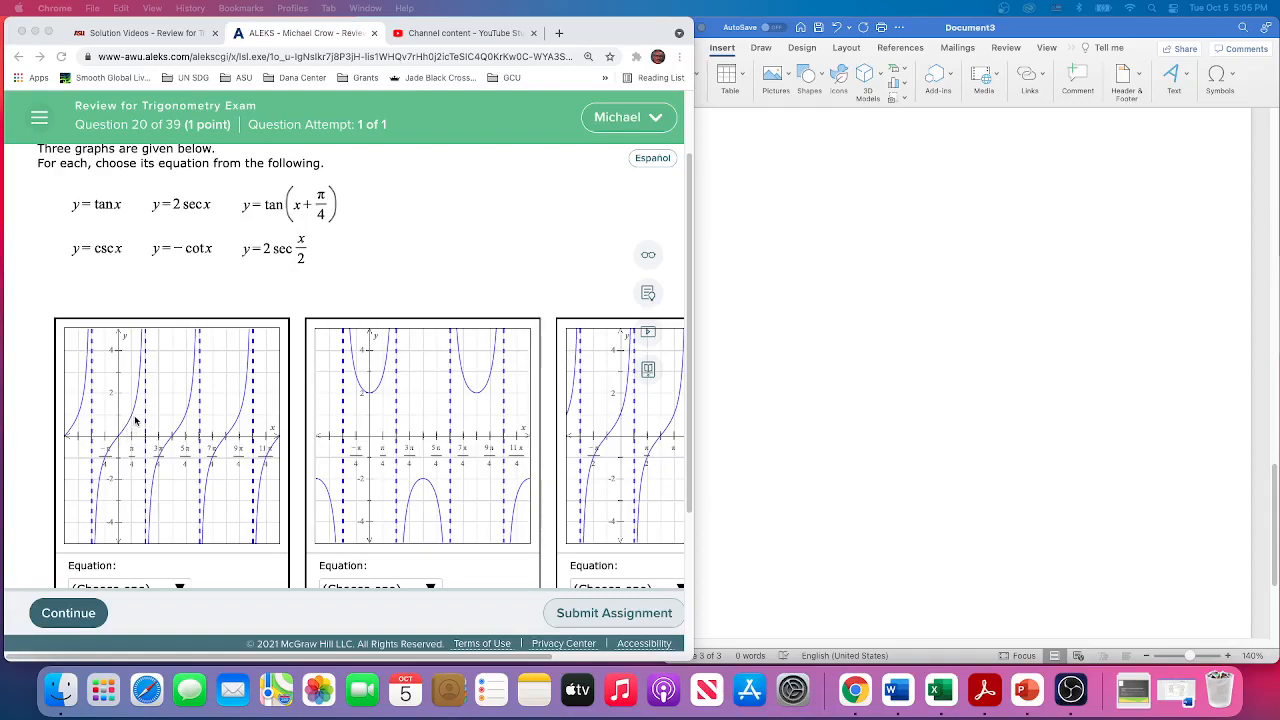
mouse_move(145, 345)
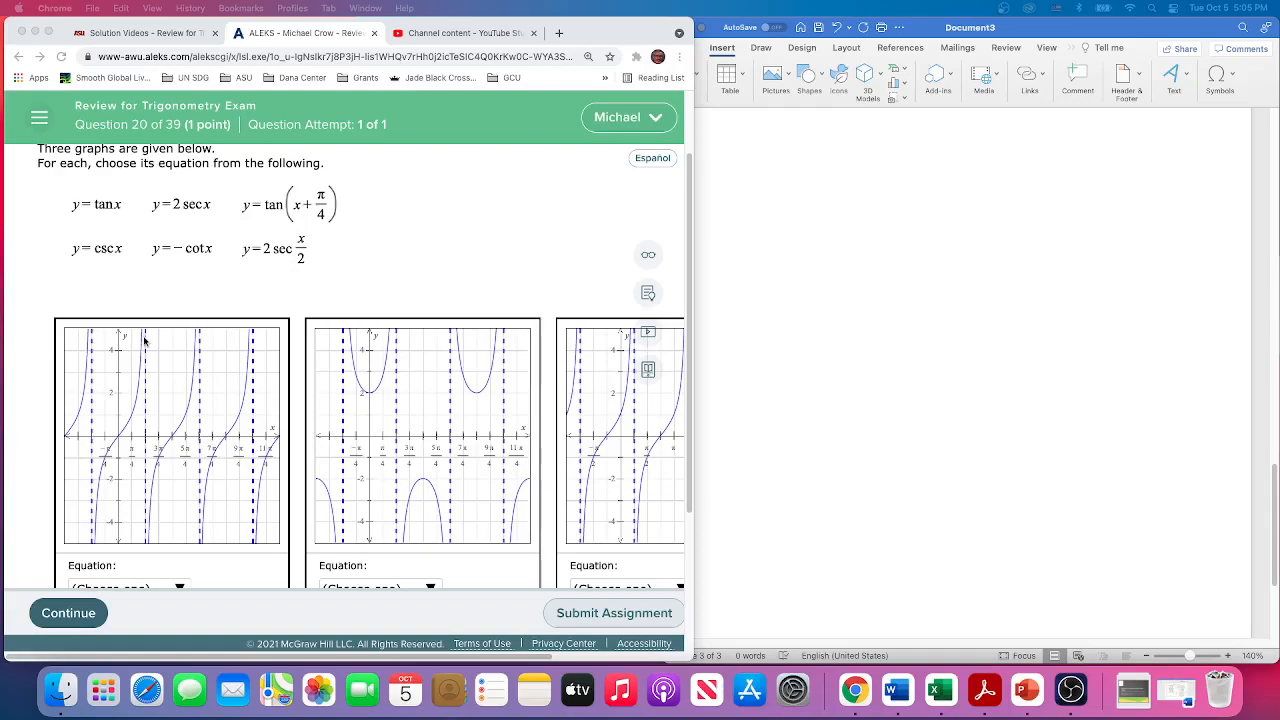
mouse_move(141, 407)
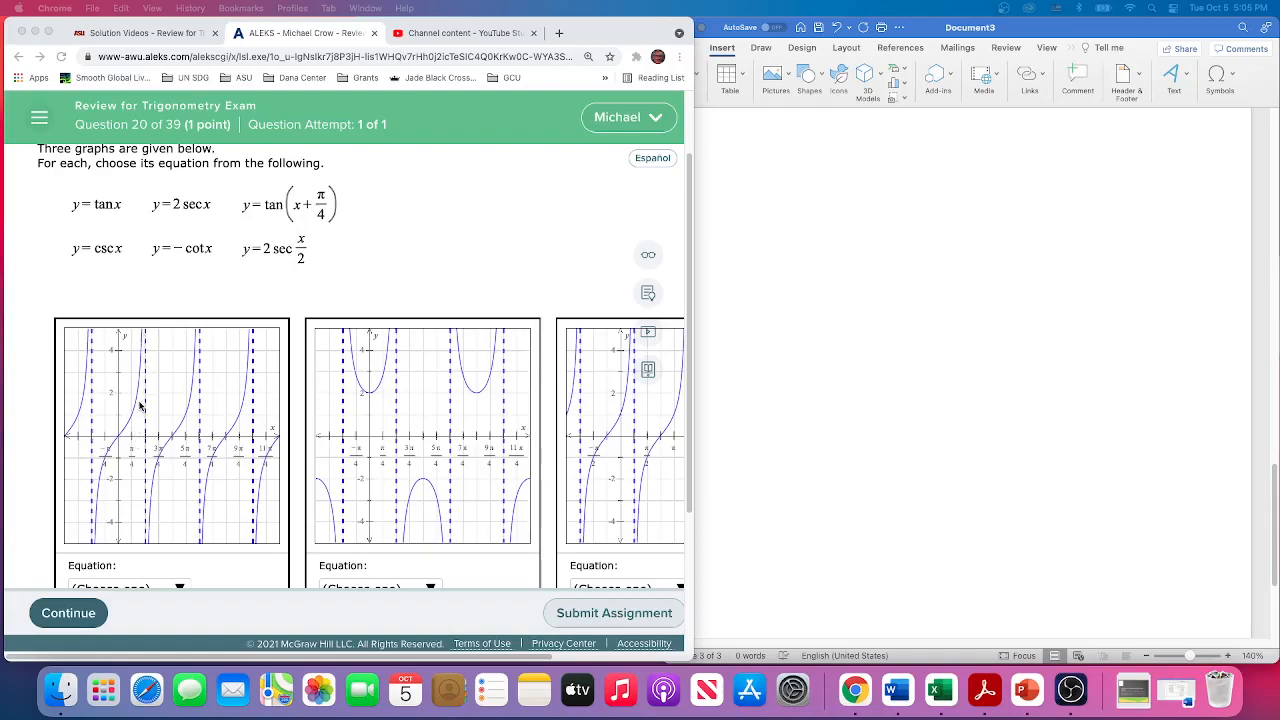
mouse_move(147, 369)
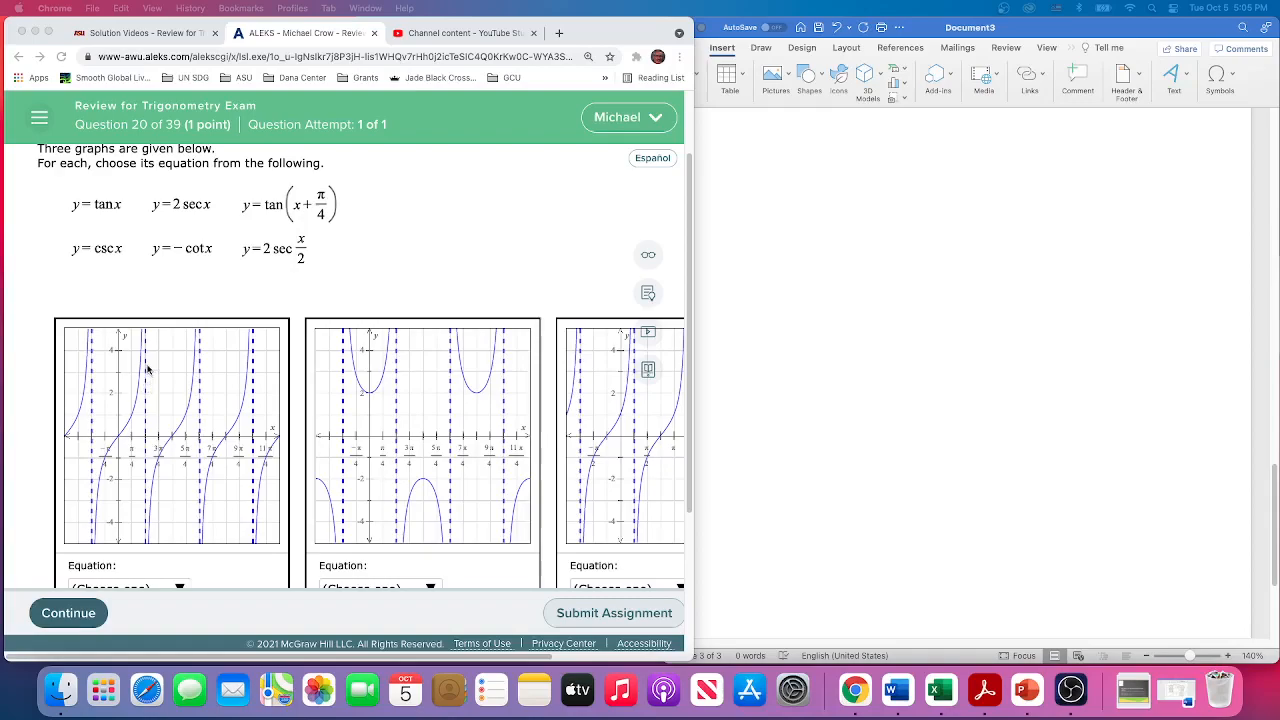
mouse_move(128, 450)
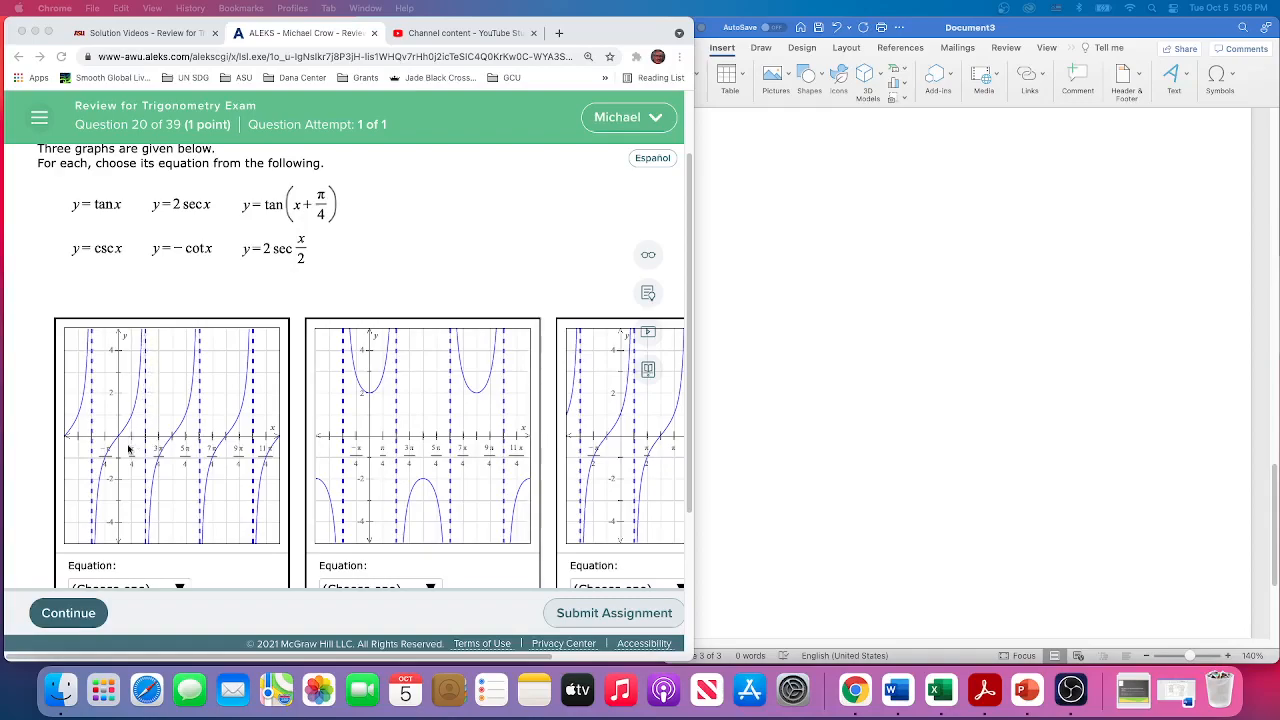
mouse_move(183, 392)
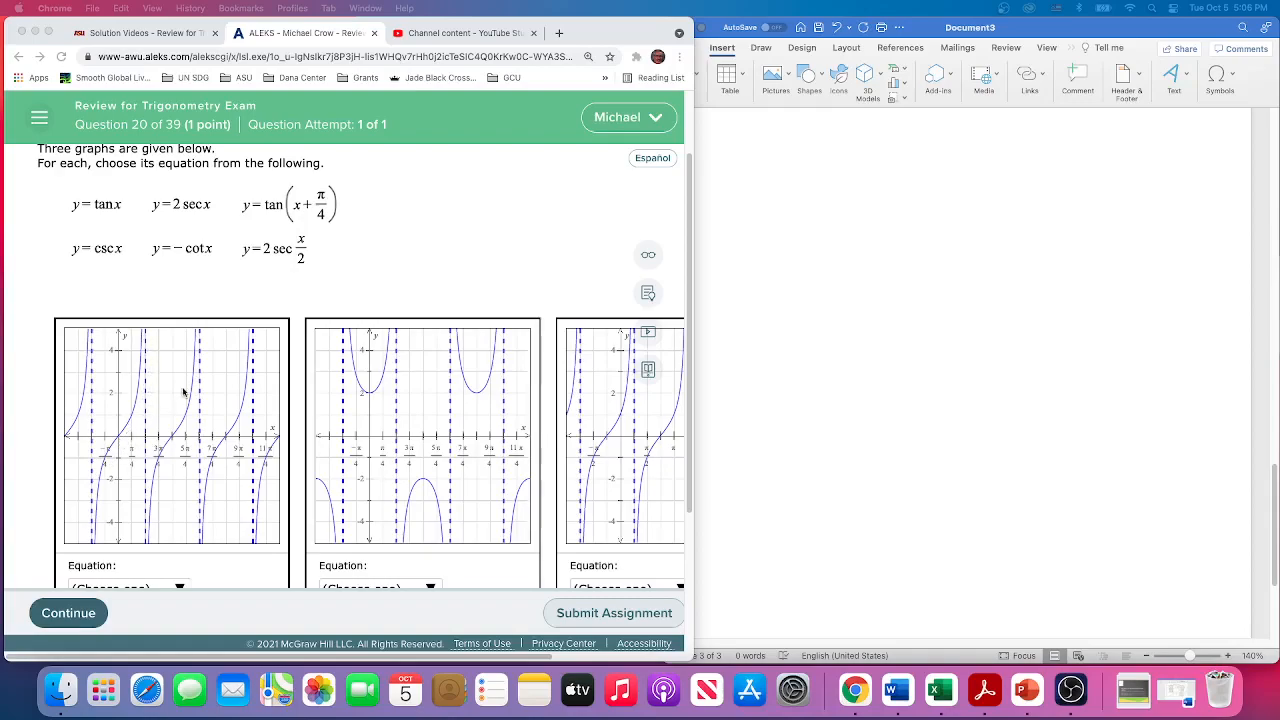
mouse_move(140, 226)
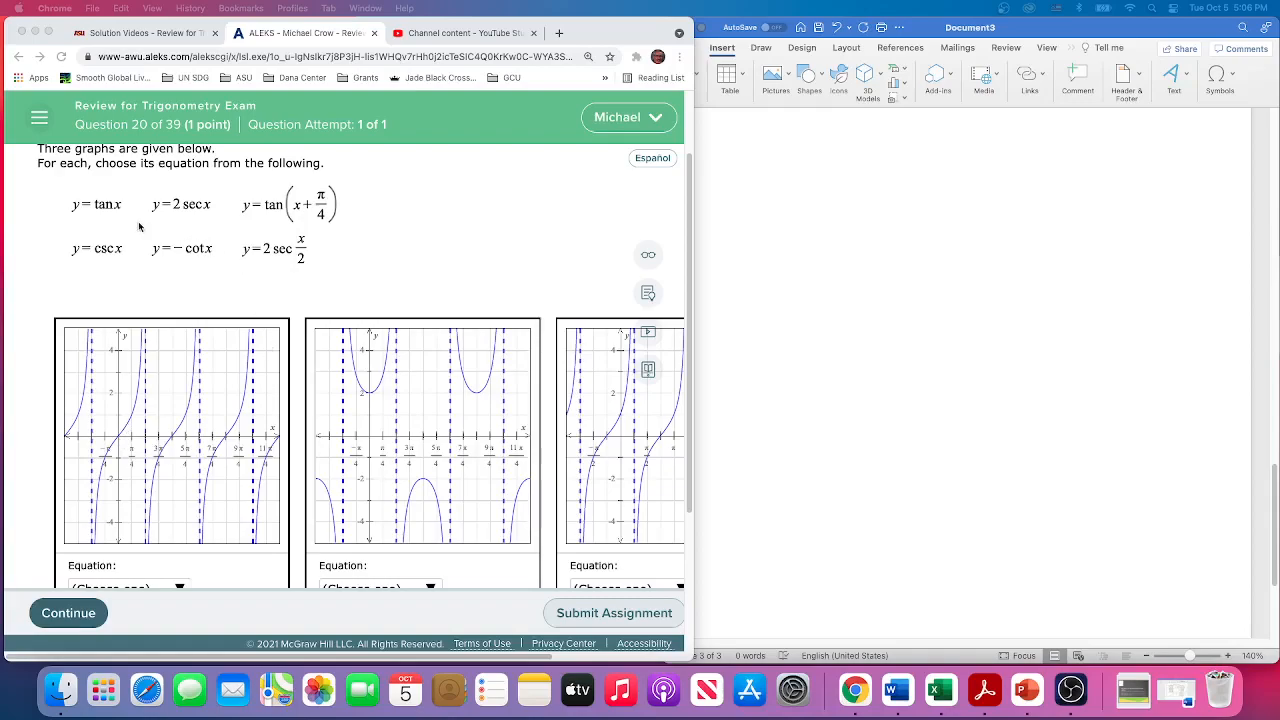
mouse_move(85, 220)
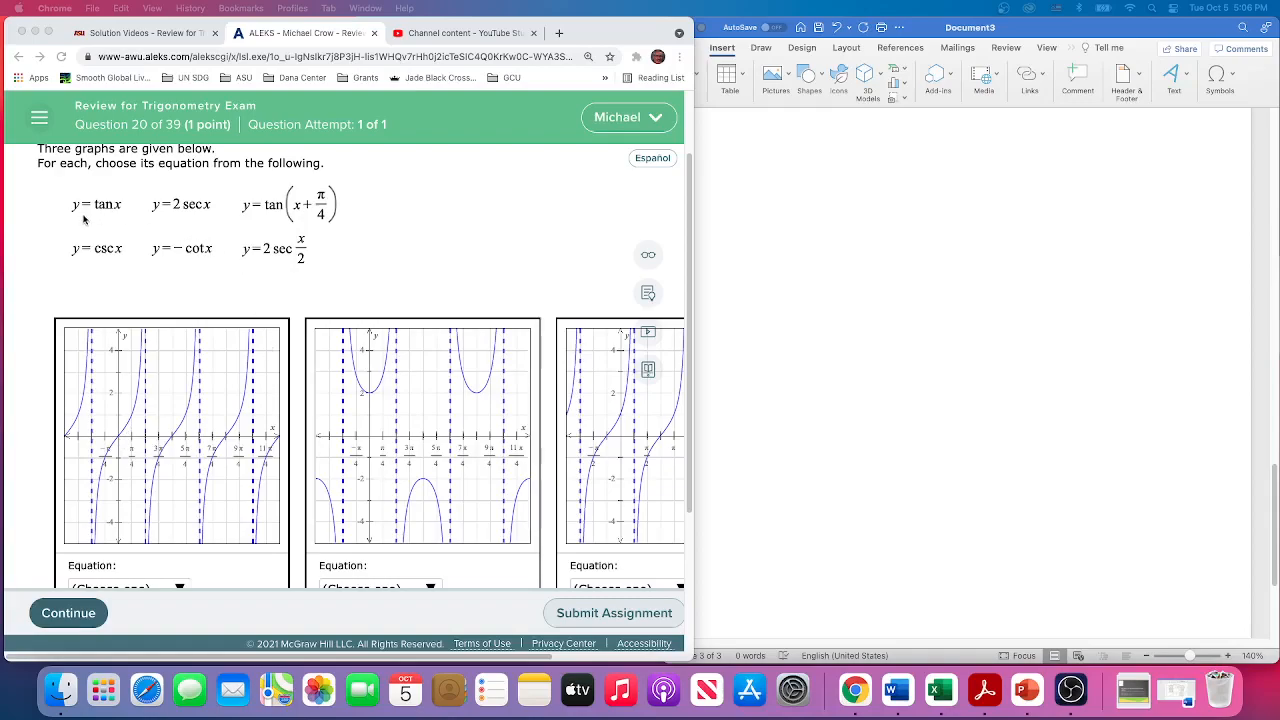
mouse_move(172, 402)
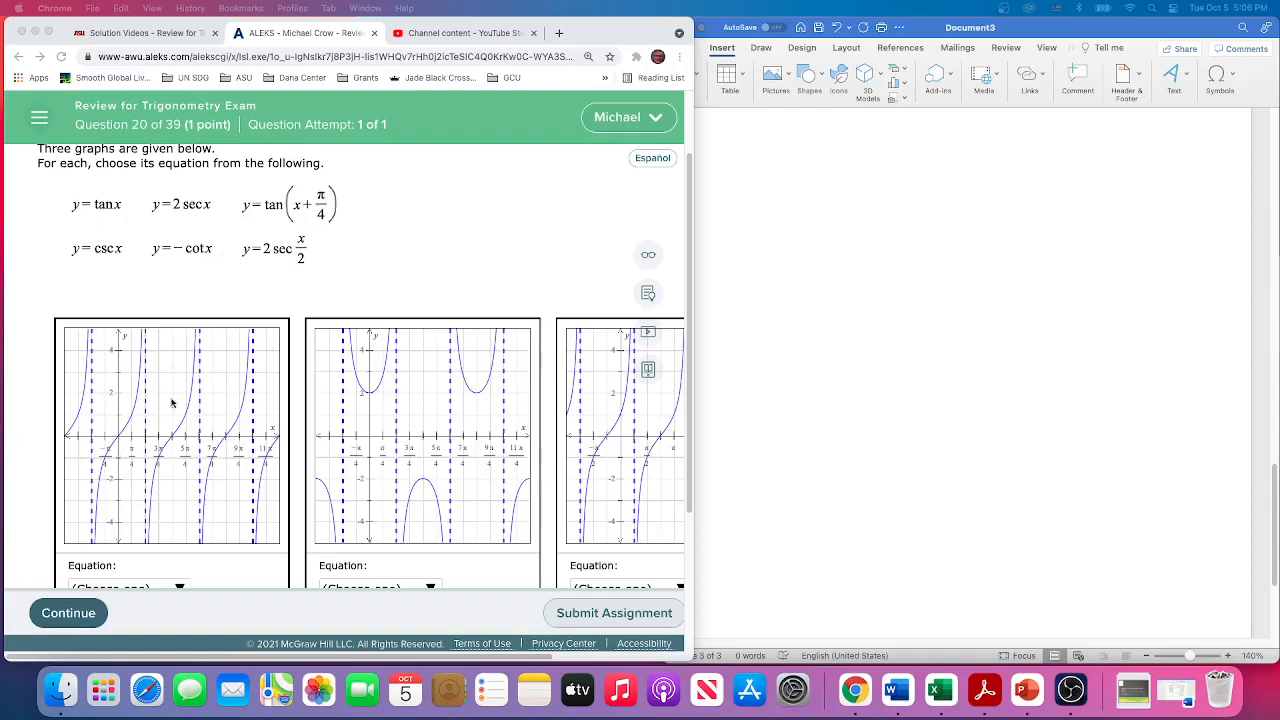
mouse_move(118, 440)
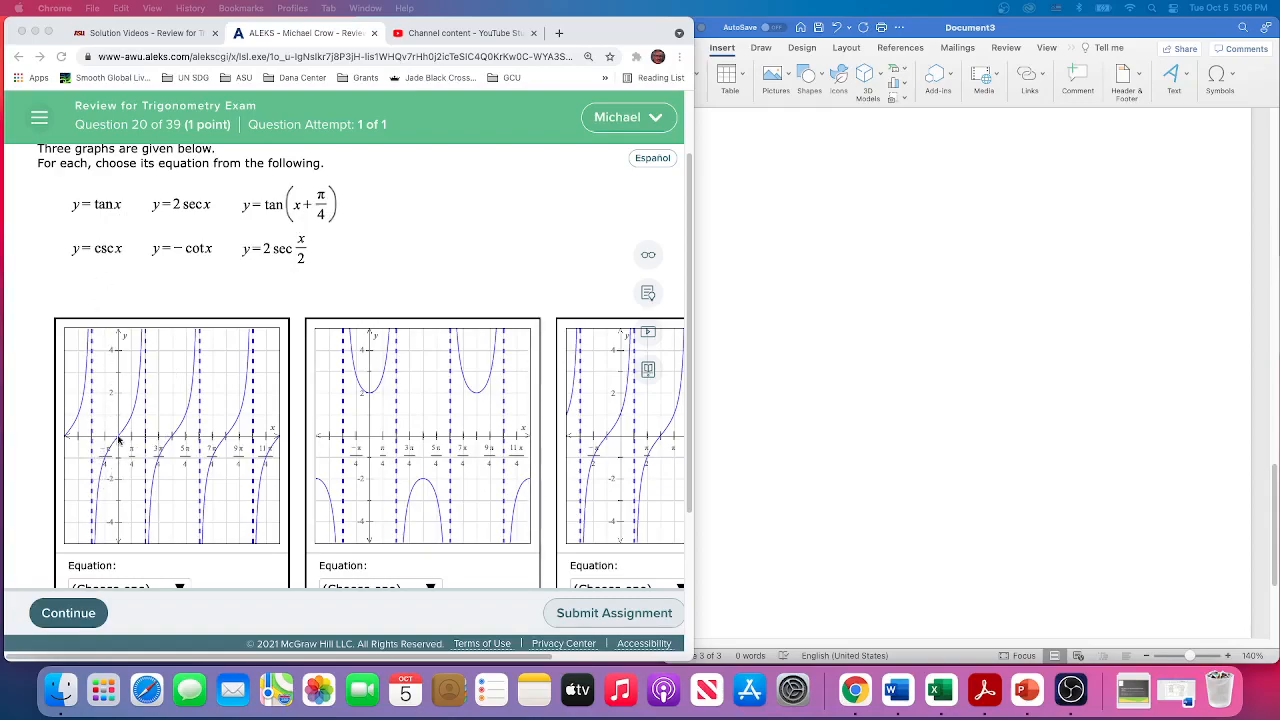
mouse_move(140, 380)
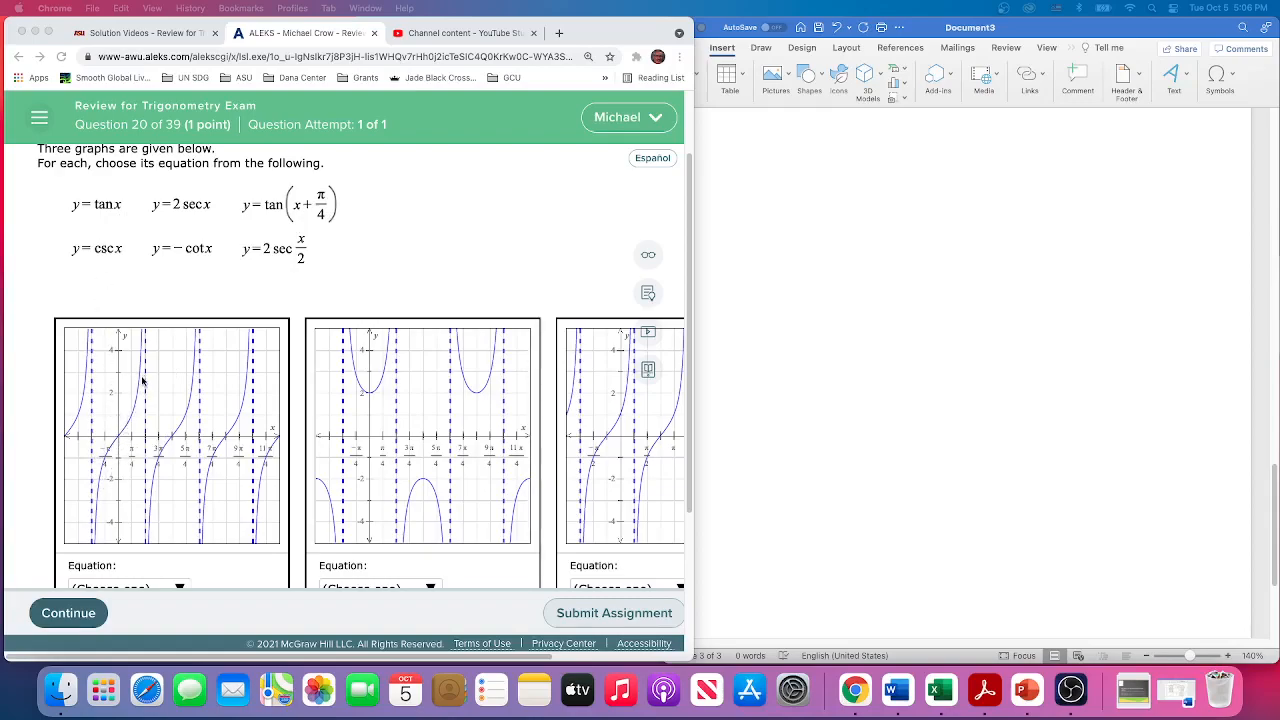
mouse_move(156, 343)
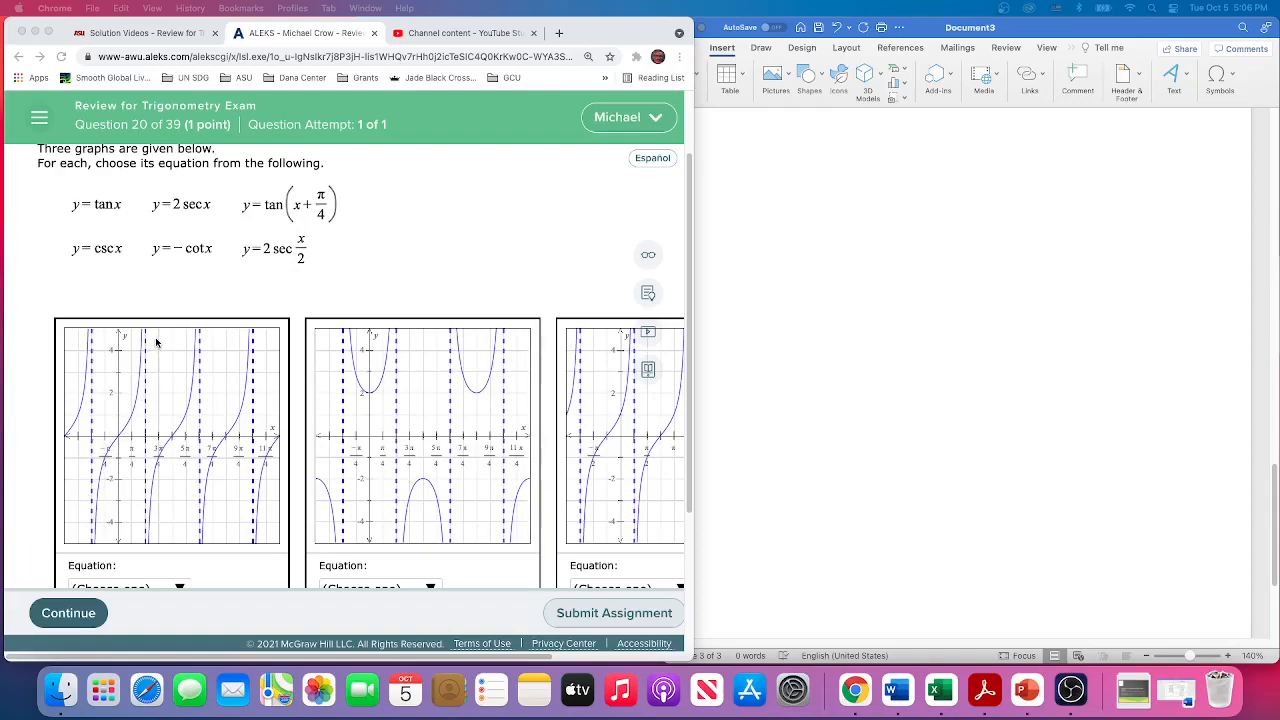
mouse_move(120, 438)
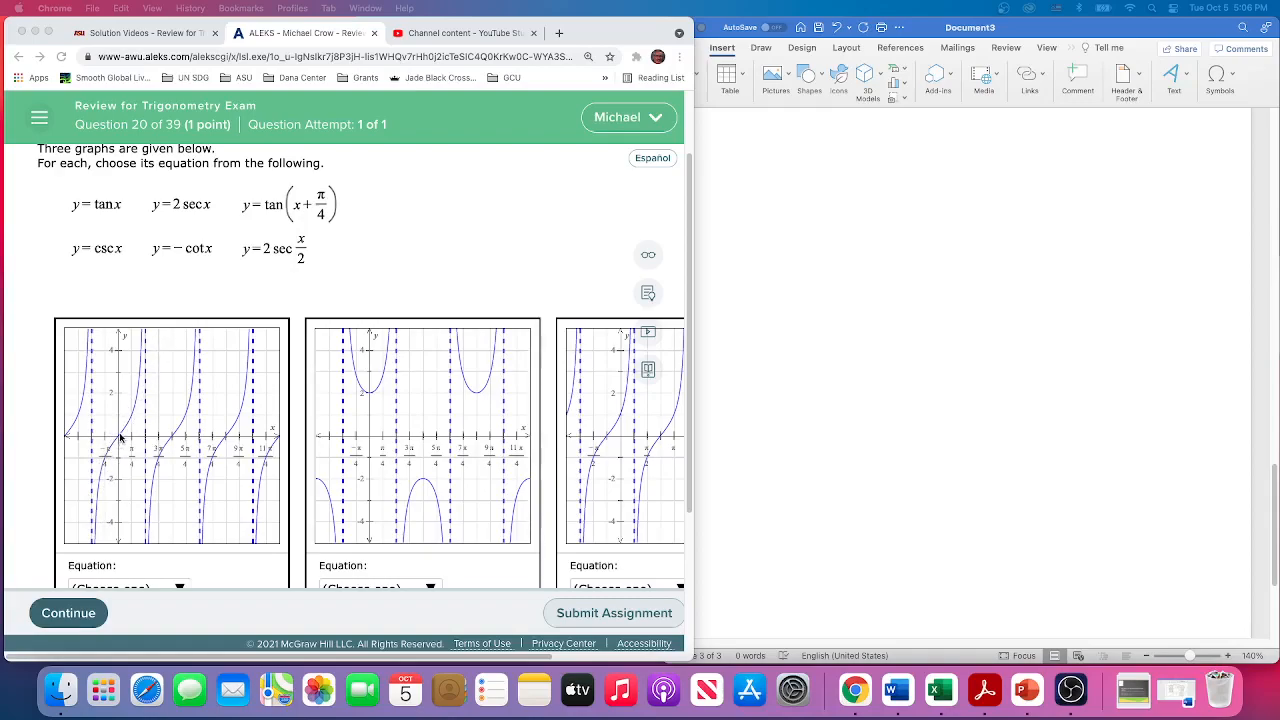
mouse_move(178, 321)
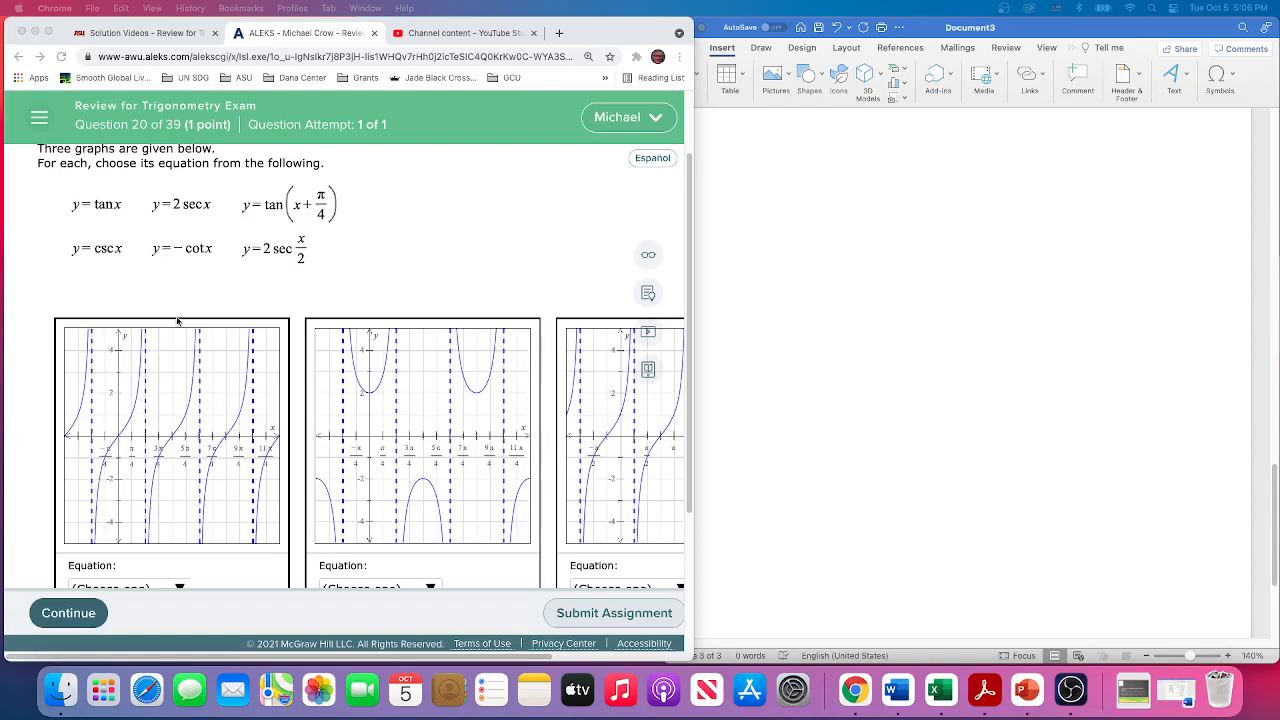
mouse_move(102, 346)
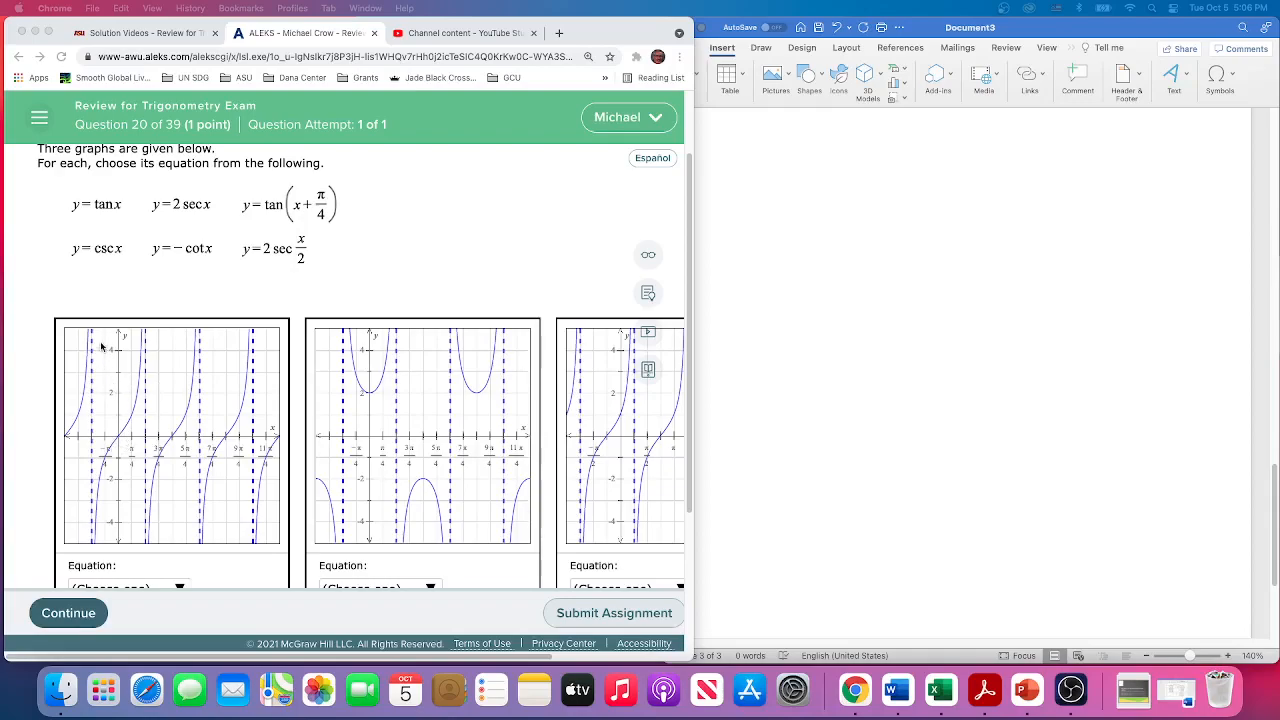
mouse_move(127, 397)
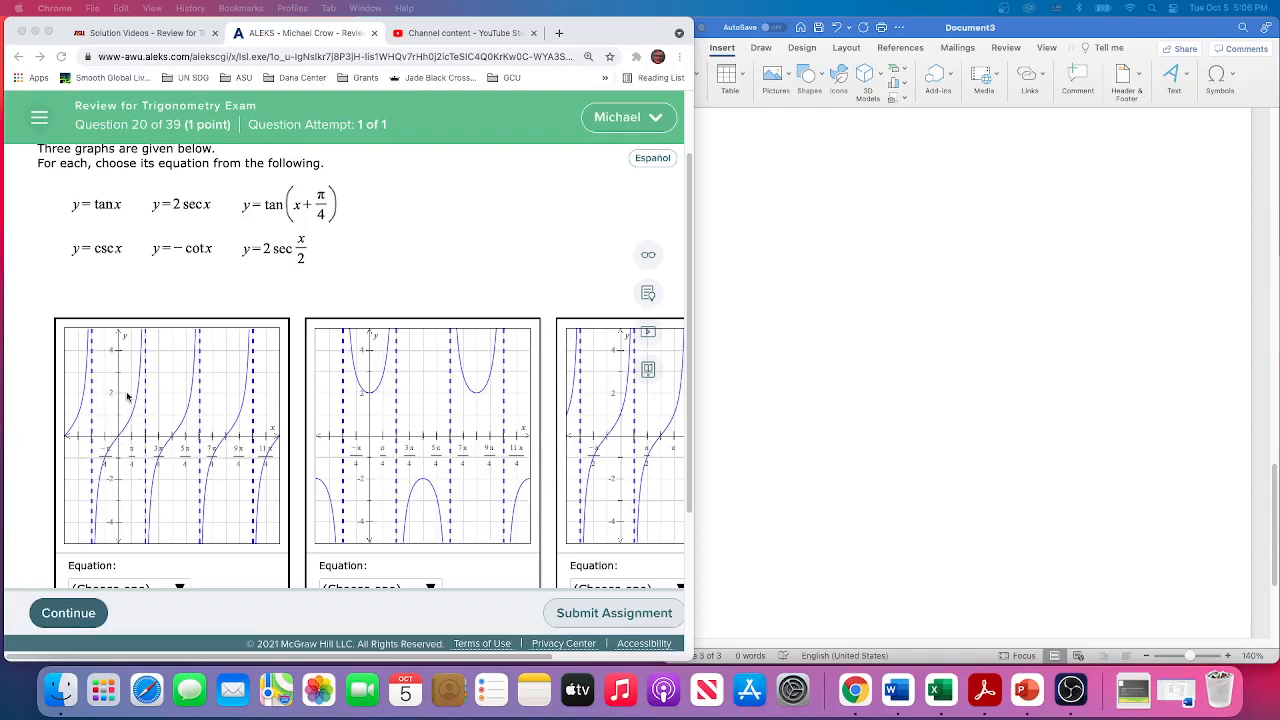
mouse_move(140, 541)
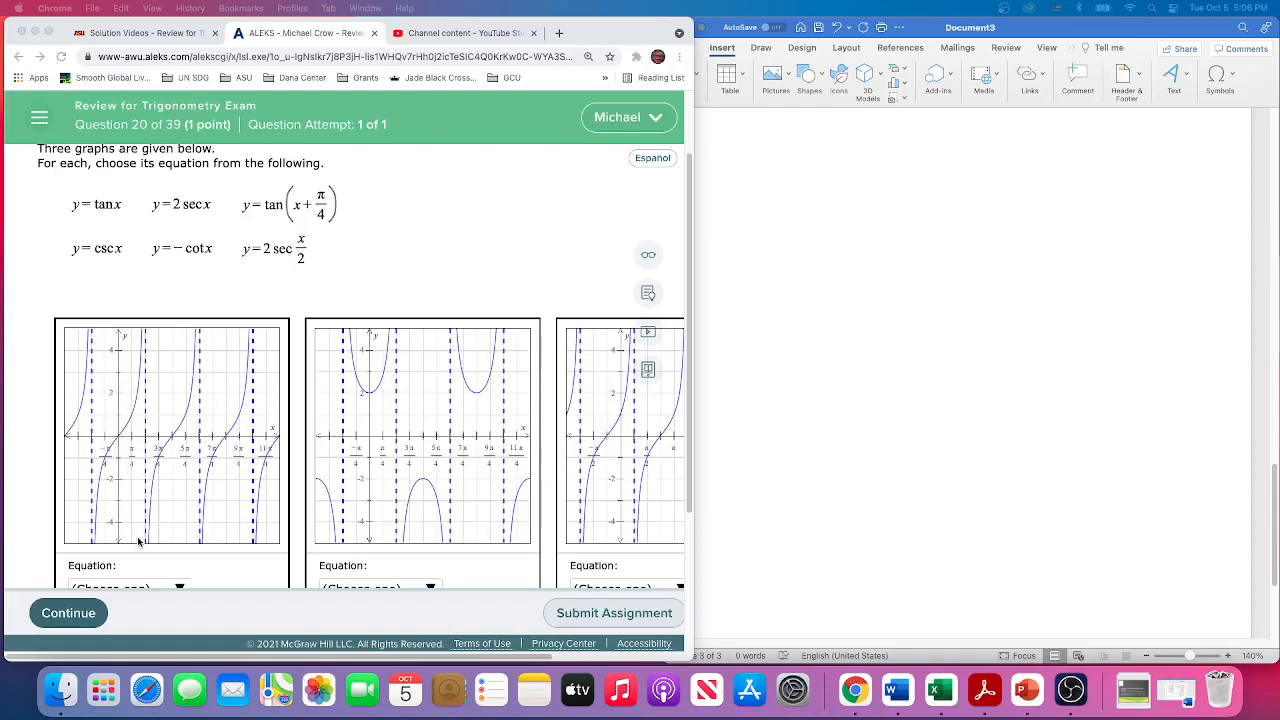
mouse_move(97, 343)
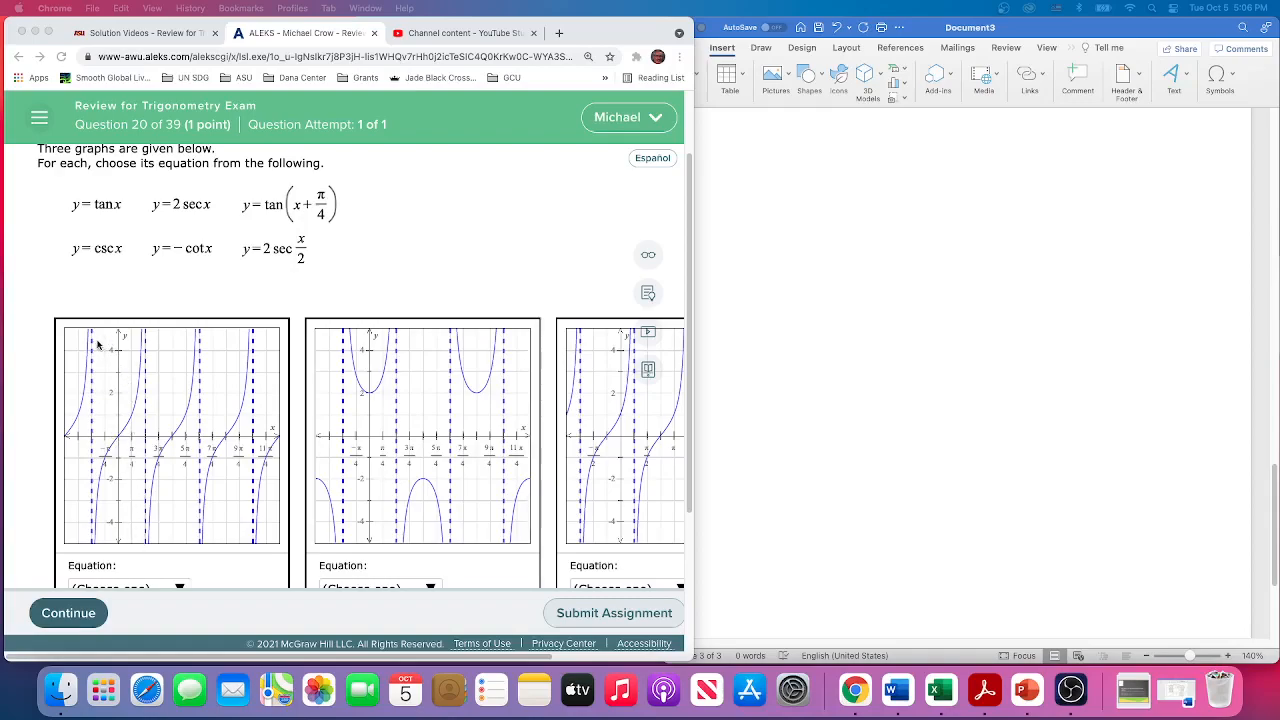
mouse_move(131, 468)
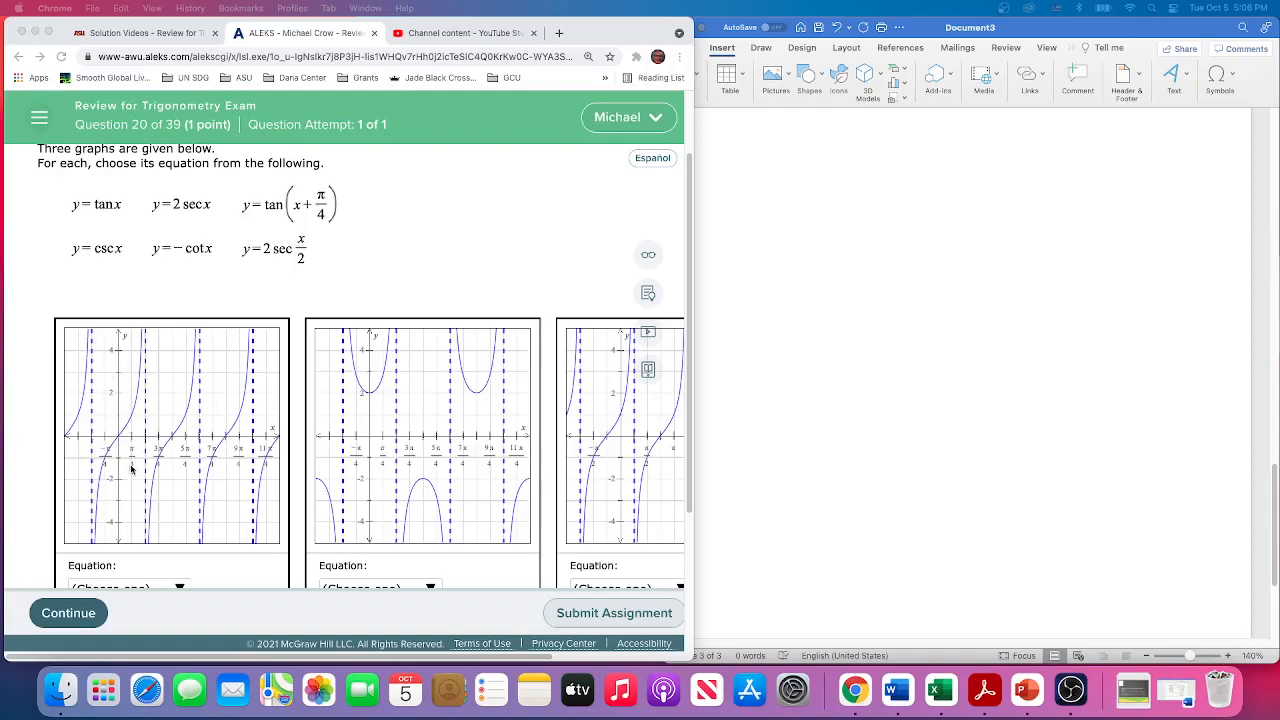
mouse_move(131, 446)
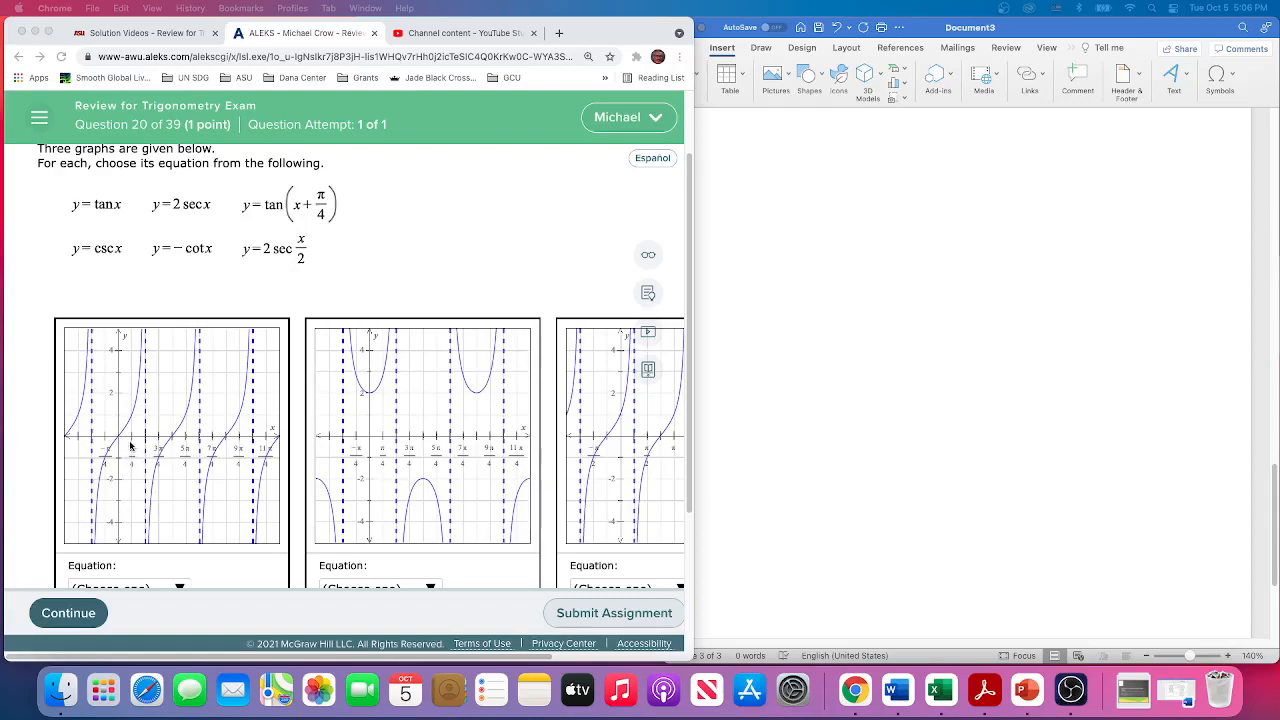
mouse_move(125, 442)
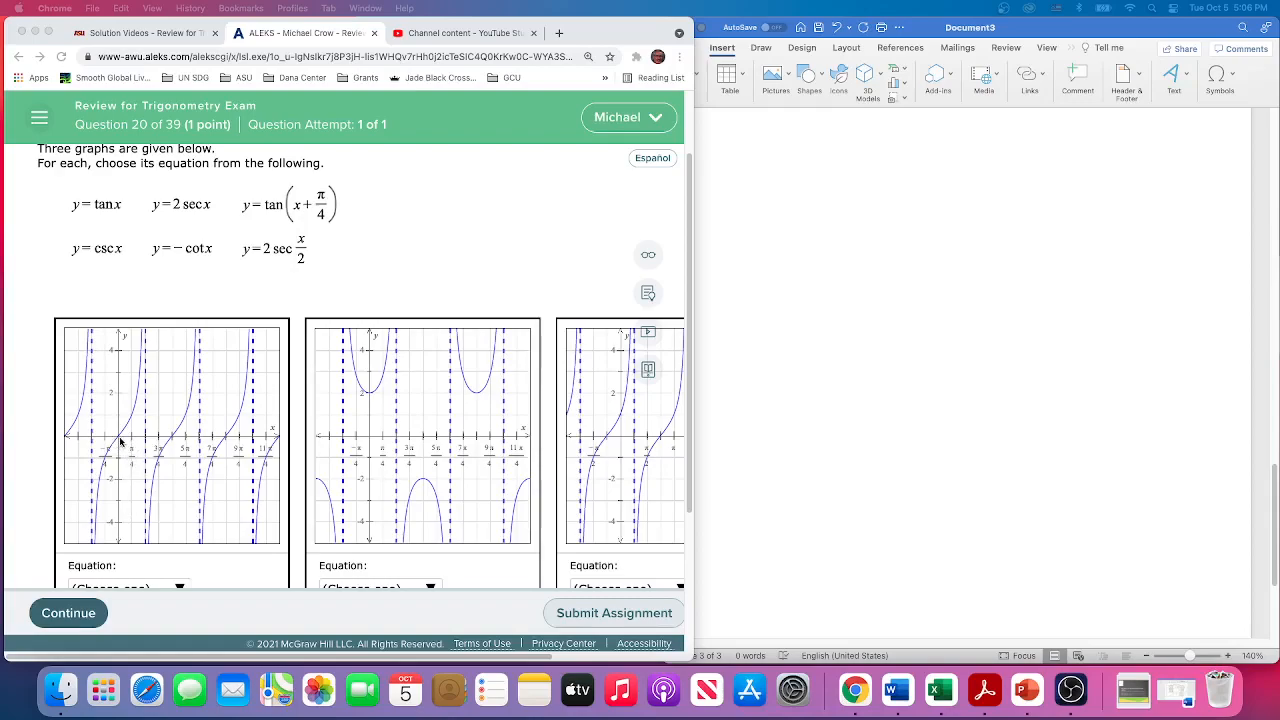
scroll("down", 3)
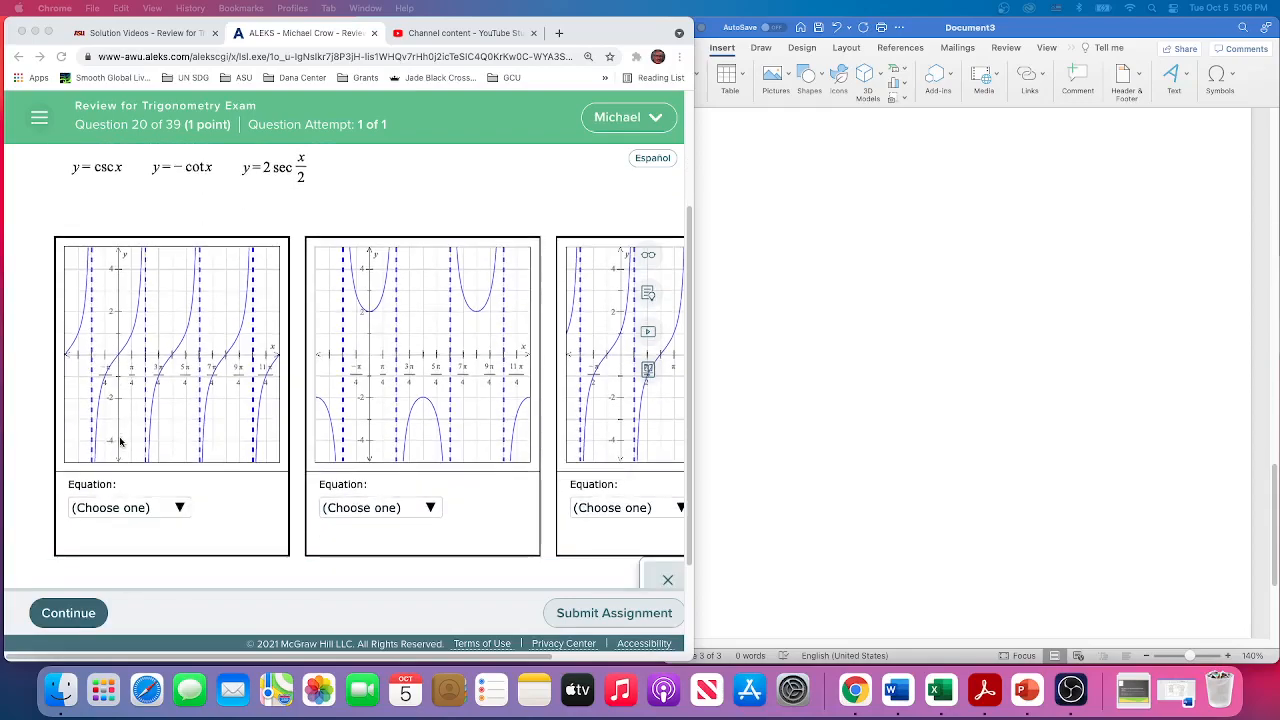
left_click(128, 507)
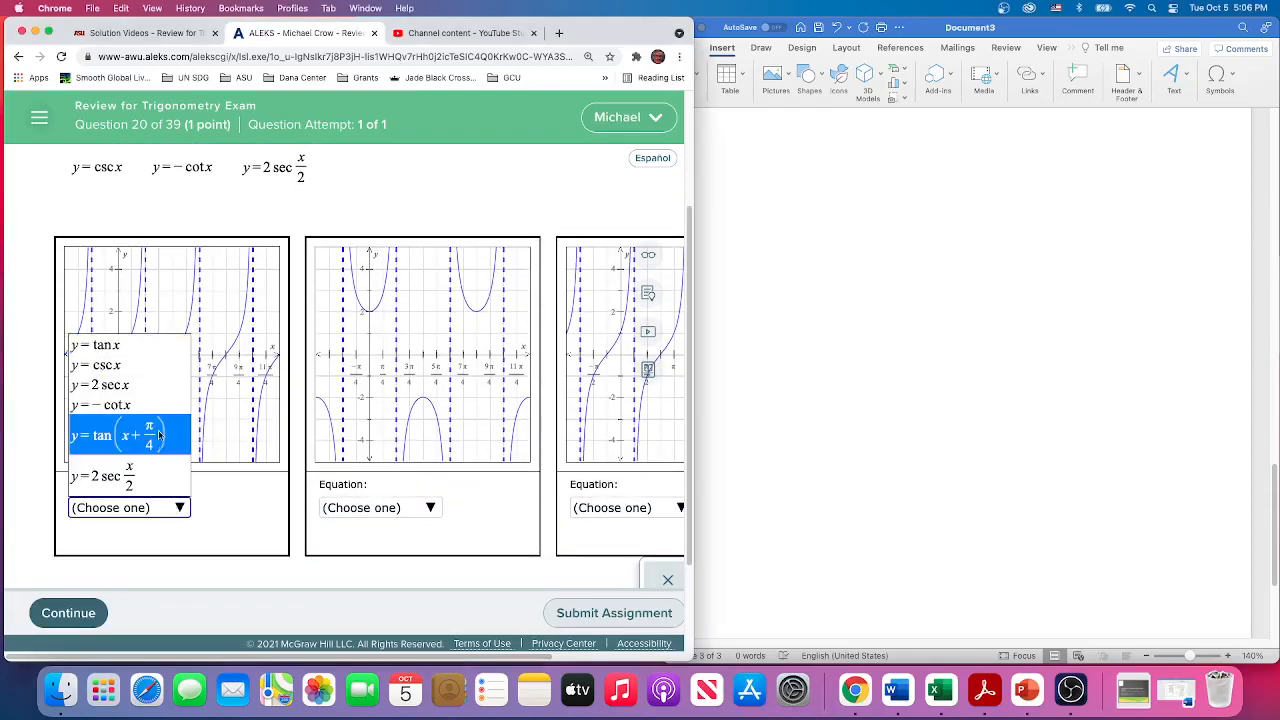
left_click(95, 345)
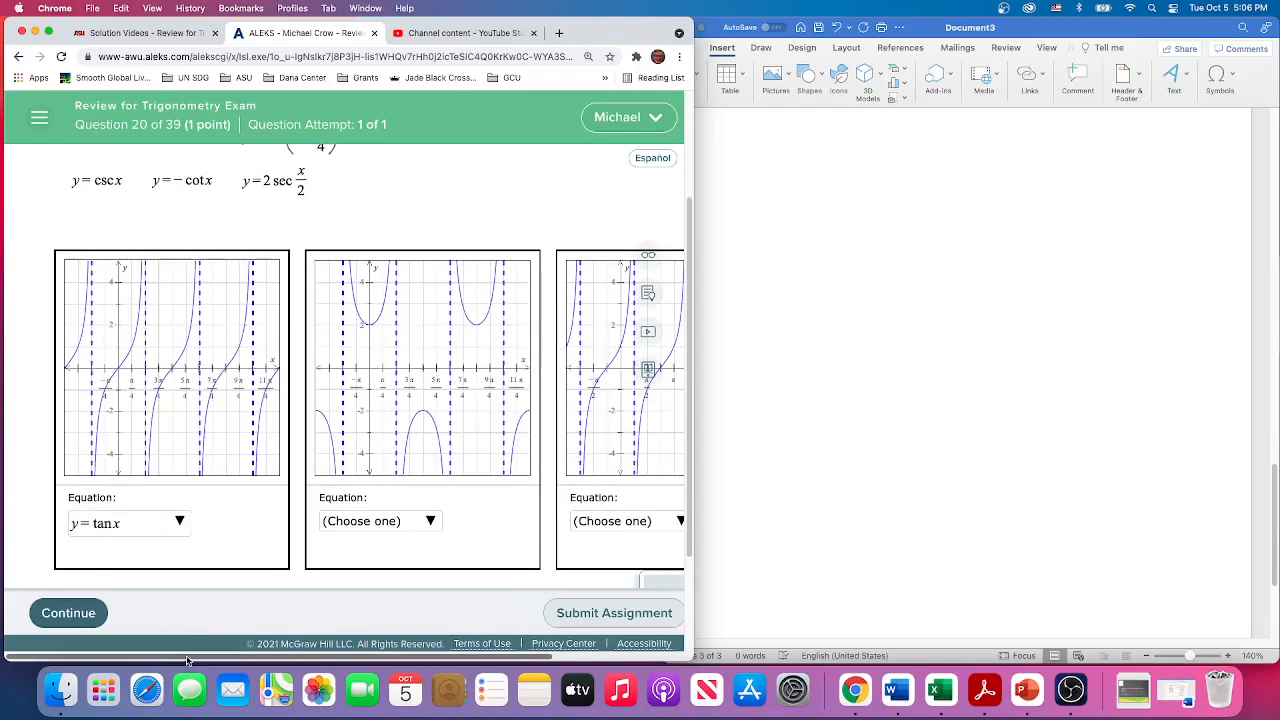
scroll("right", 3)
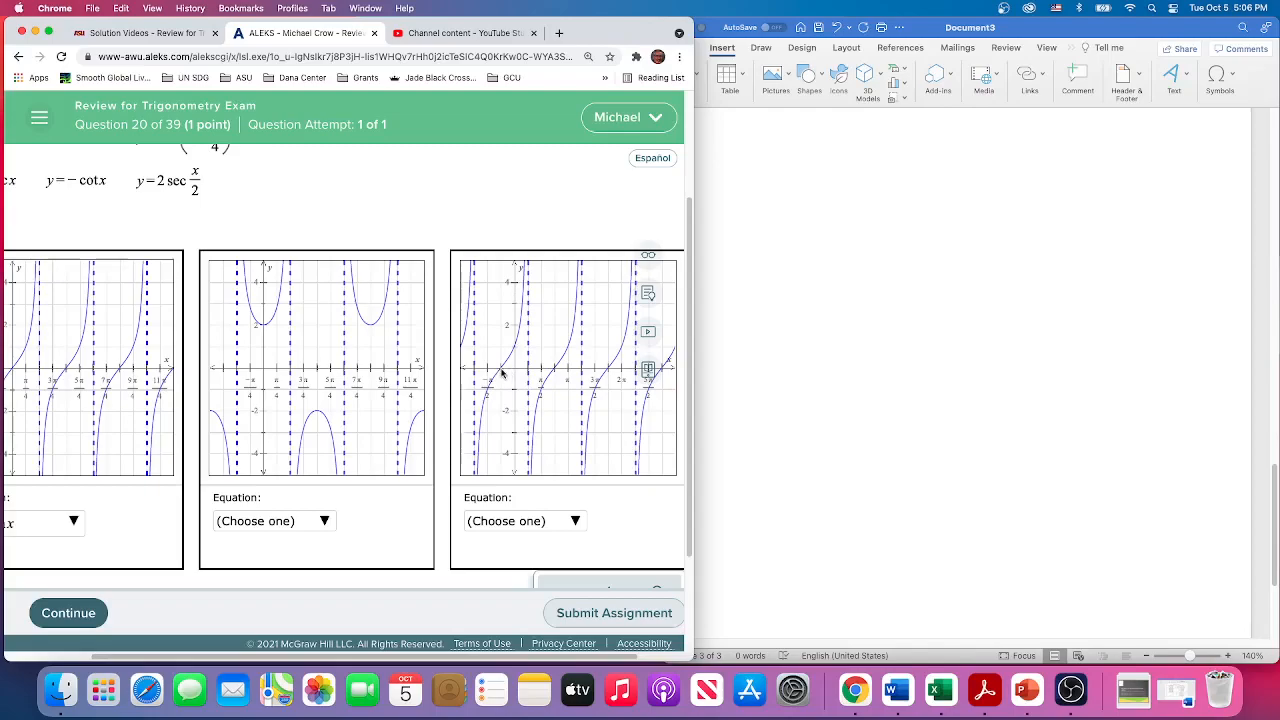
mouse_move(508, 377)
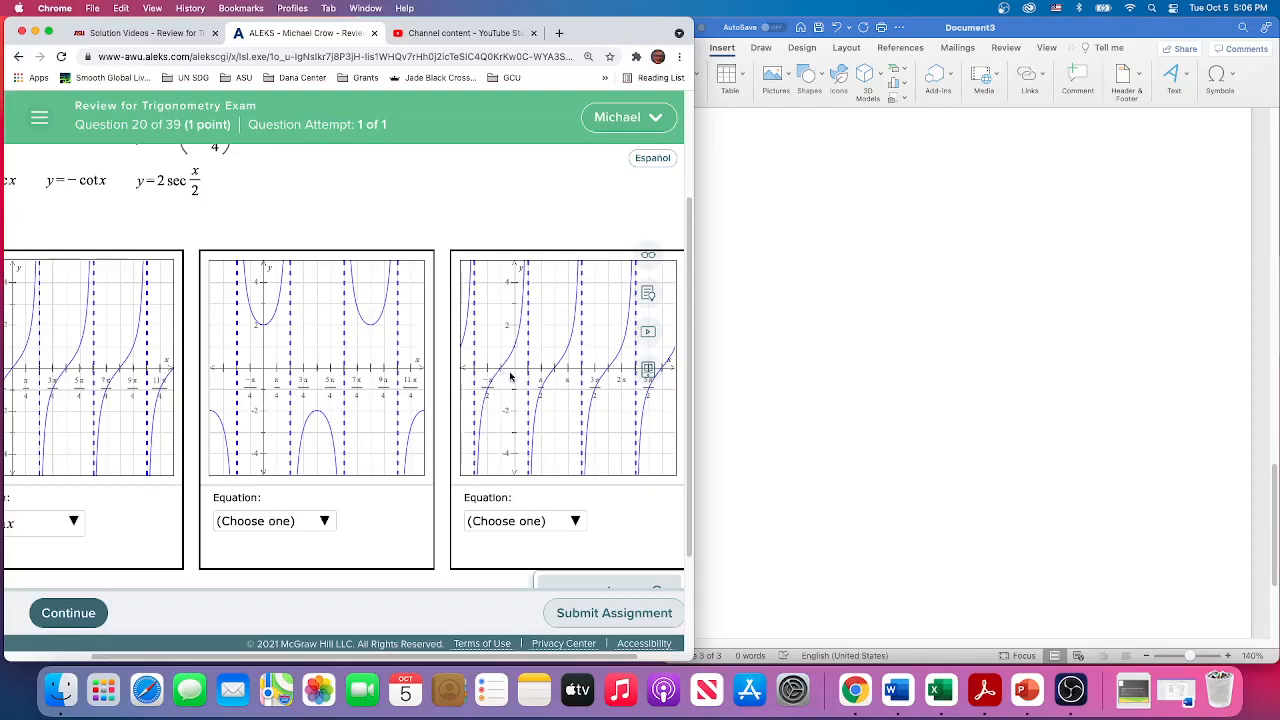
mouse_move(500, 373)
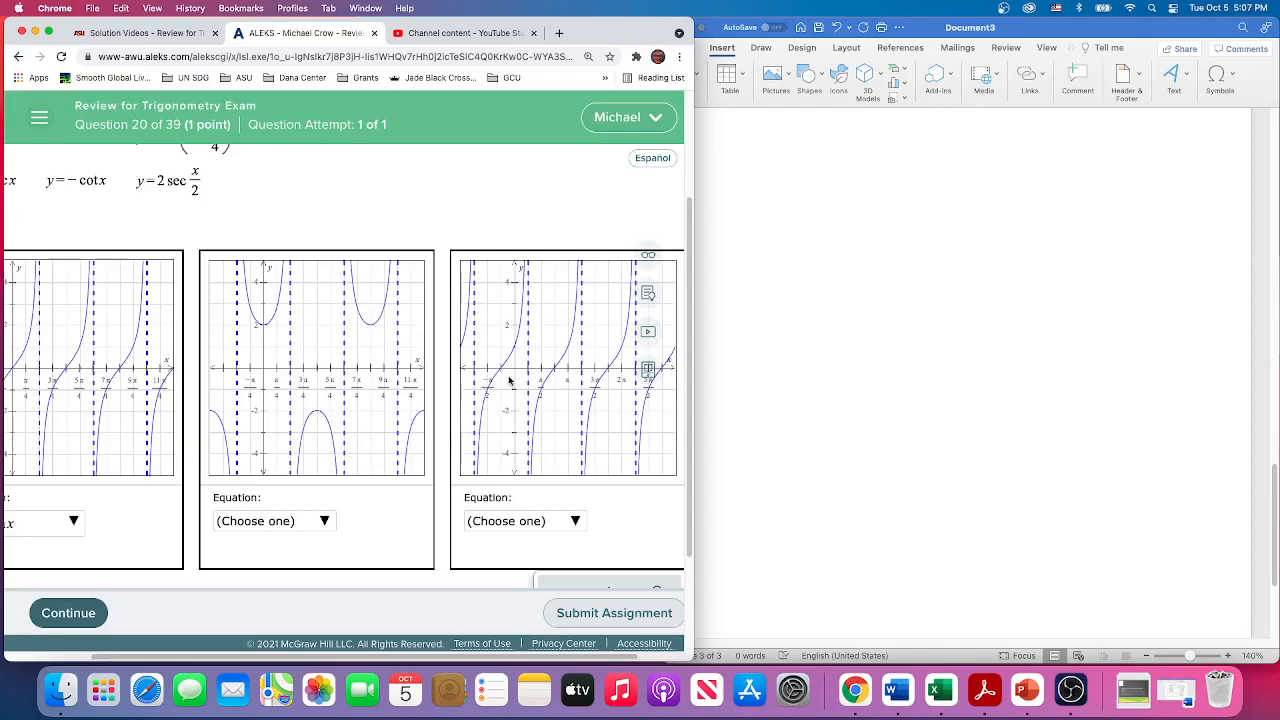
mouse_move(517, 374)
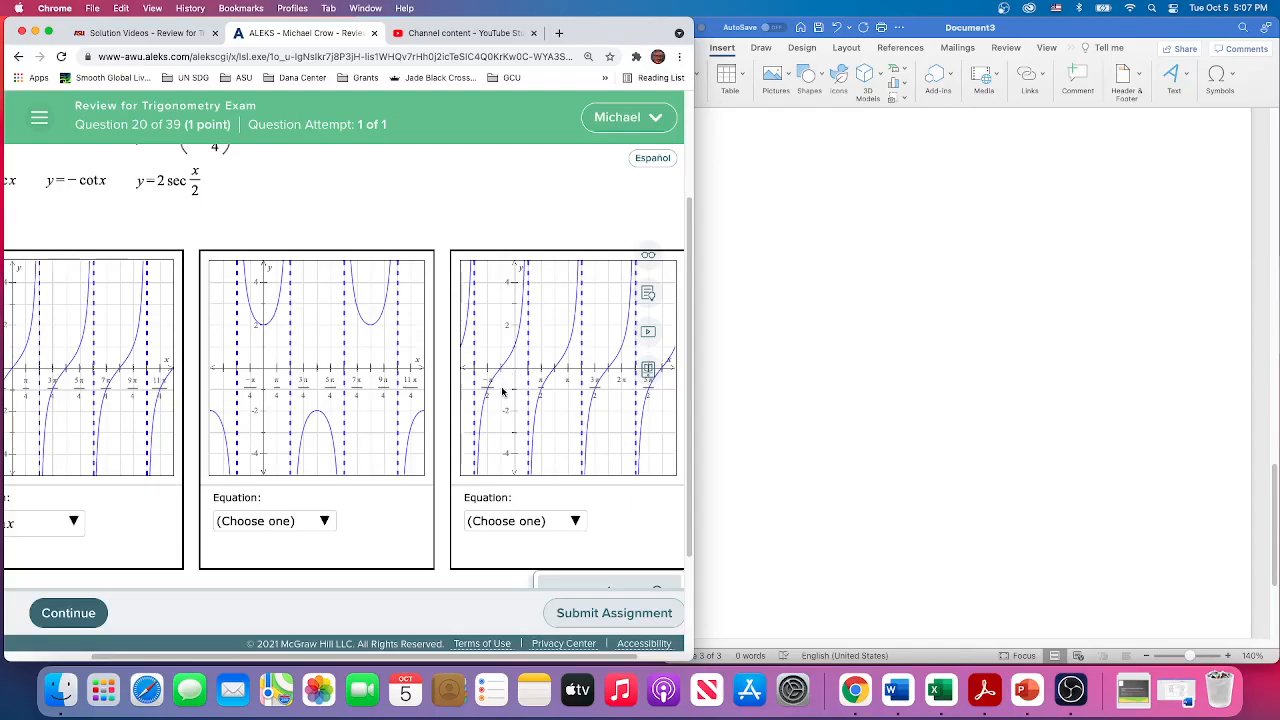
scroll("up", 3)
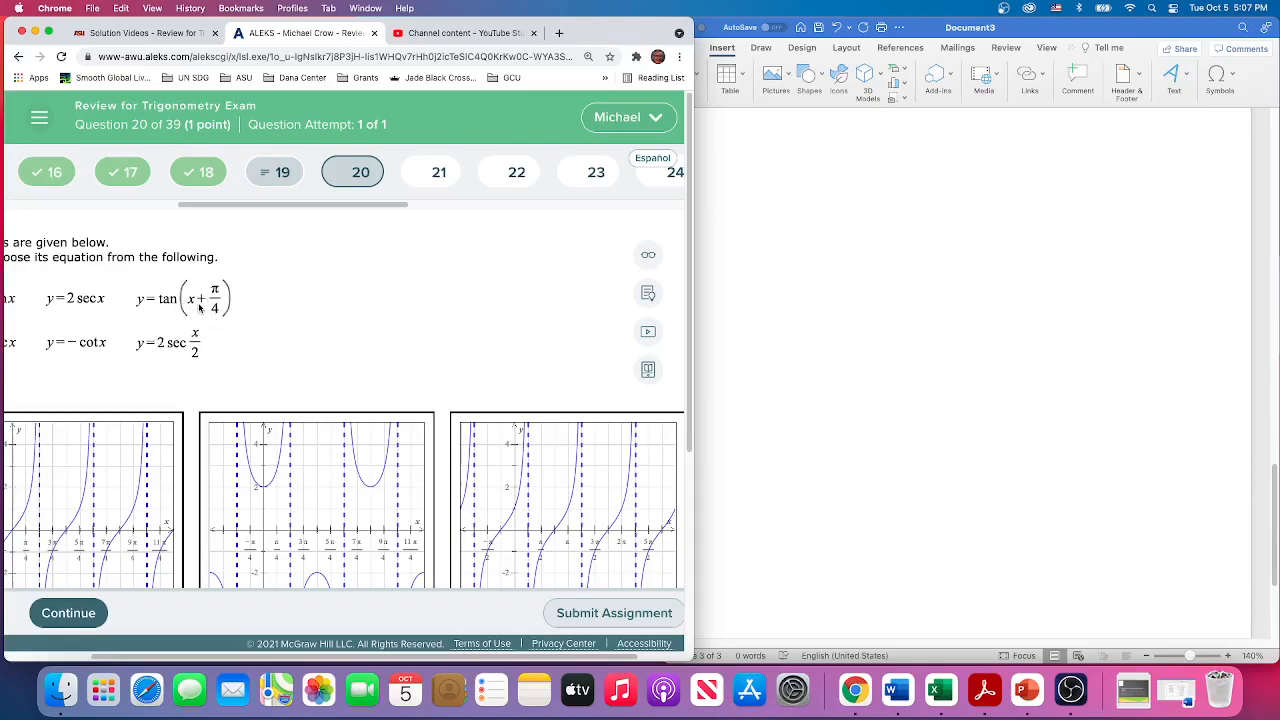
mouse_move(363, 304)
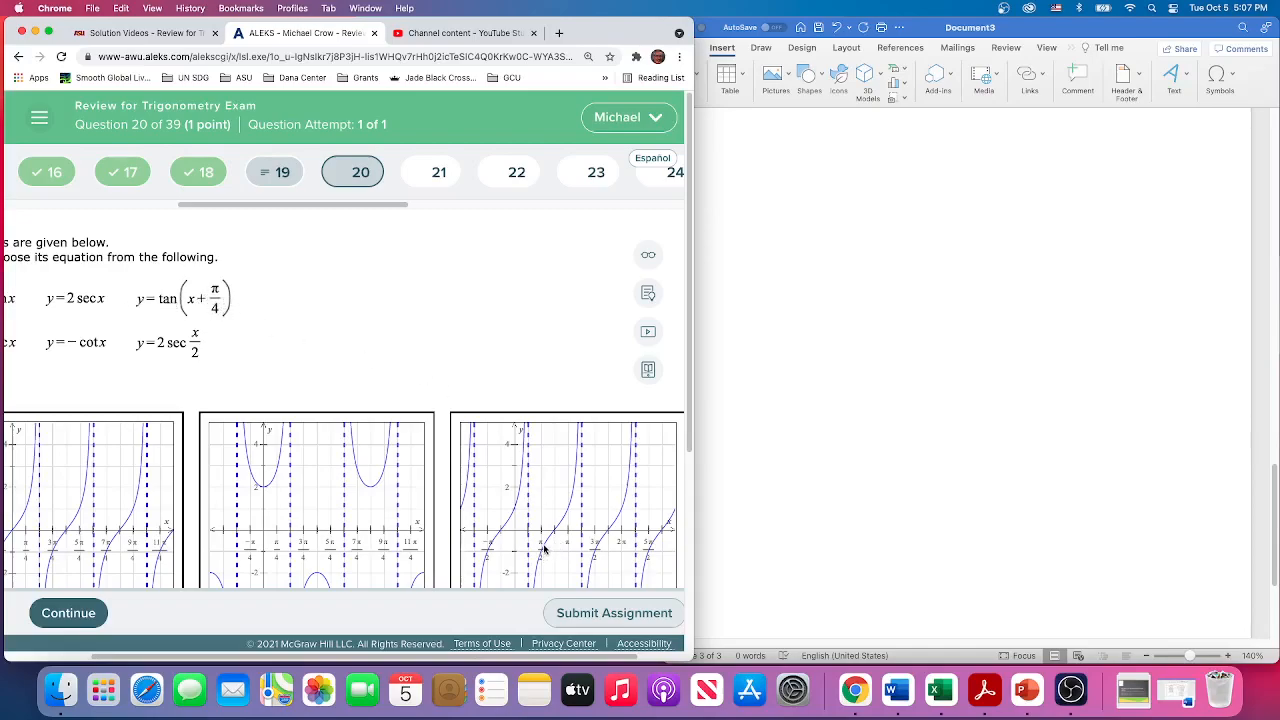
mouse_move(187, 376)
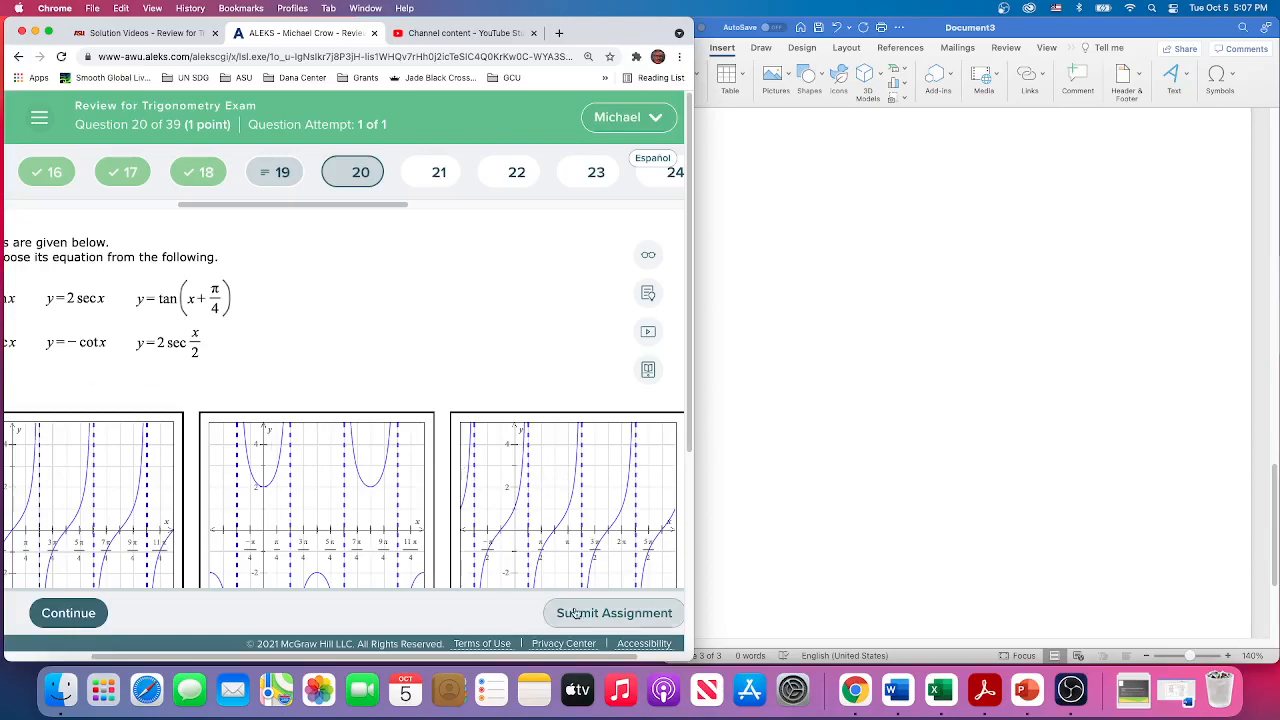
mouse_move(517, 534)
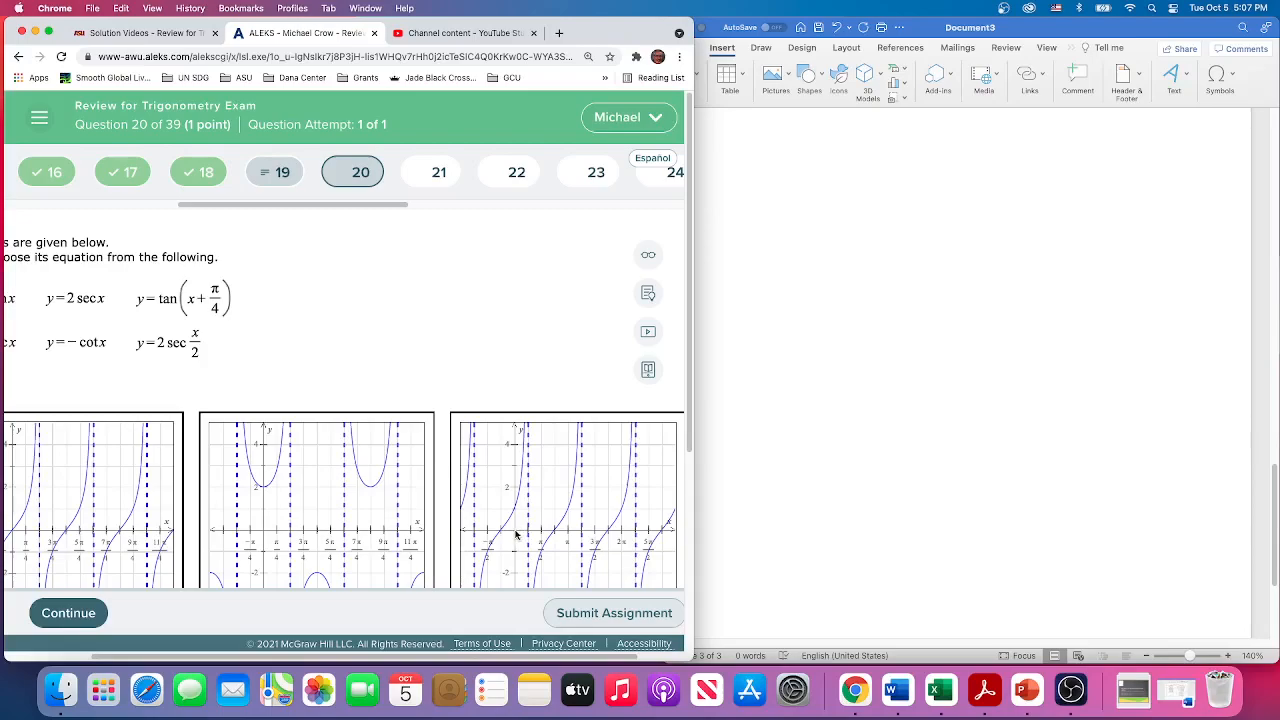
mouse_move(212, 322)
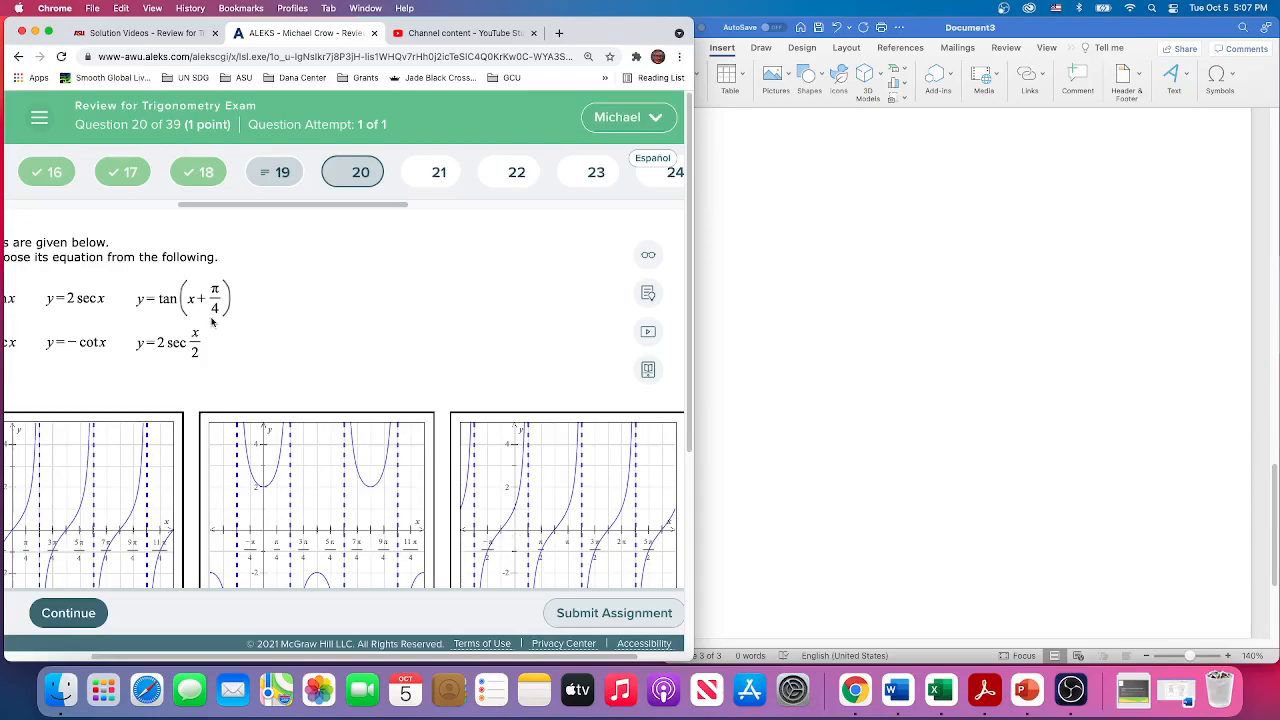
Choose y = tan(x + π/4) from the third graph's Equation dropdown.
scroll("down", 3)
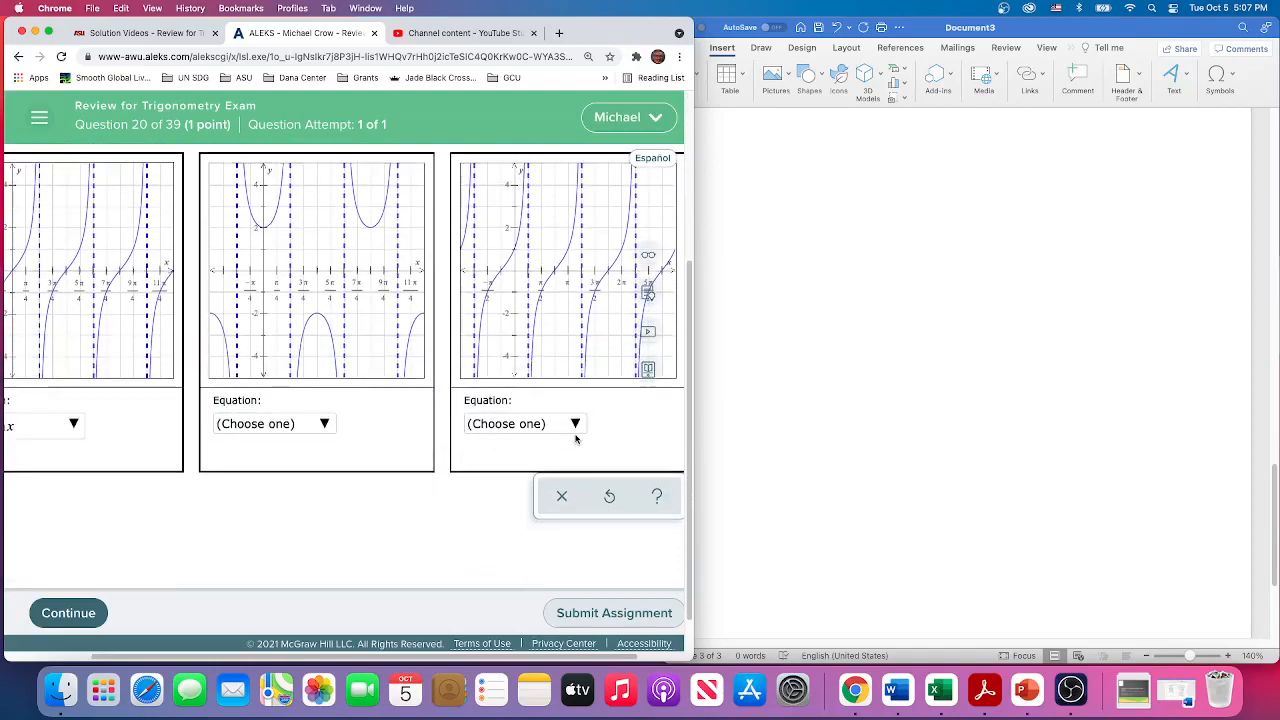
left_click(523, 423)
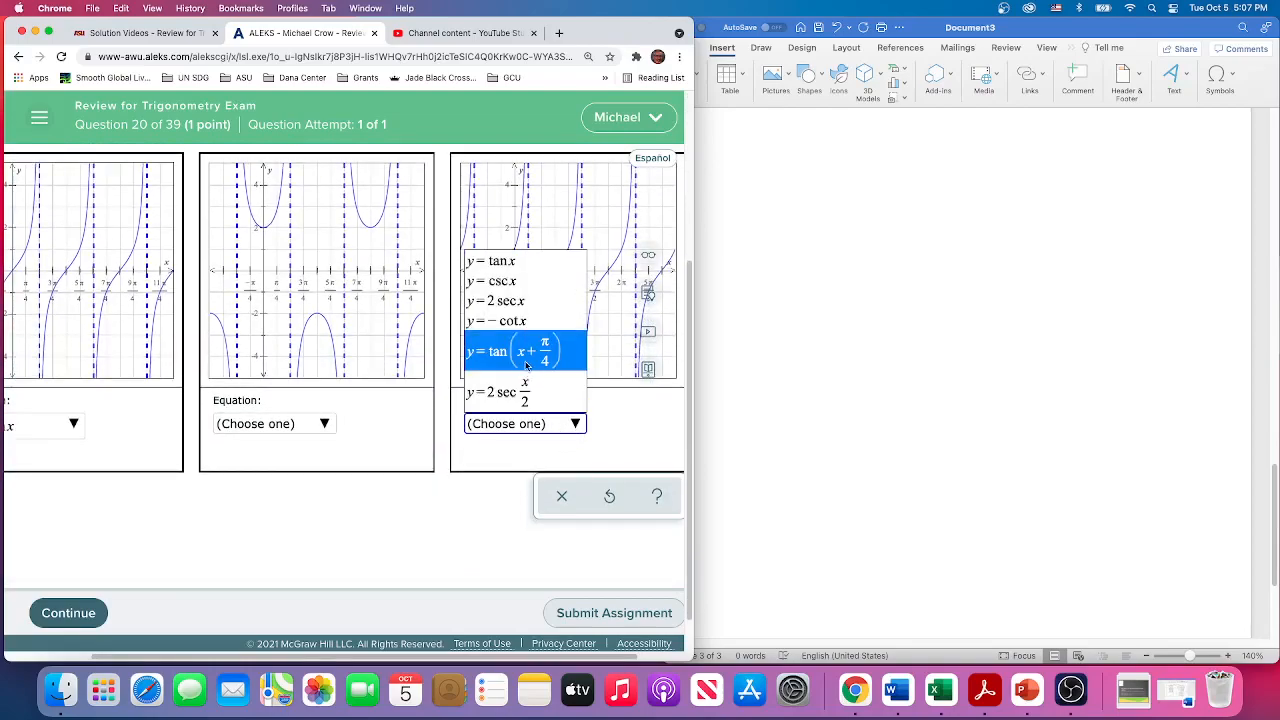
left_click(524, 351)
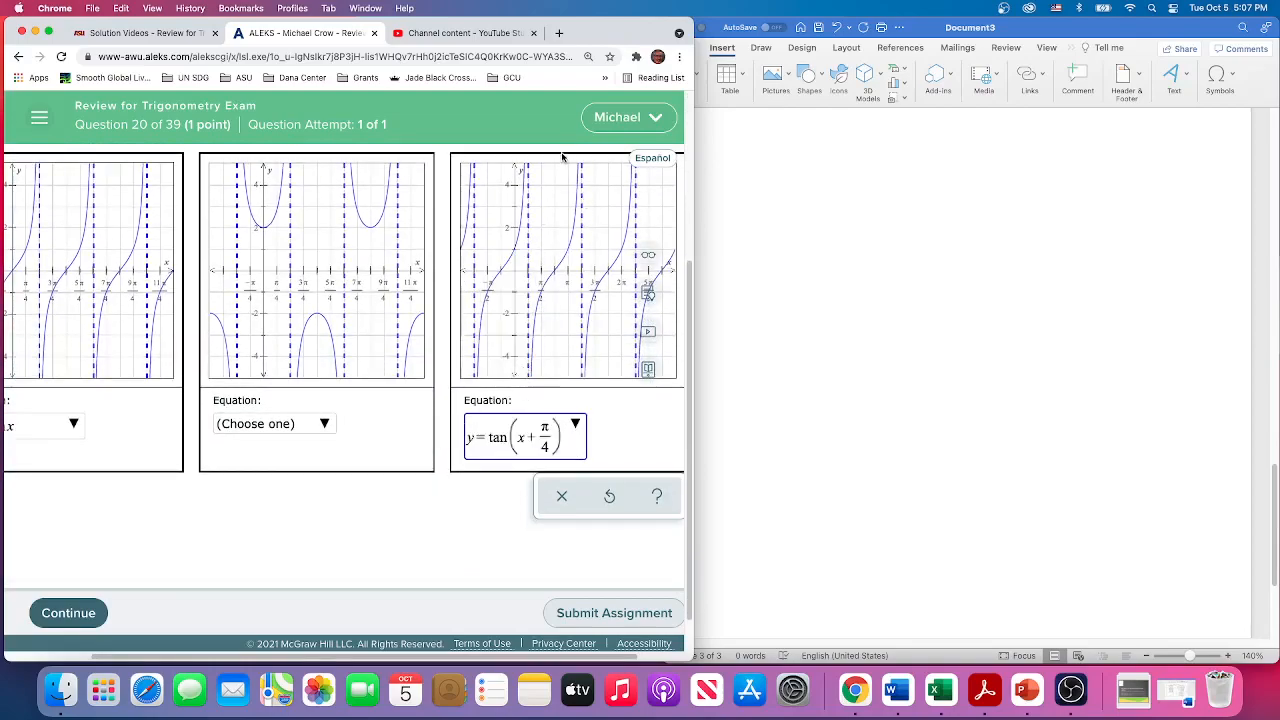
mouse_move(311, 300)
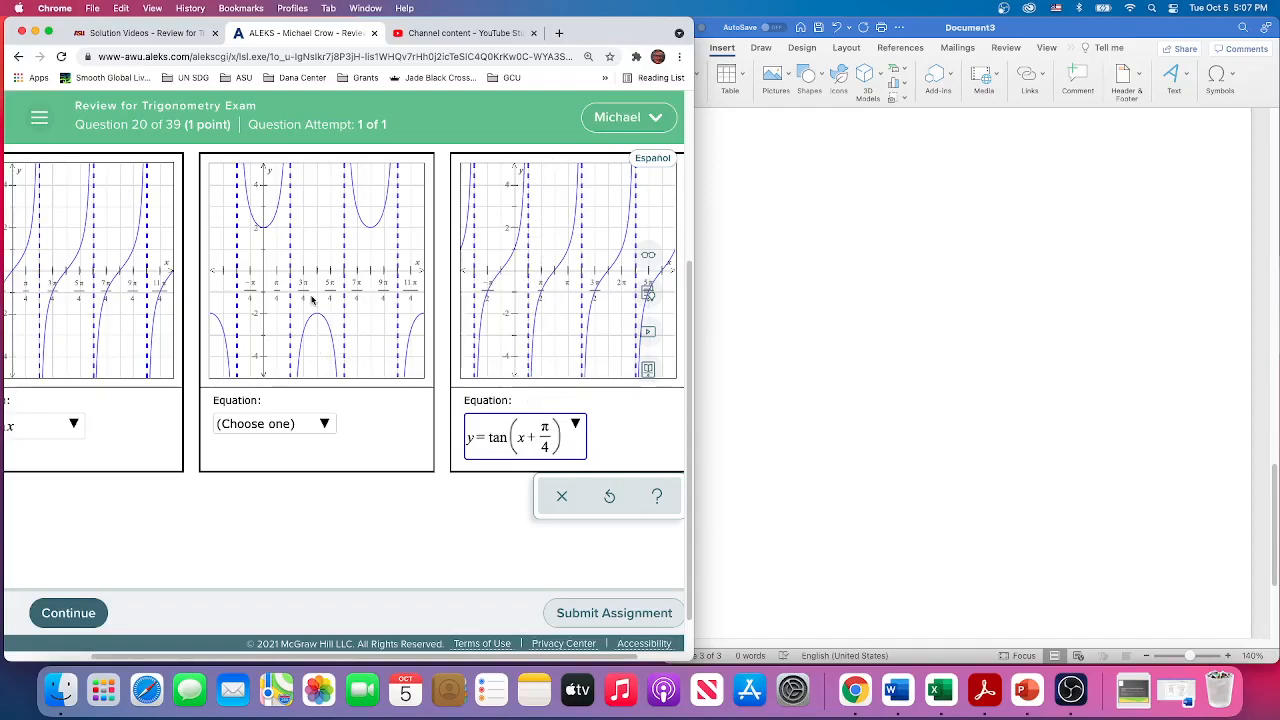
mouse_move(367, 222)
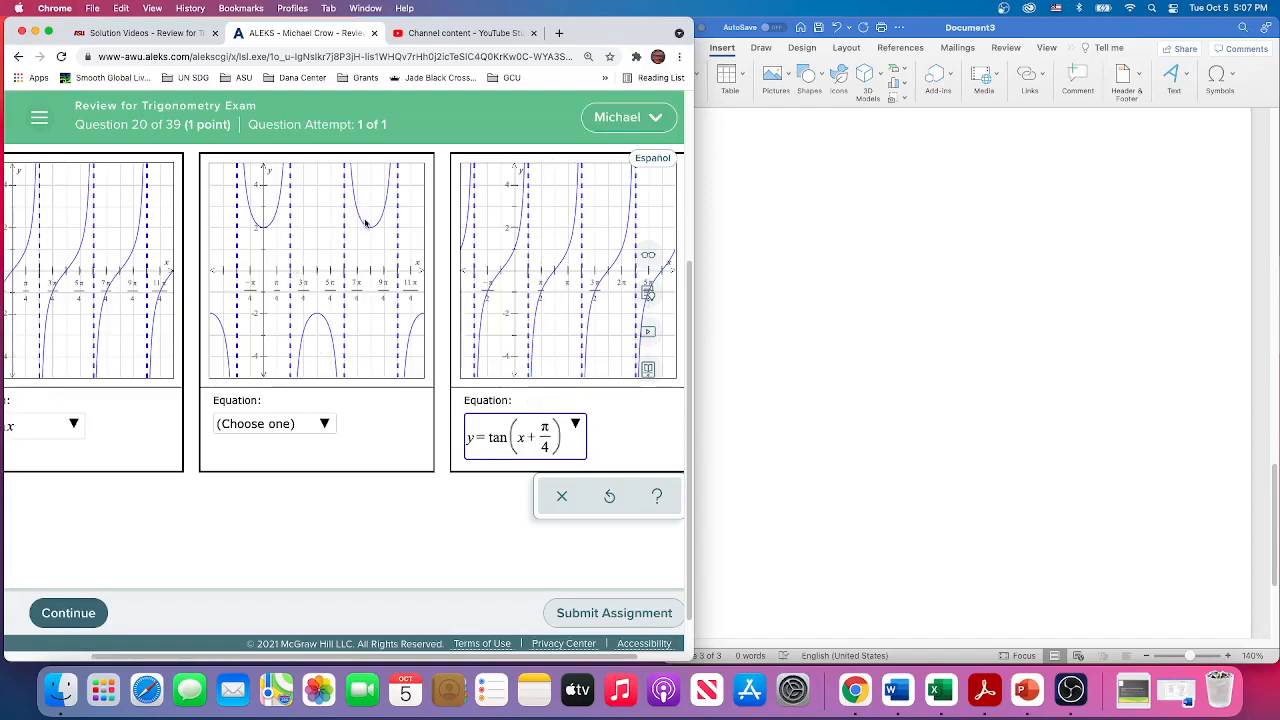
mouse_move(388, 251)
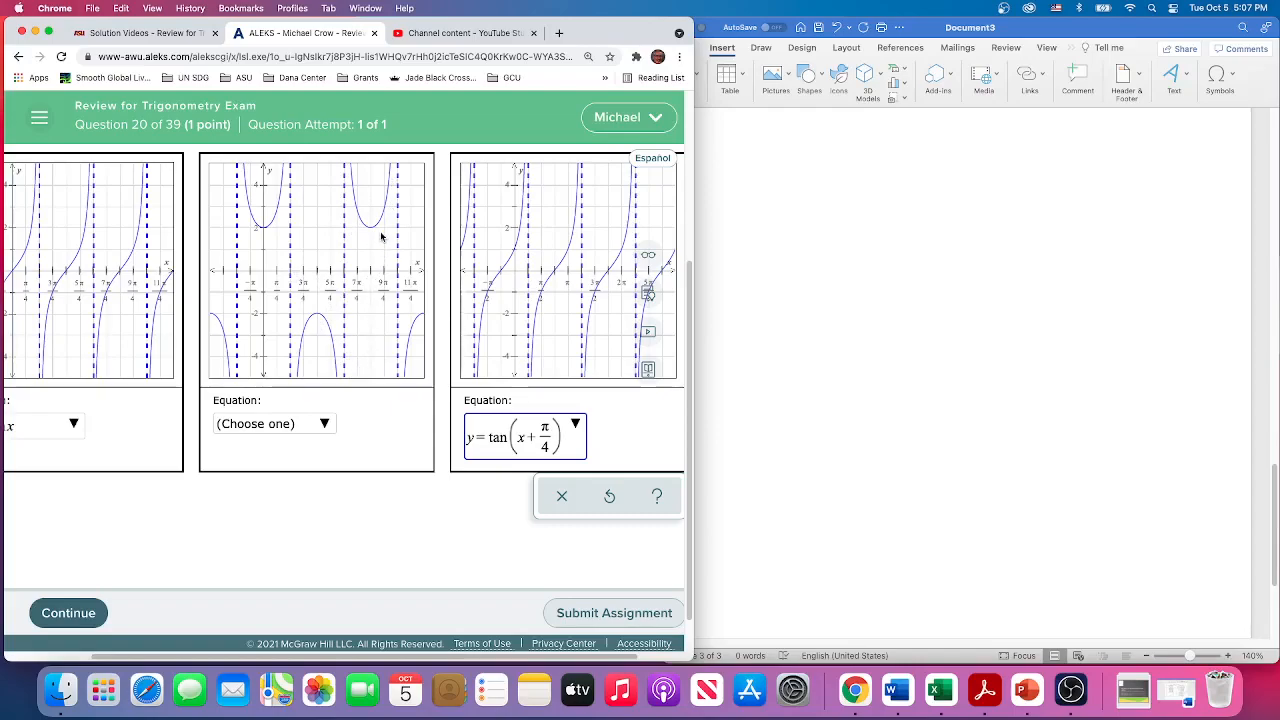
mouse_move(285, 258)
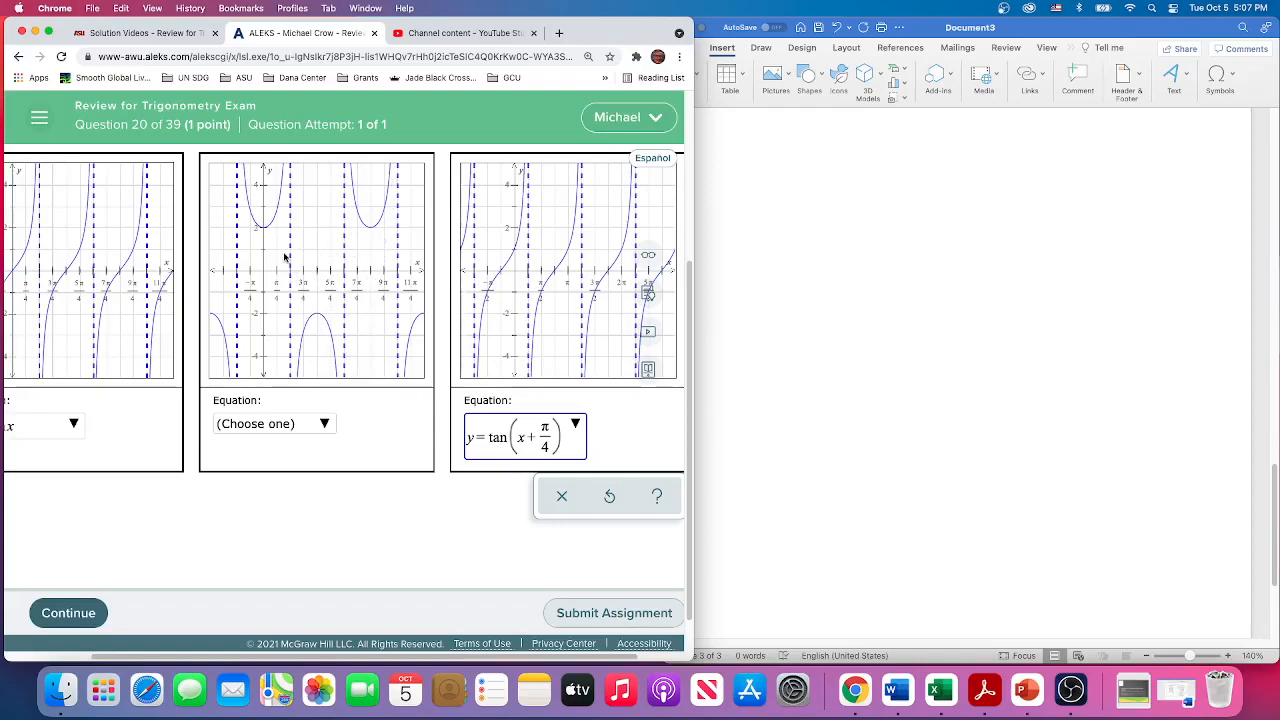
mouse_move(265, 238)
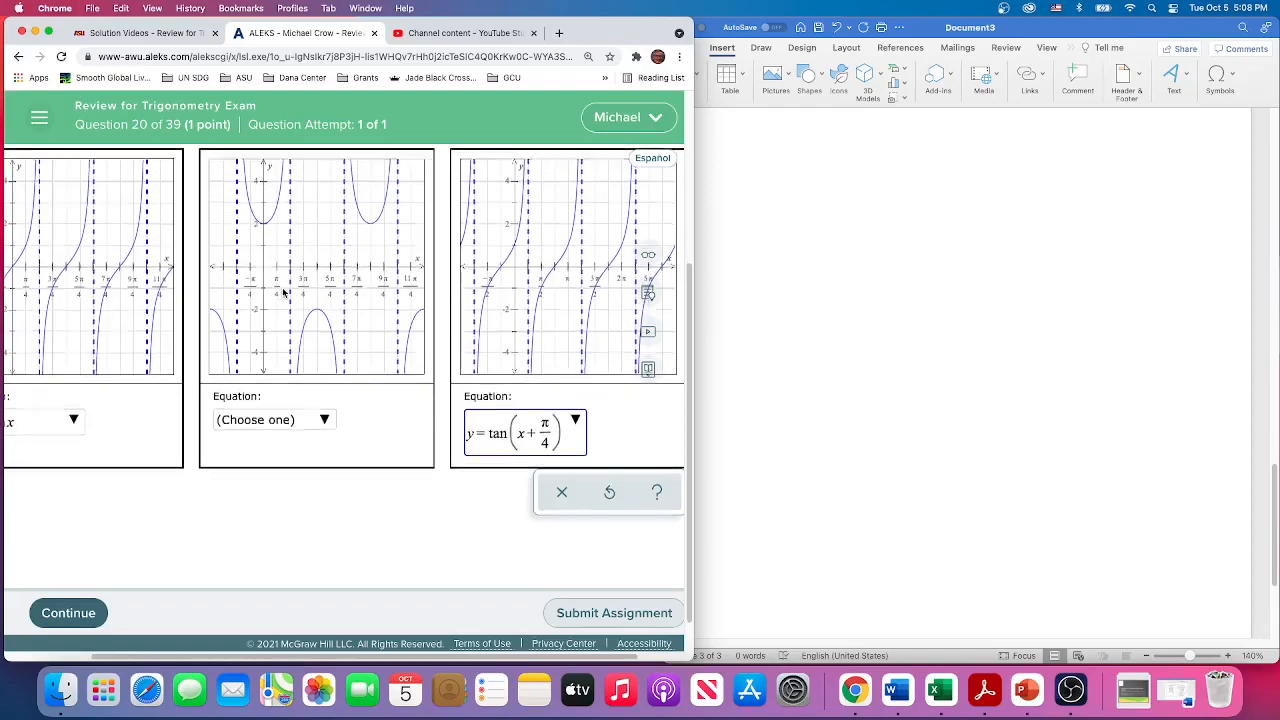
scroll("up", 3)
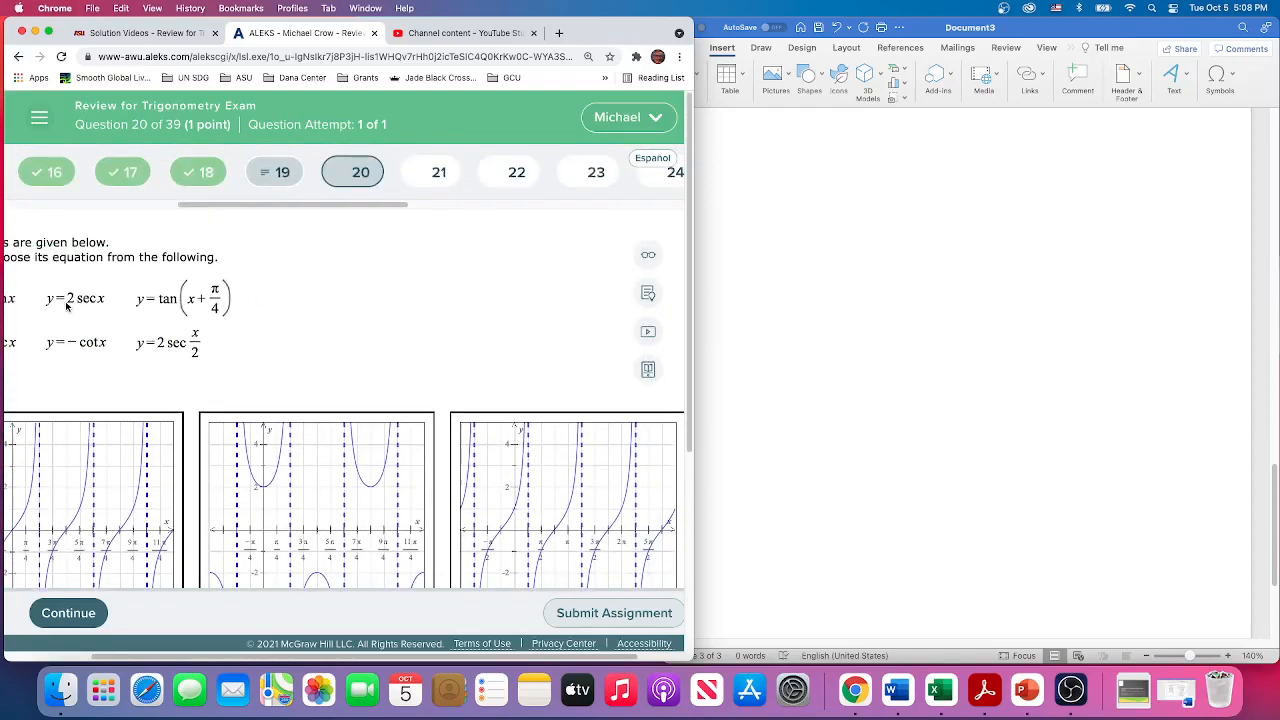
mouse_move(168, 347)
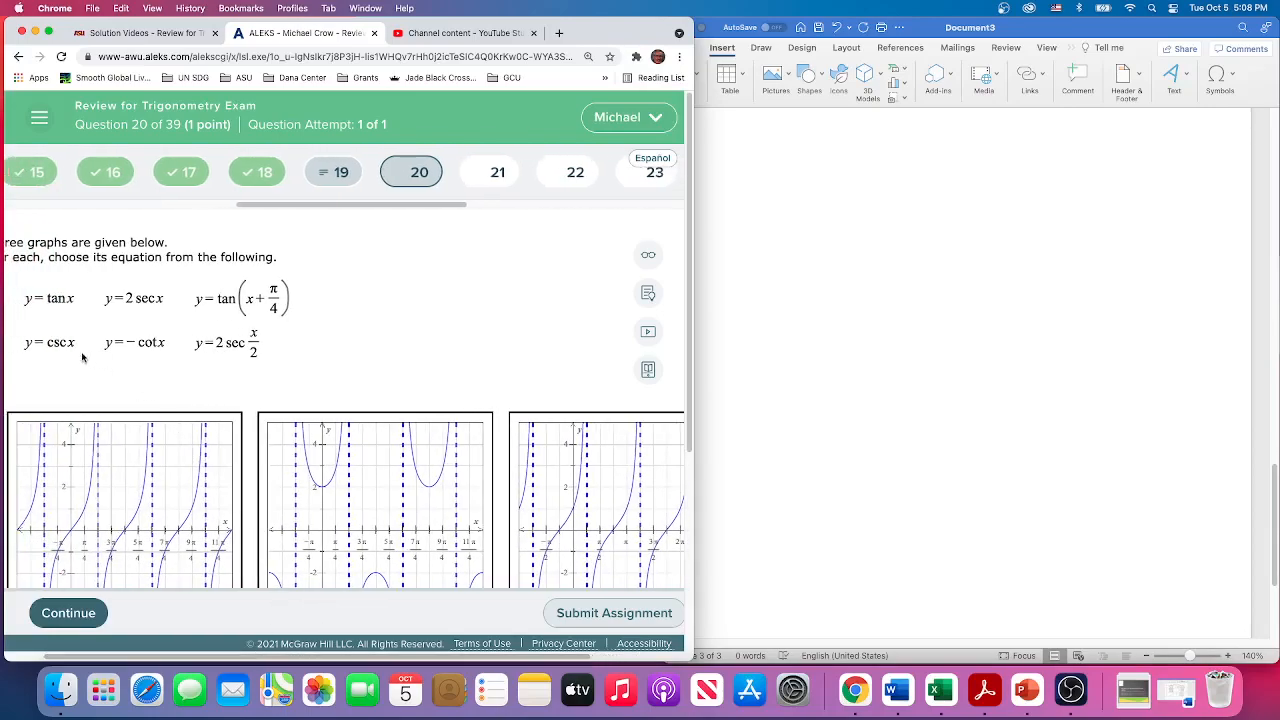
mouse_move(170, 290)
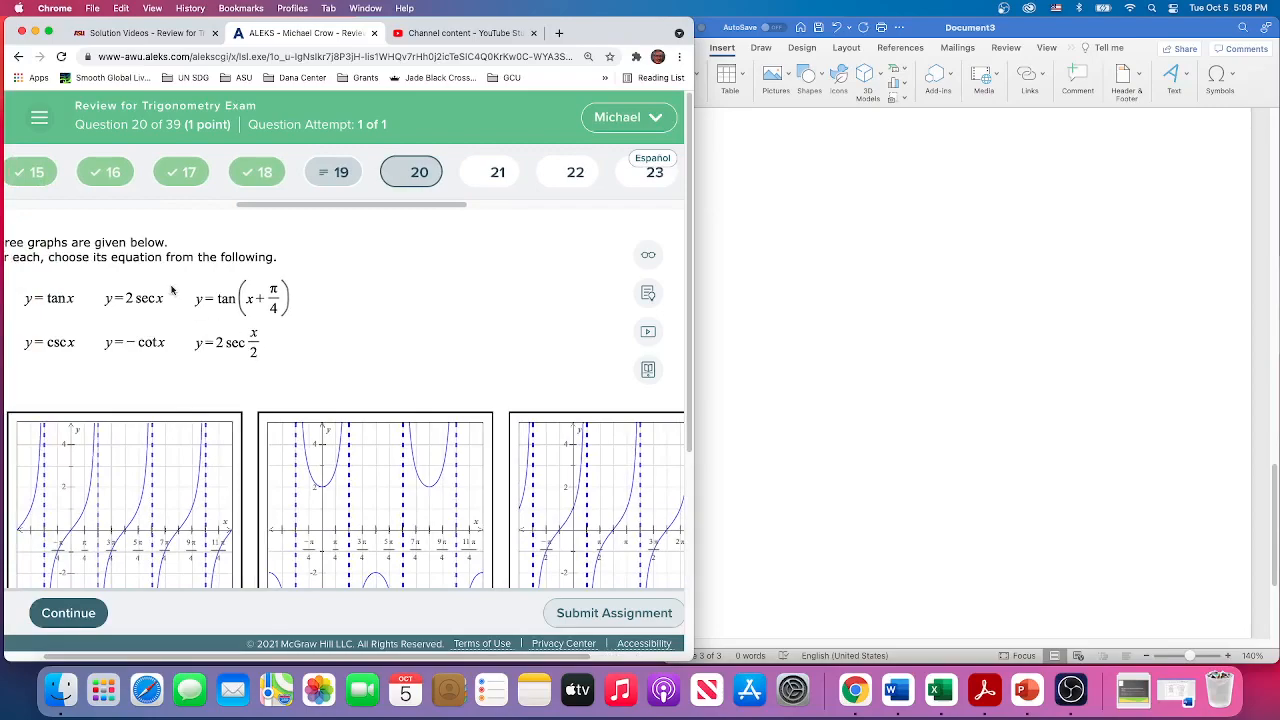
mouse_move(372, 416)
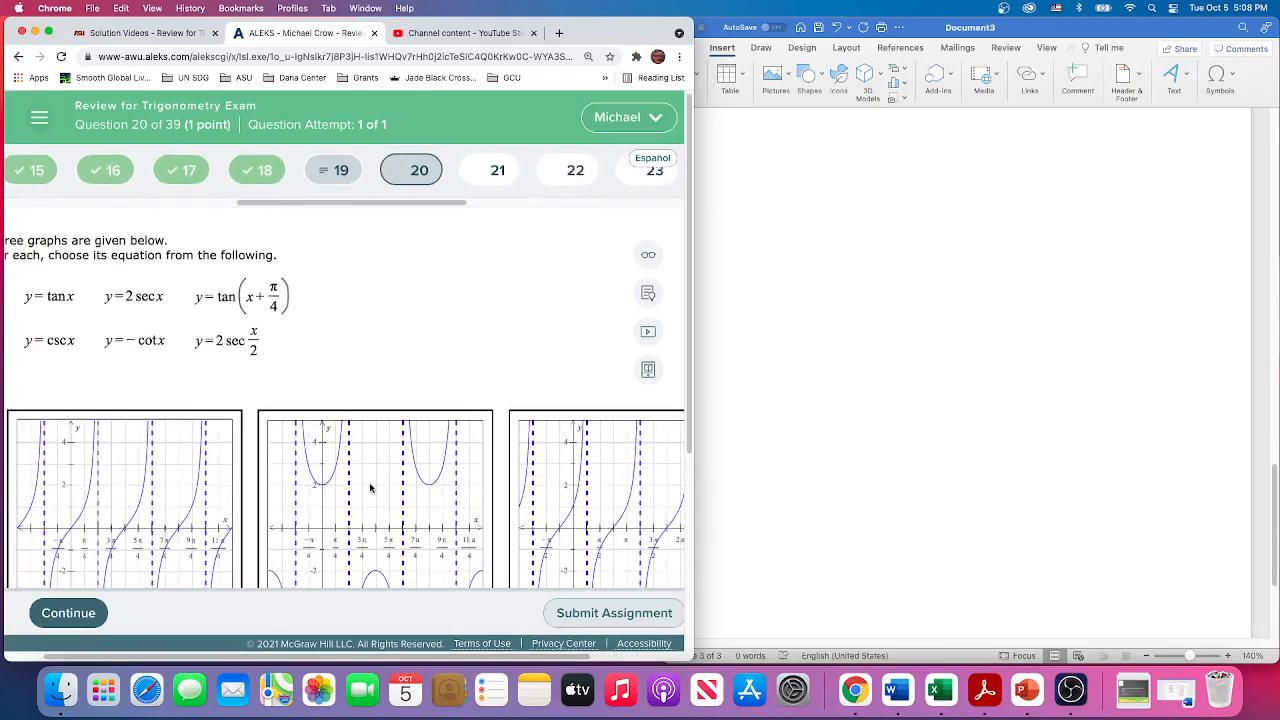
scroll("down", 3)
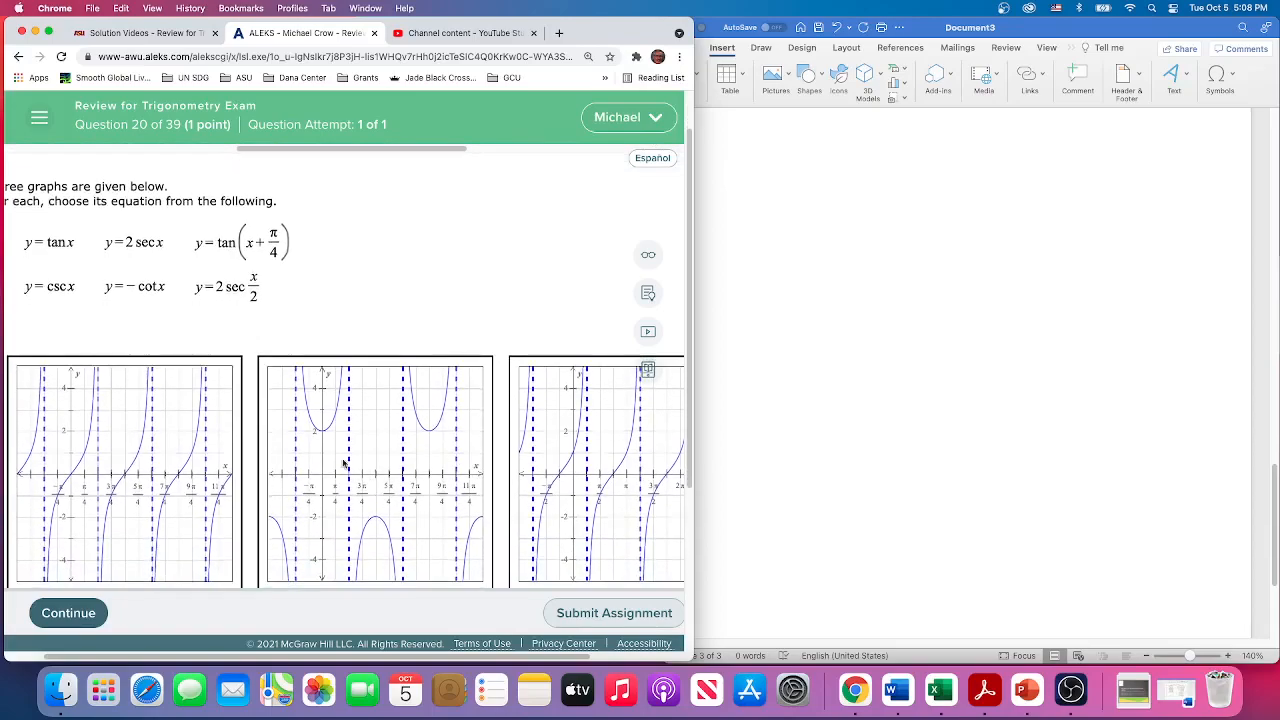
mouse_move(324, 483)
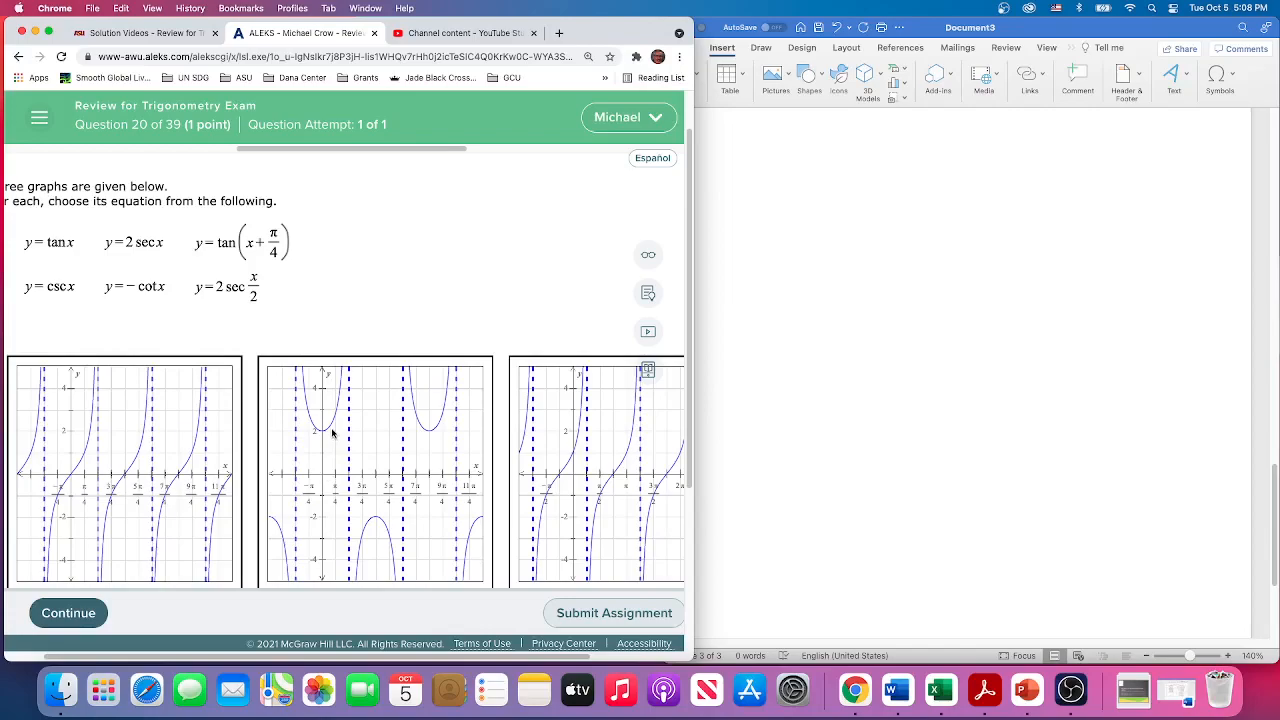
mouse_move(345, 485)
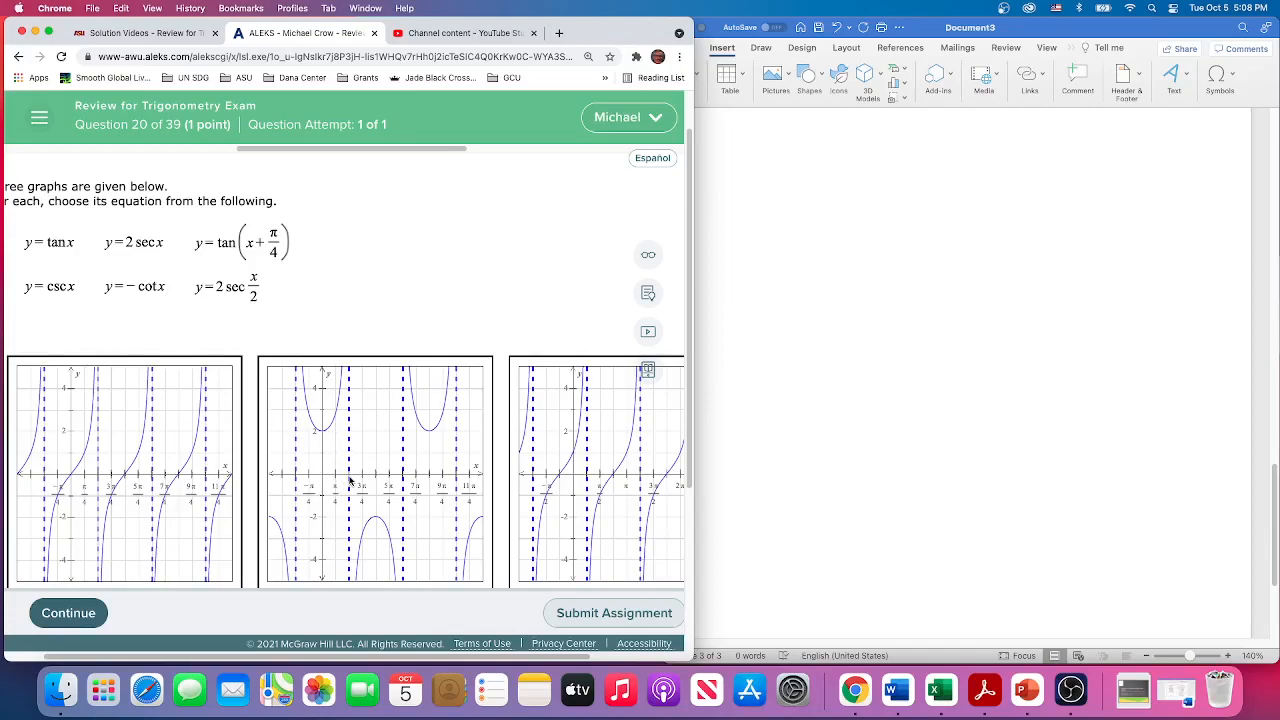
mouse_move(352, 385)
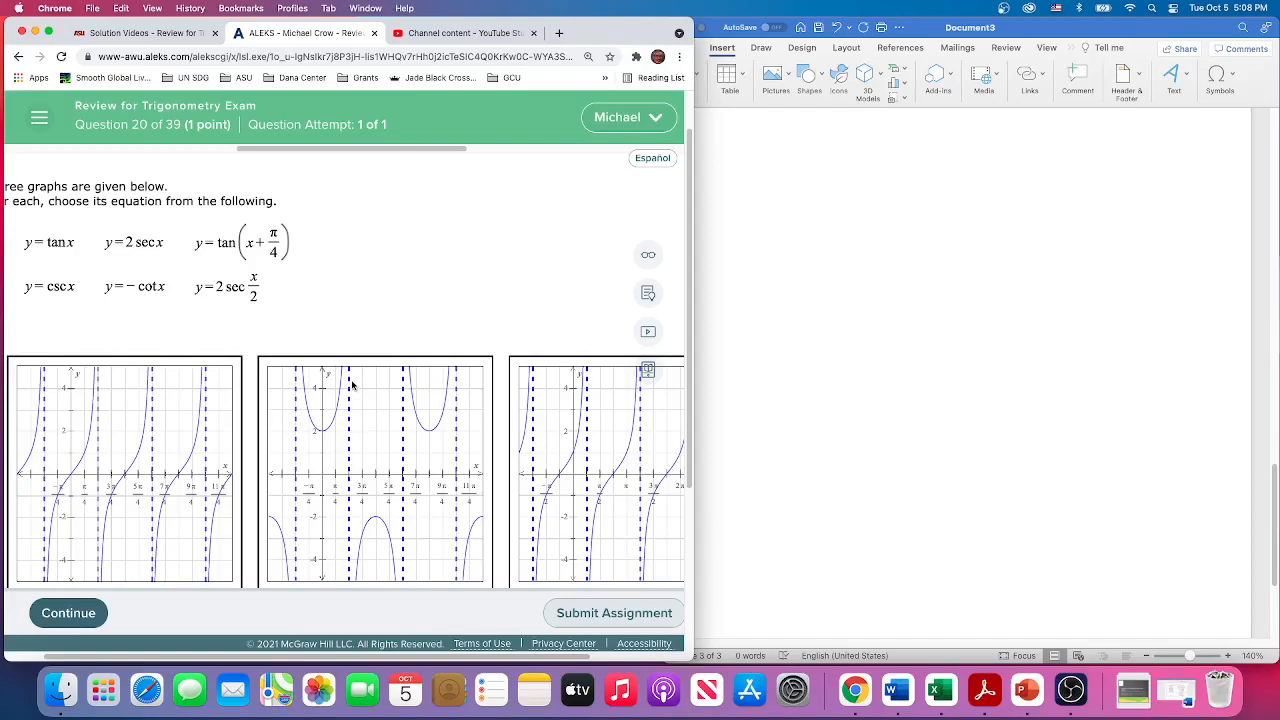
mouse_move(350, 480)
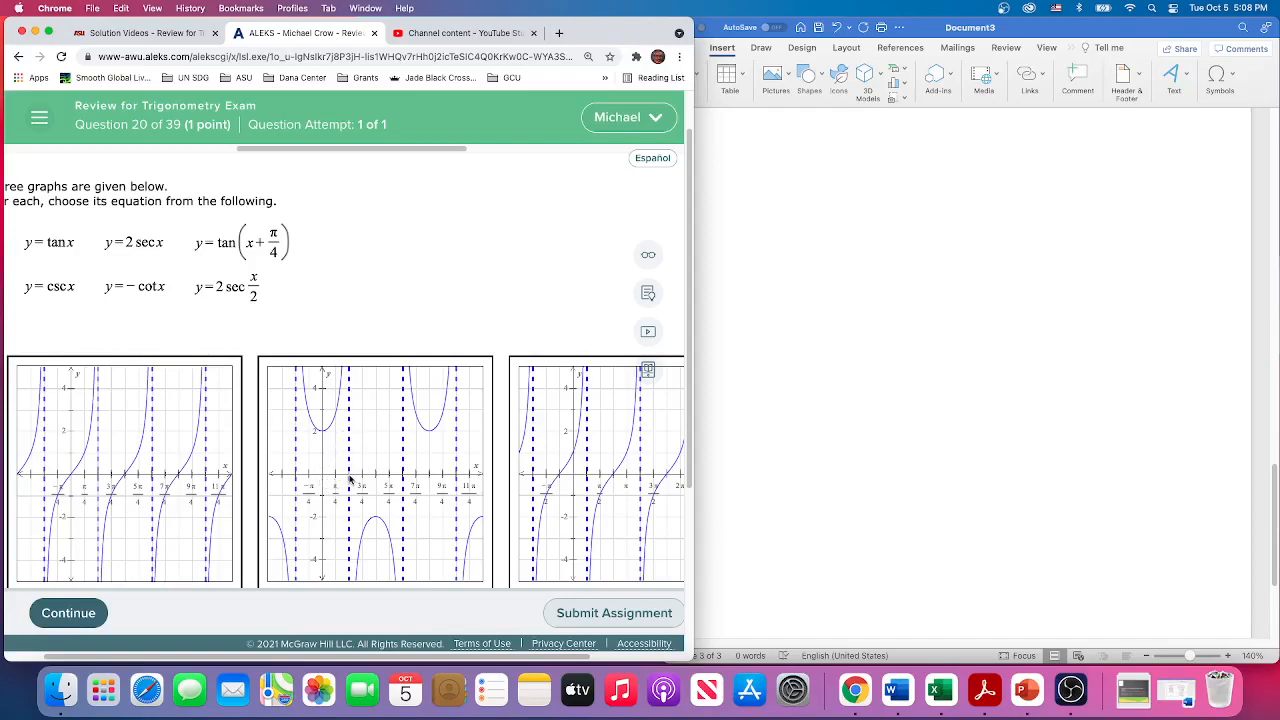
mouse_move(662, 690)
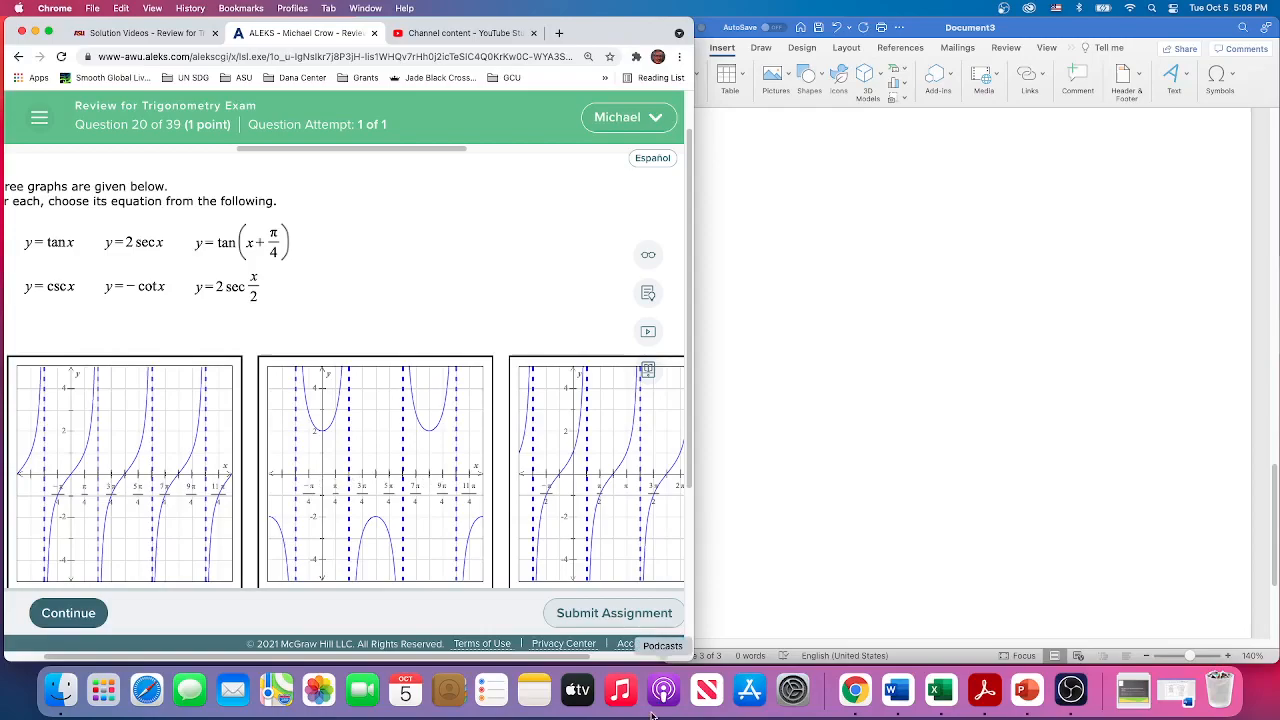
Switch from Acrobat to Word's Trig Exam Formulas-lc document via the Window menu.
left_click(984, 690)
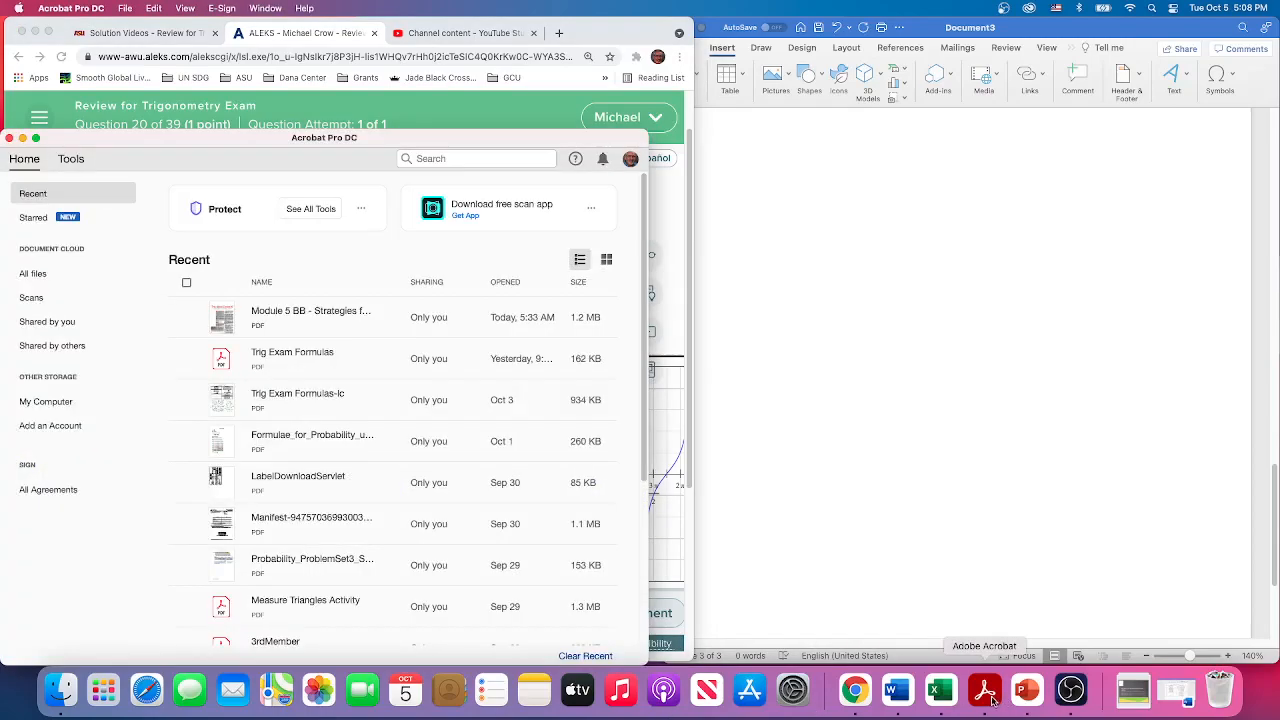
mouse_move(895, 690)
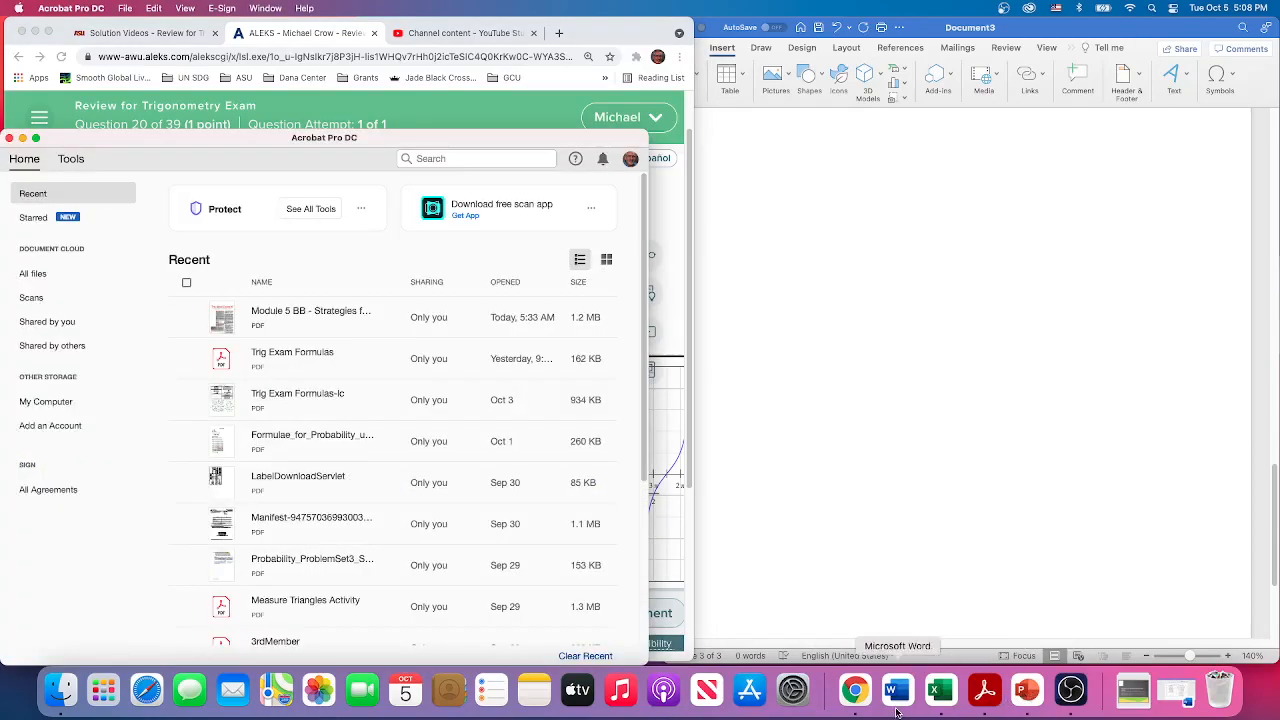
left_click(896, 689)
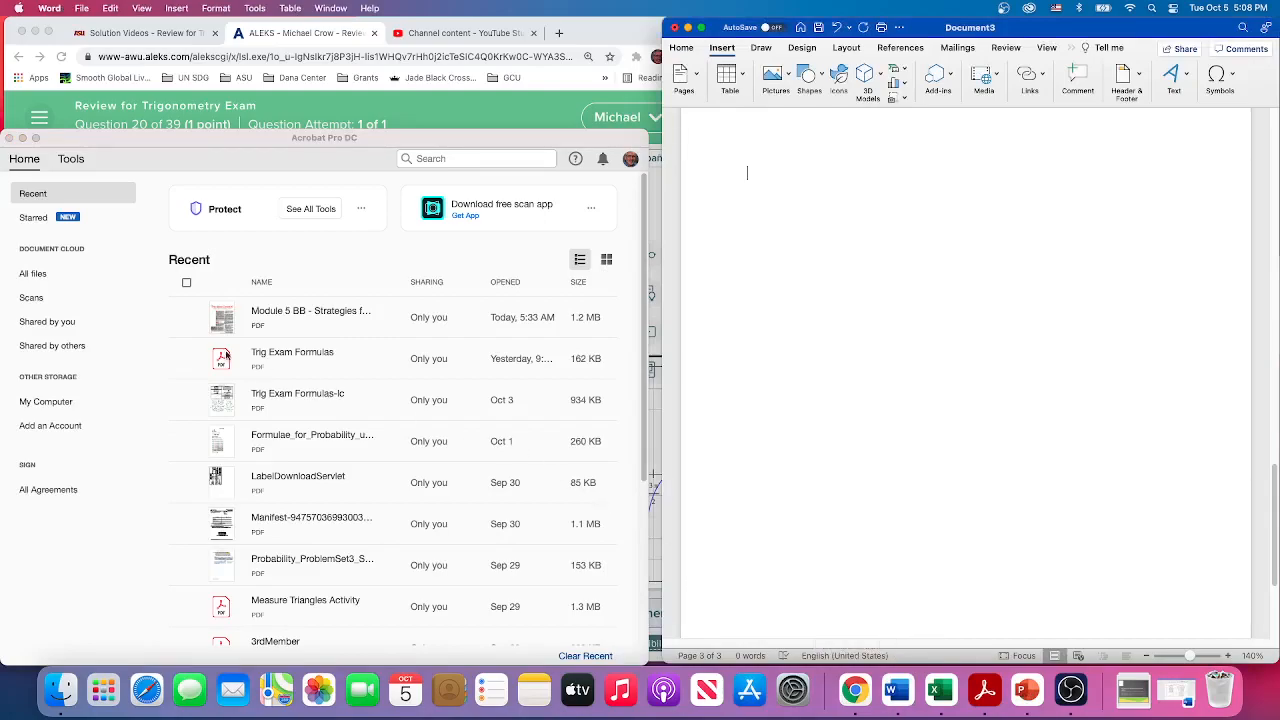
mouse_move(12, 138)
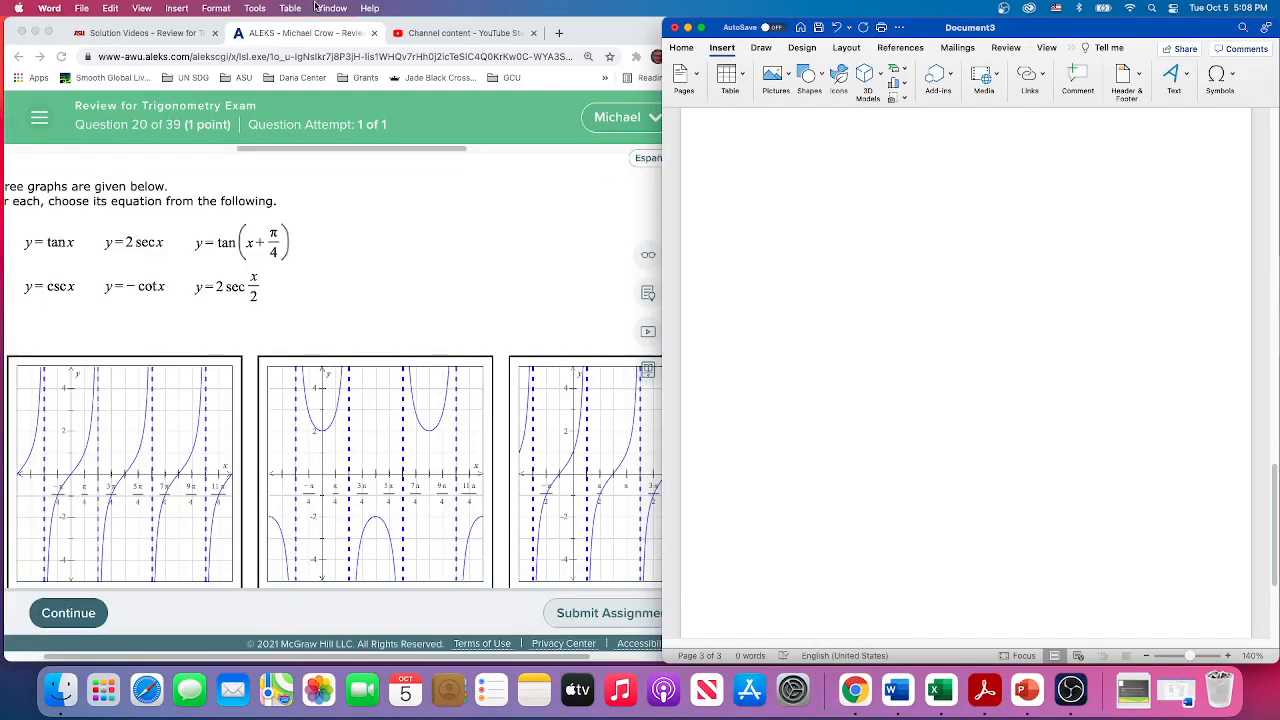
left_click(331, 8)
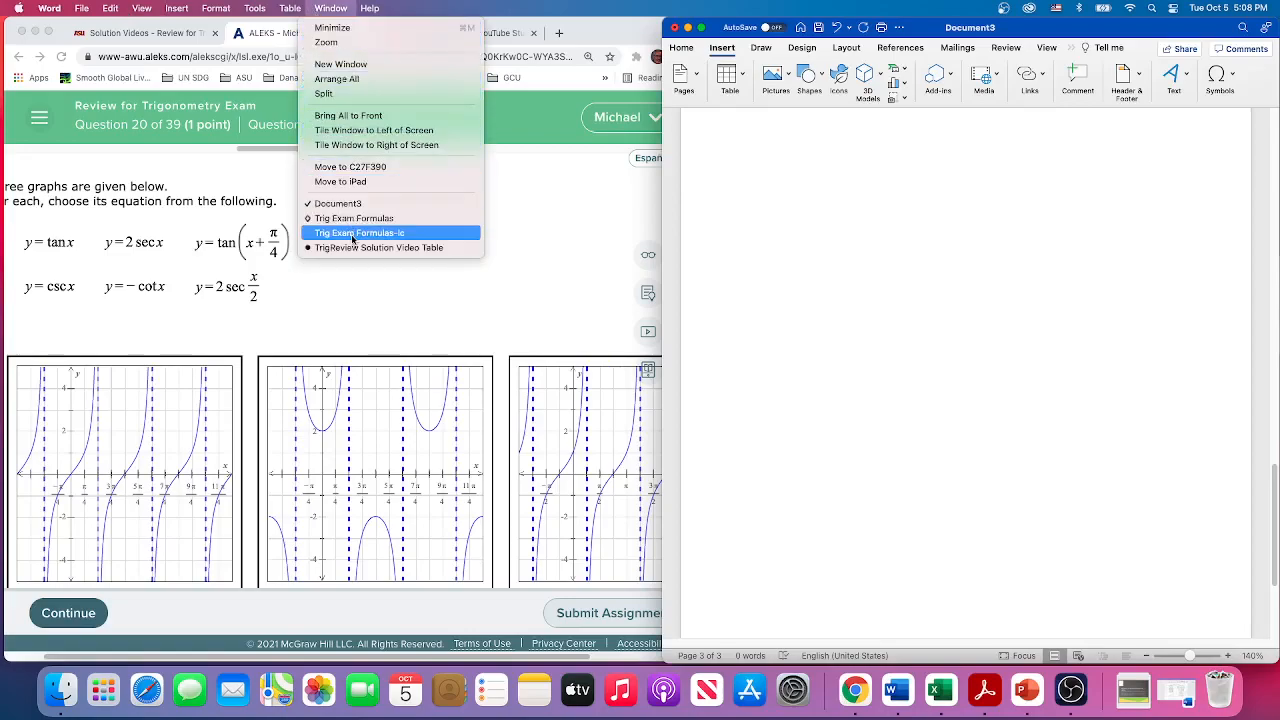
left_click(357, 232)
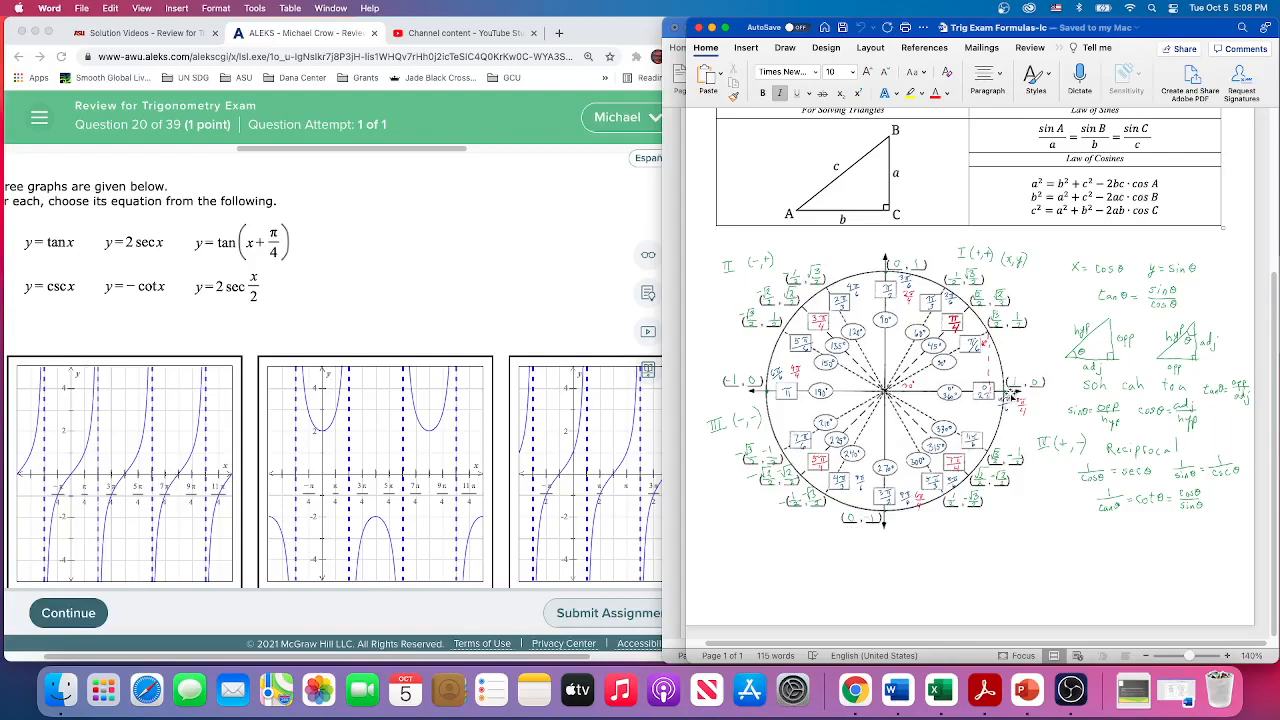
mouse_move(890, 270)
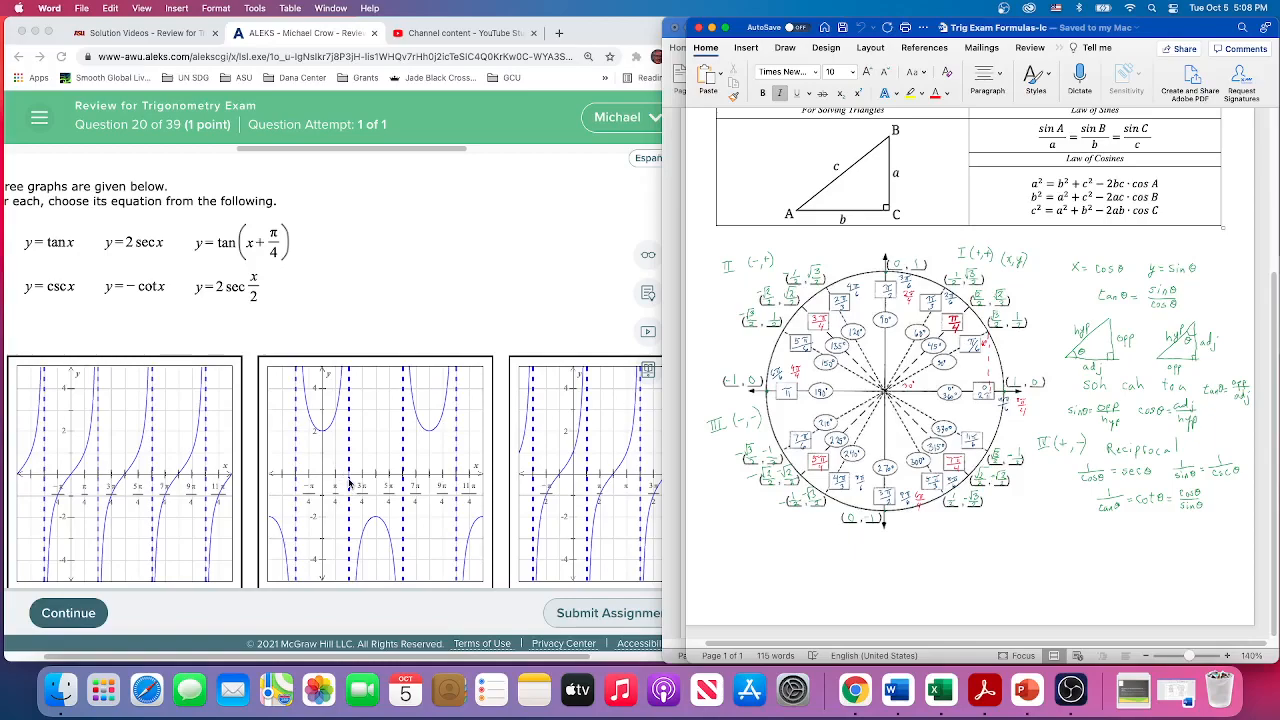
mouse_move(143, 253)
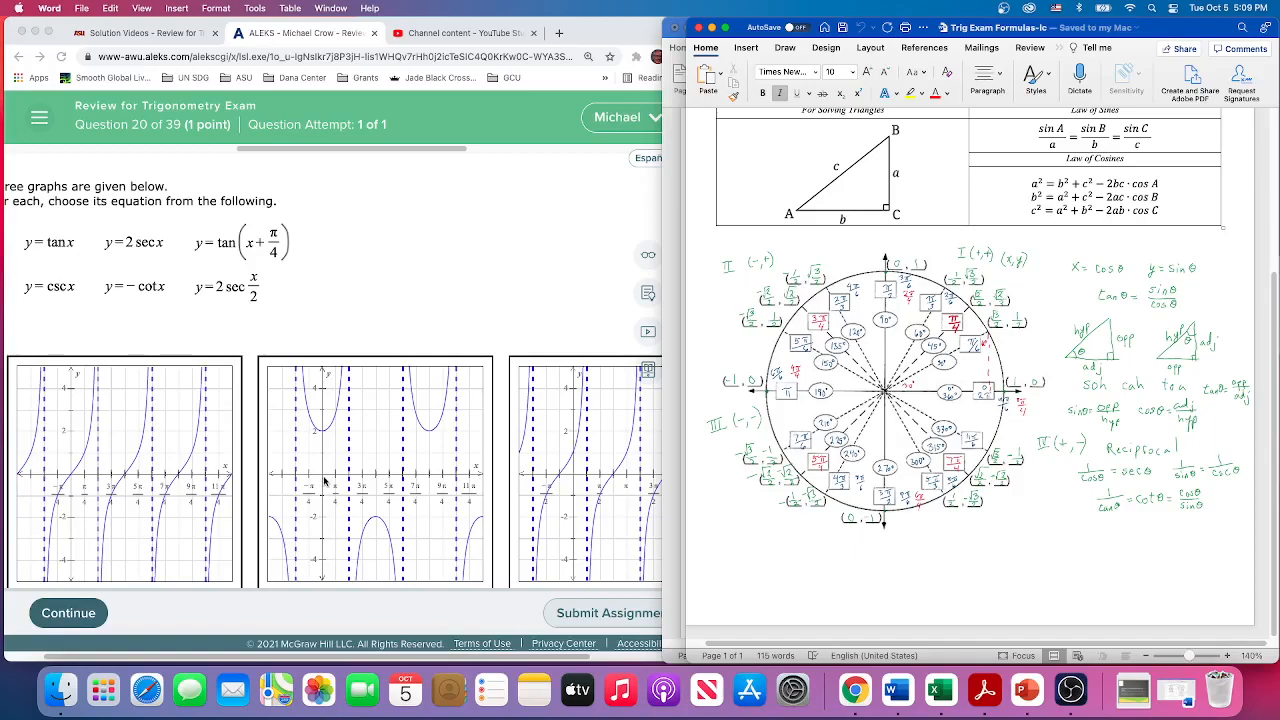
mouse_move(324, 440)
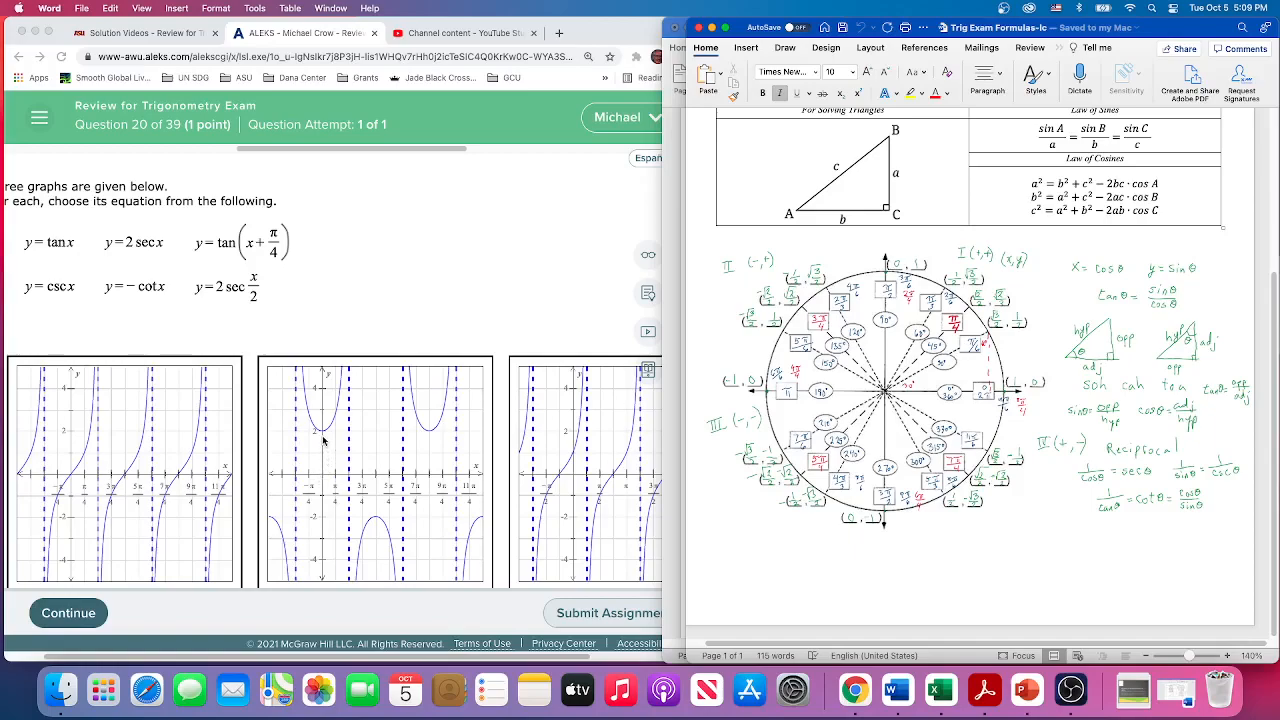
mouse_move(313, 487)
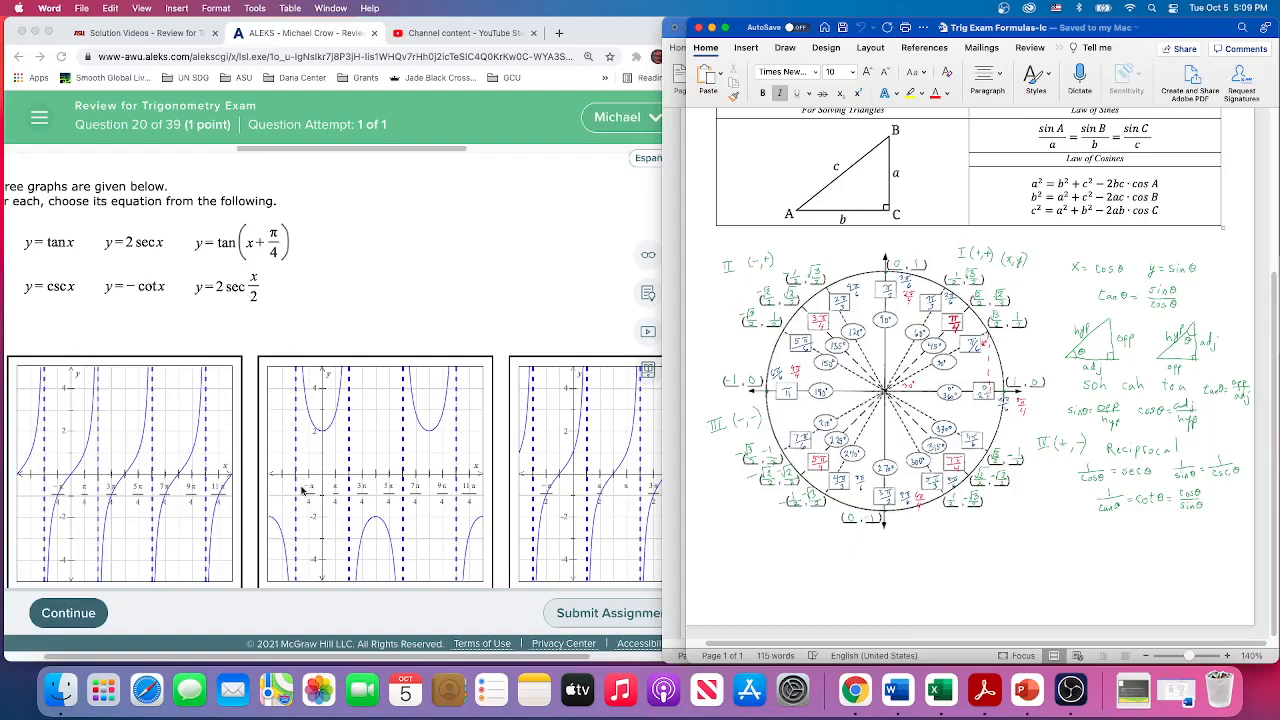
mouse_move(330, 454)
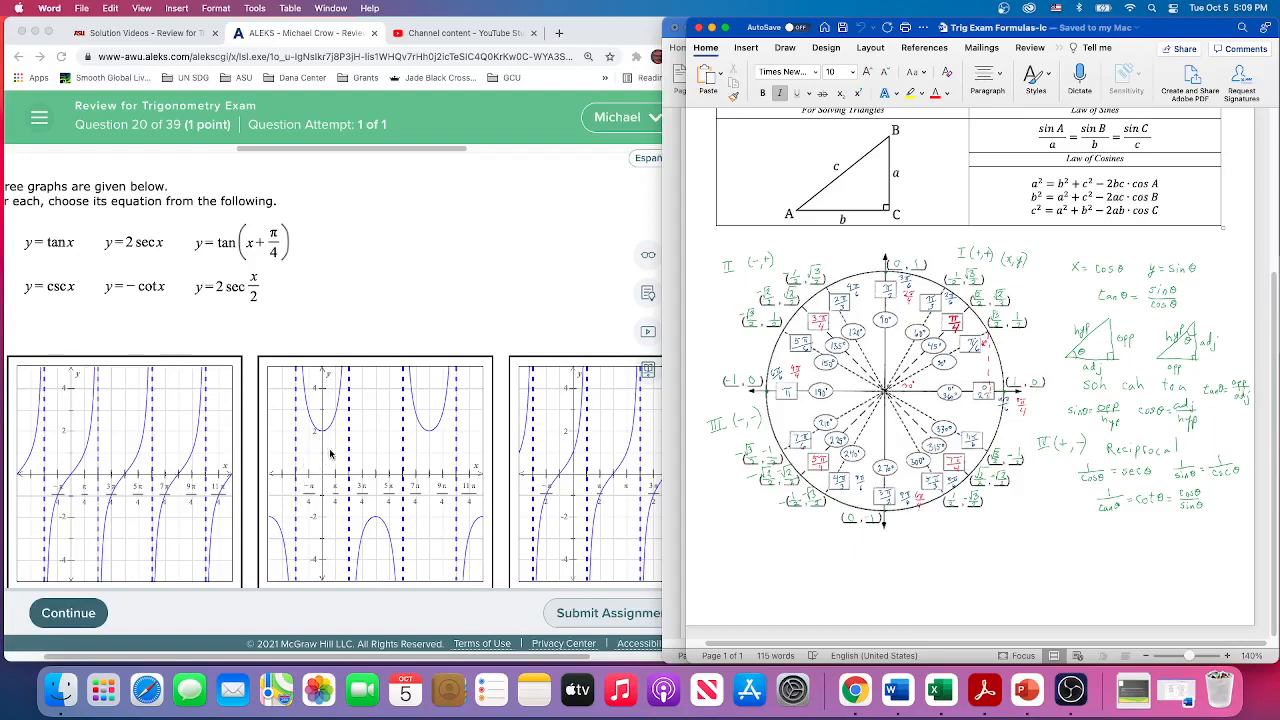
mouse_move(324, 436)
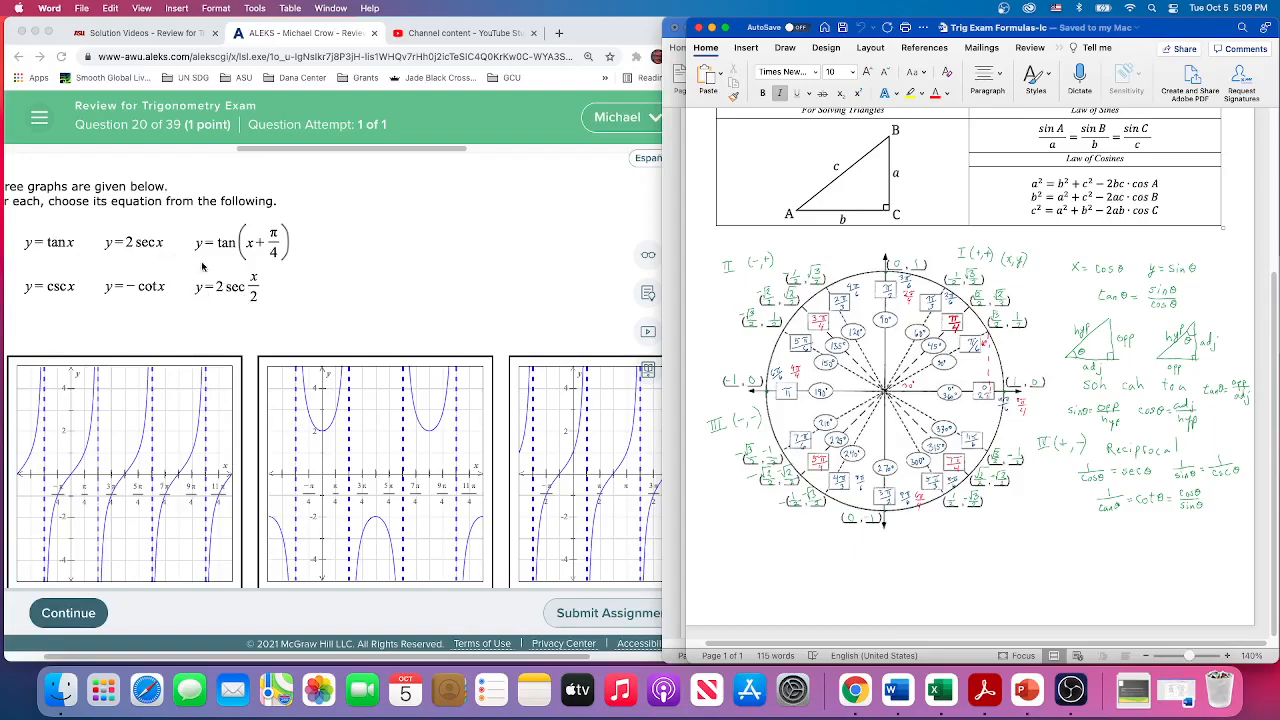
mouse_move(258, 311)
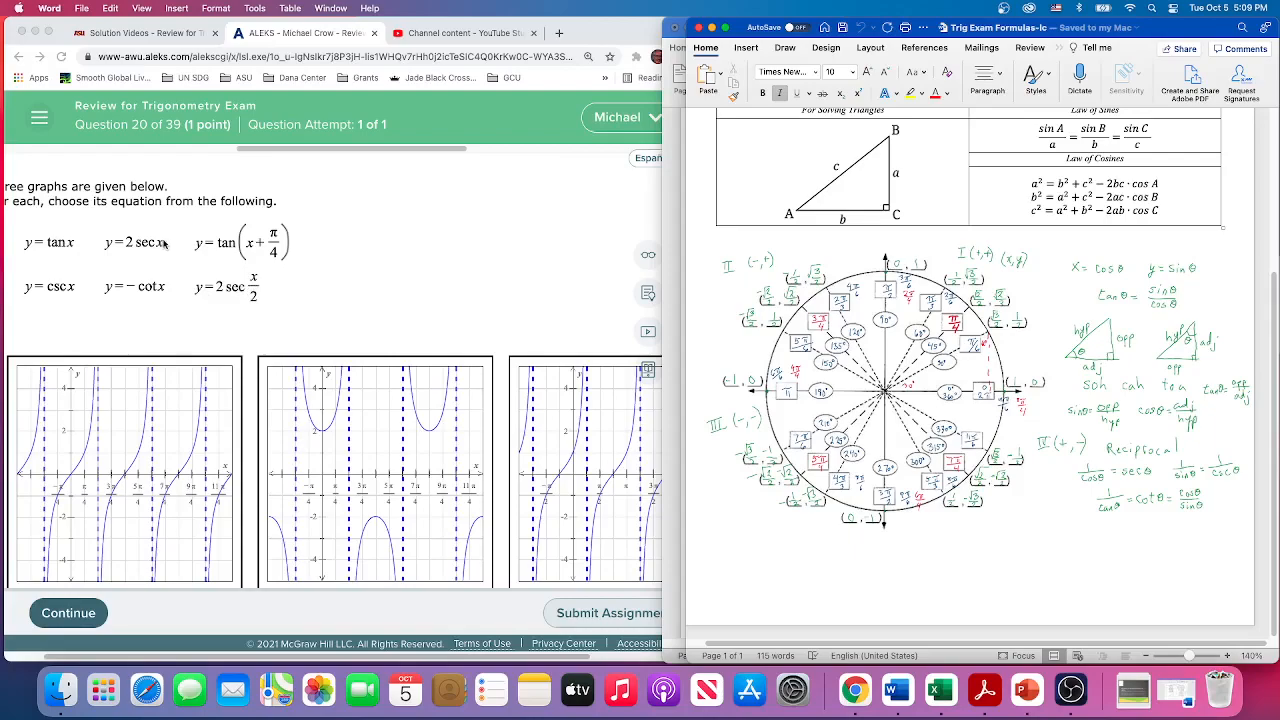
mouse_move(260, 307)
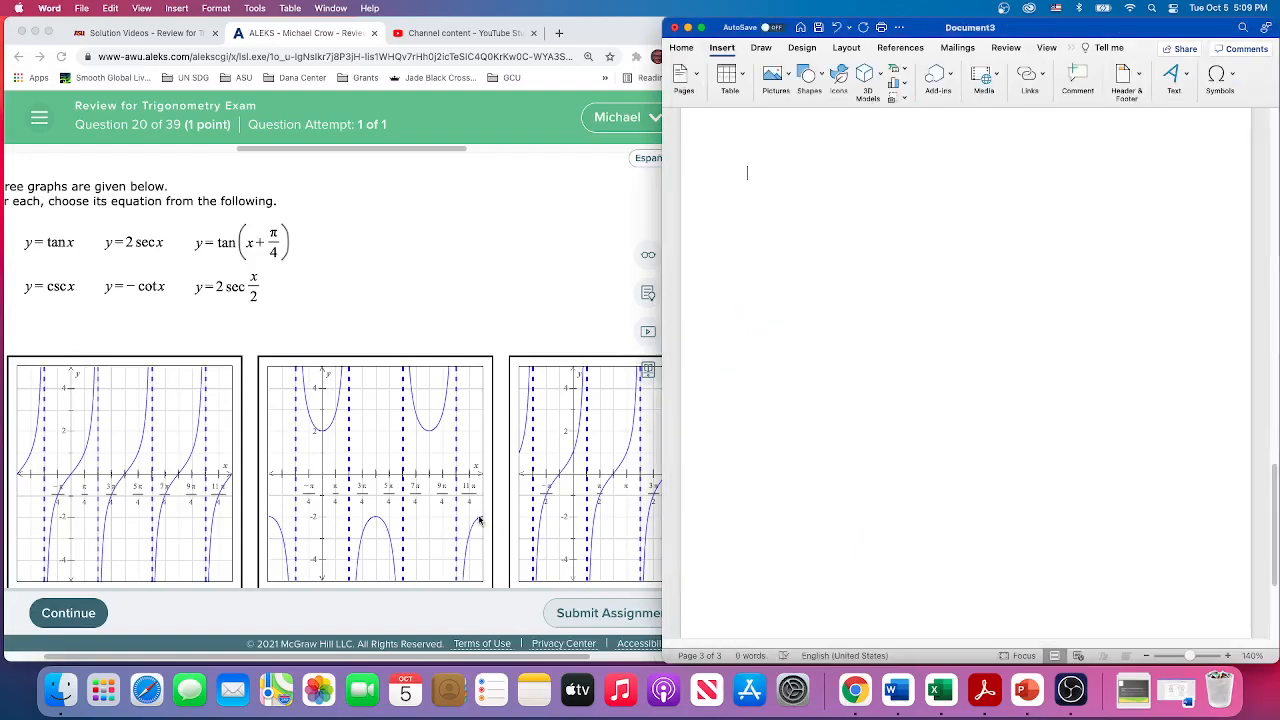
mouse_move(327, 482)
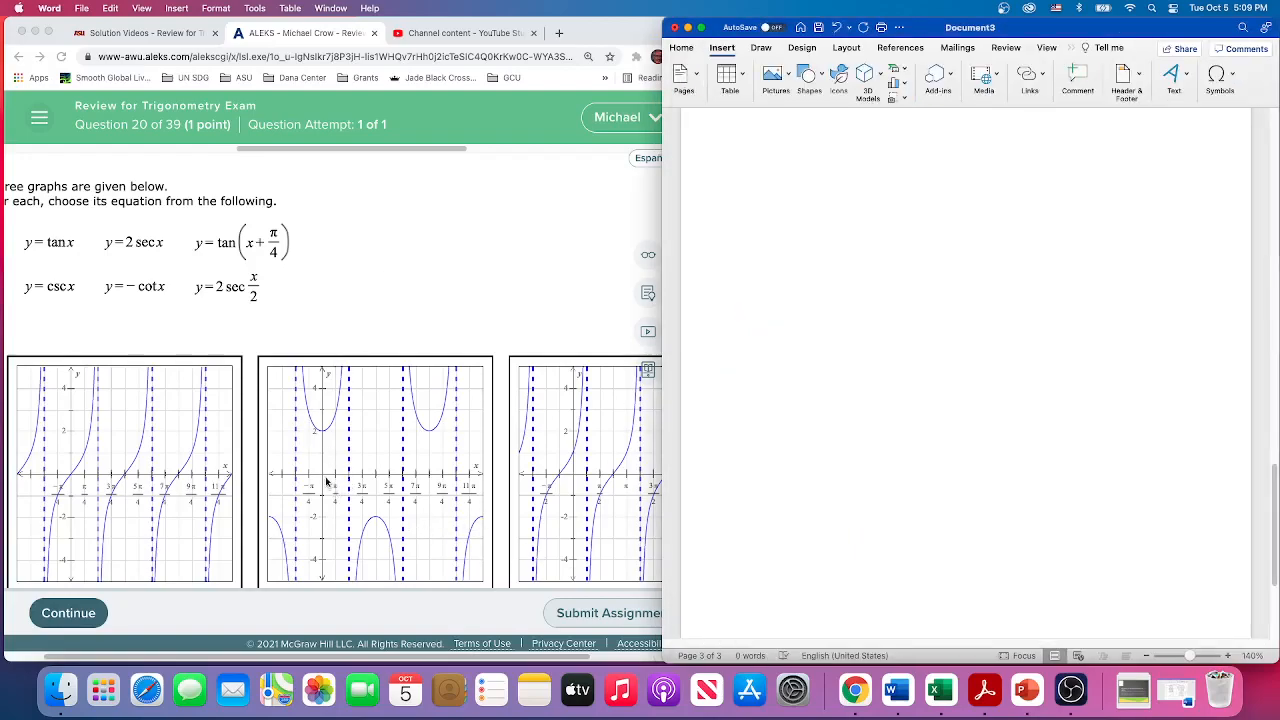
mouse_move(255, 280)
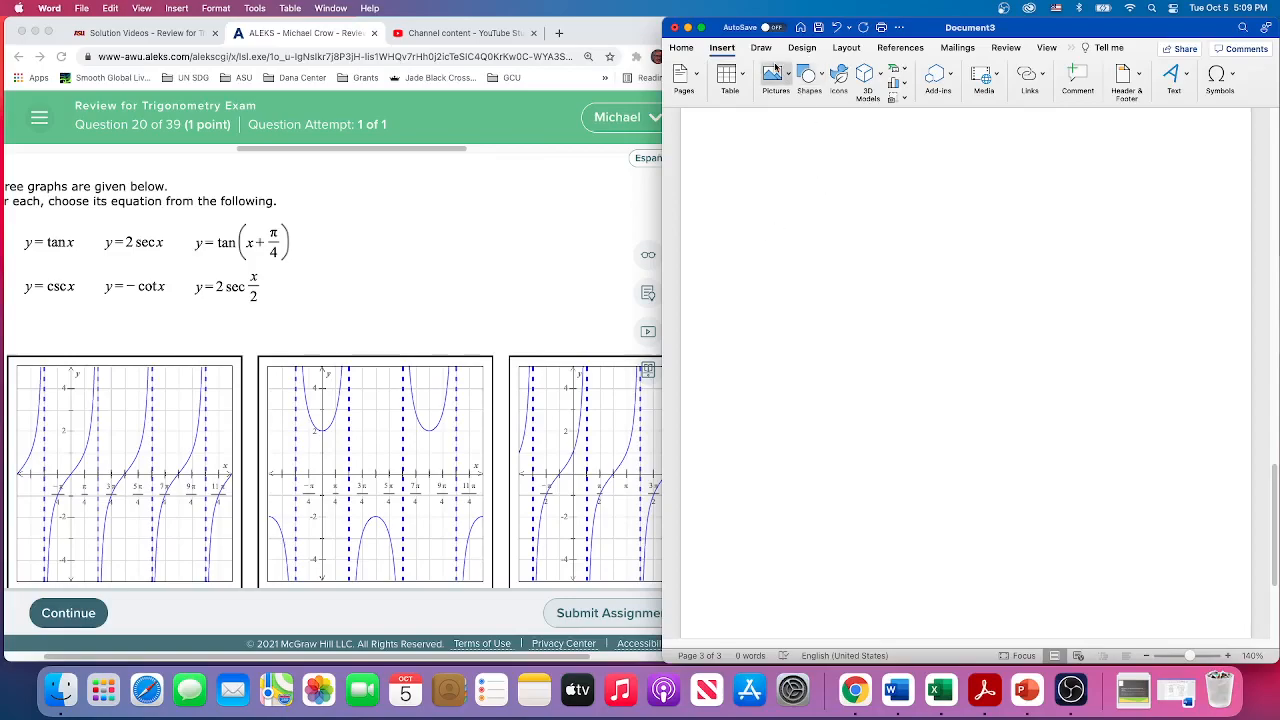
With the Draw pen, ink y = 2 sec x/2 and y = 2 sec x above it.
left_click(761, 48)
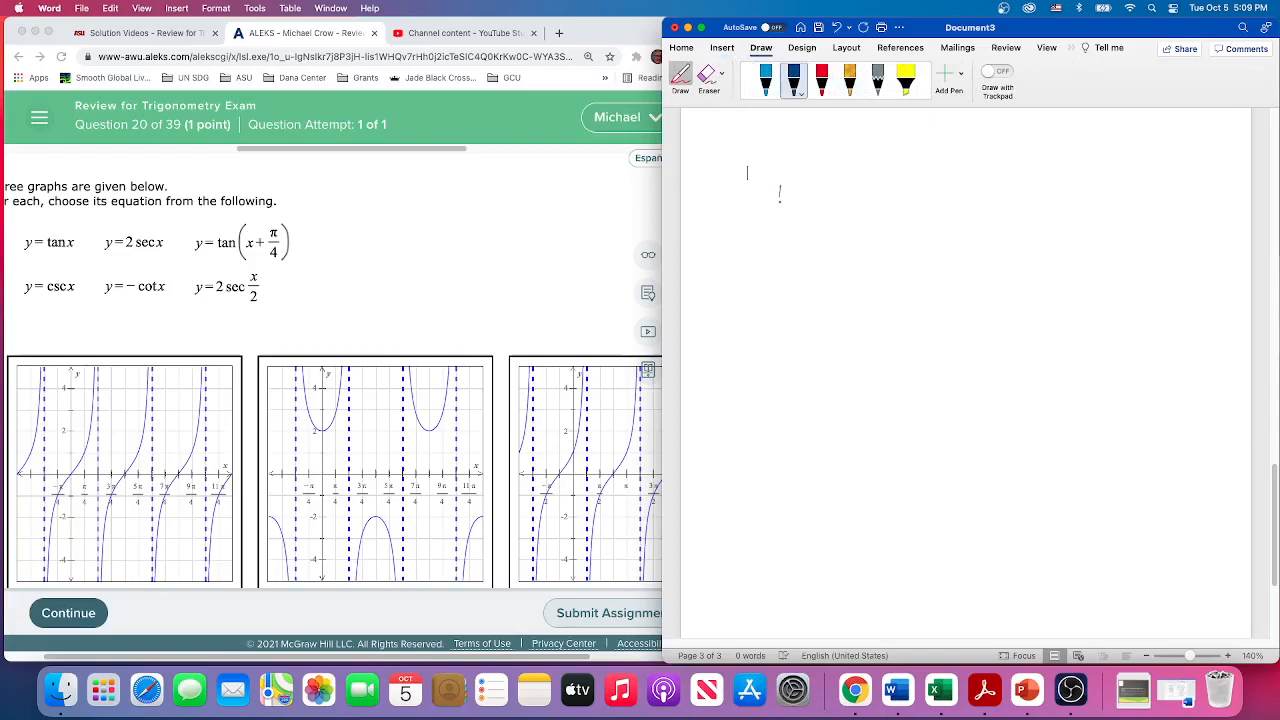
left_click_drag(775, 210, 855, 205)
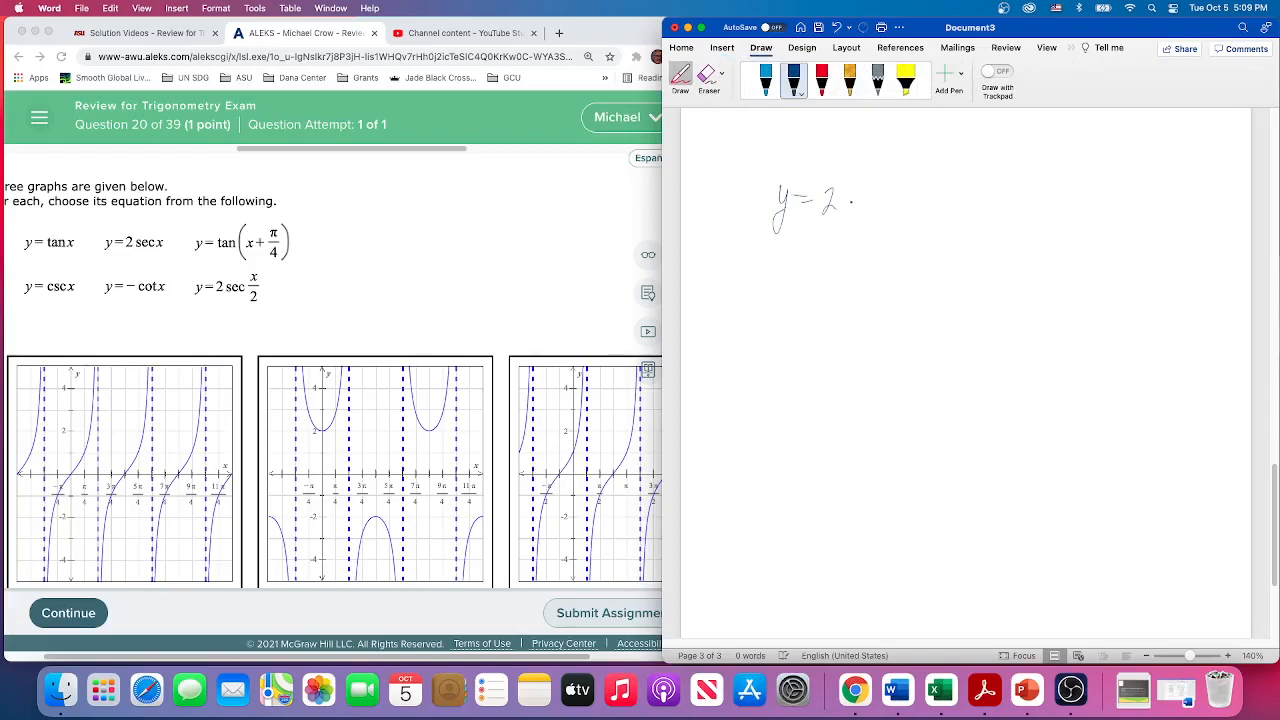
left_click_drag(820, 207, 895, 207)
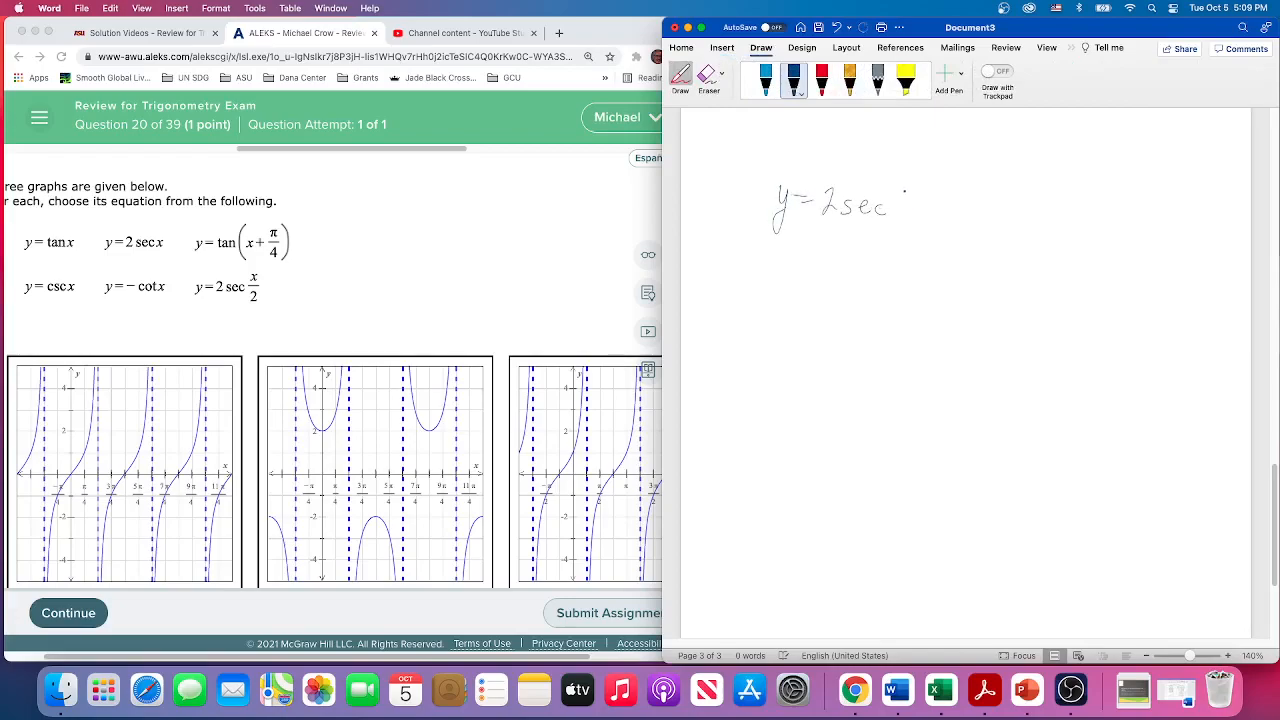
left_click_drag(905, 190, 910, 225)
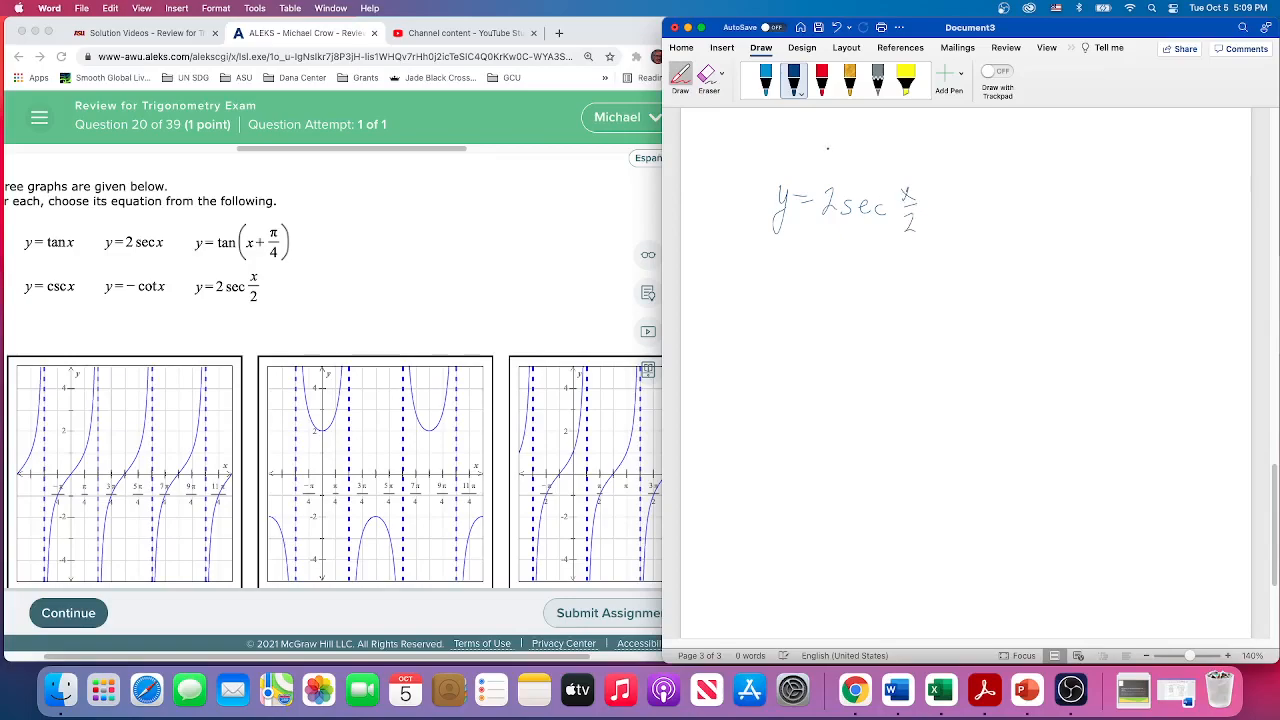
left_click_drag(785, 155, 845, 155)
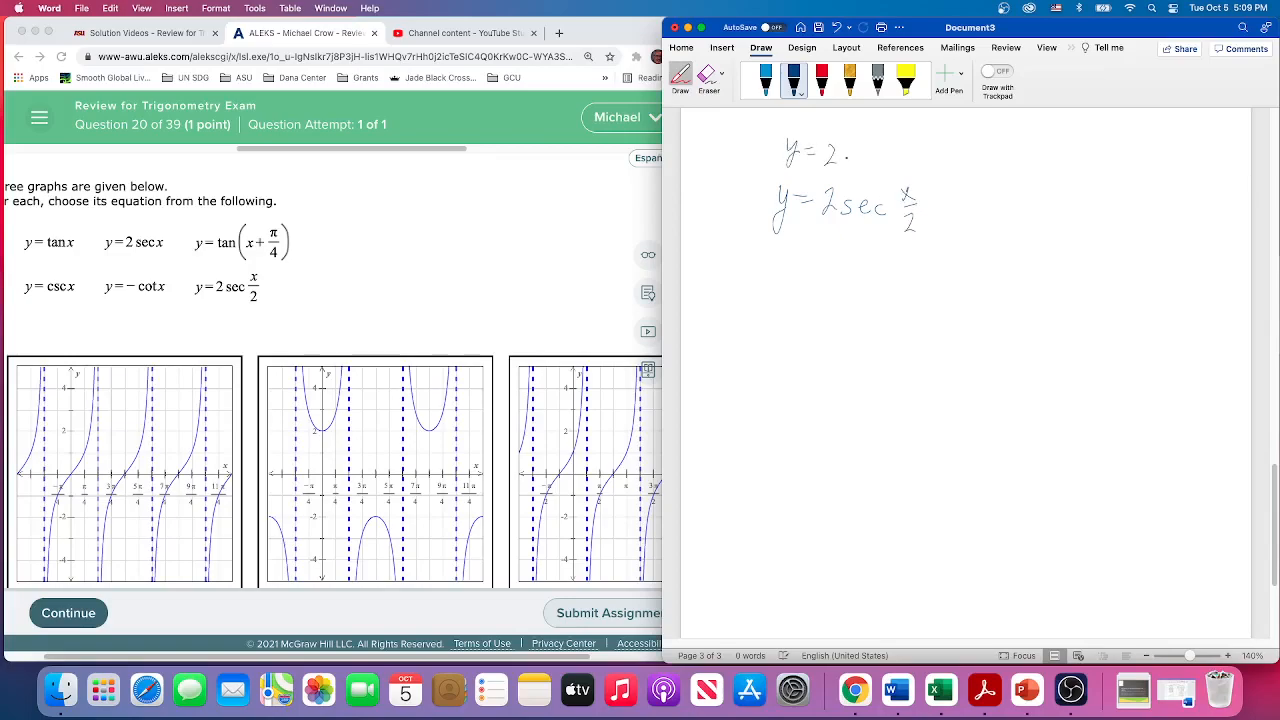
left_click_drag(825, 155, 900, 165)
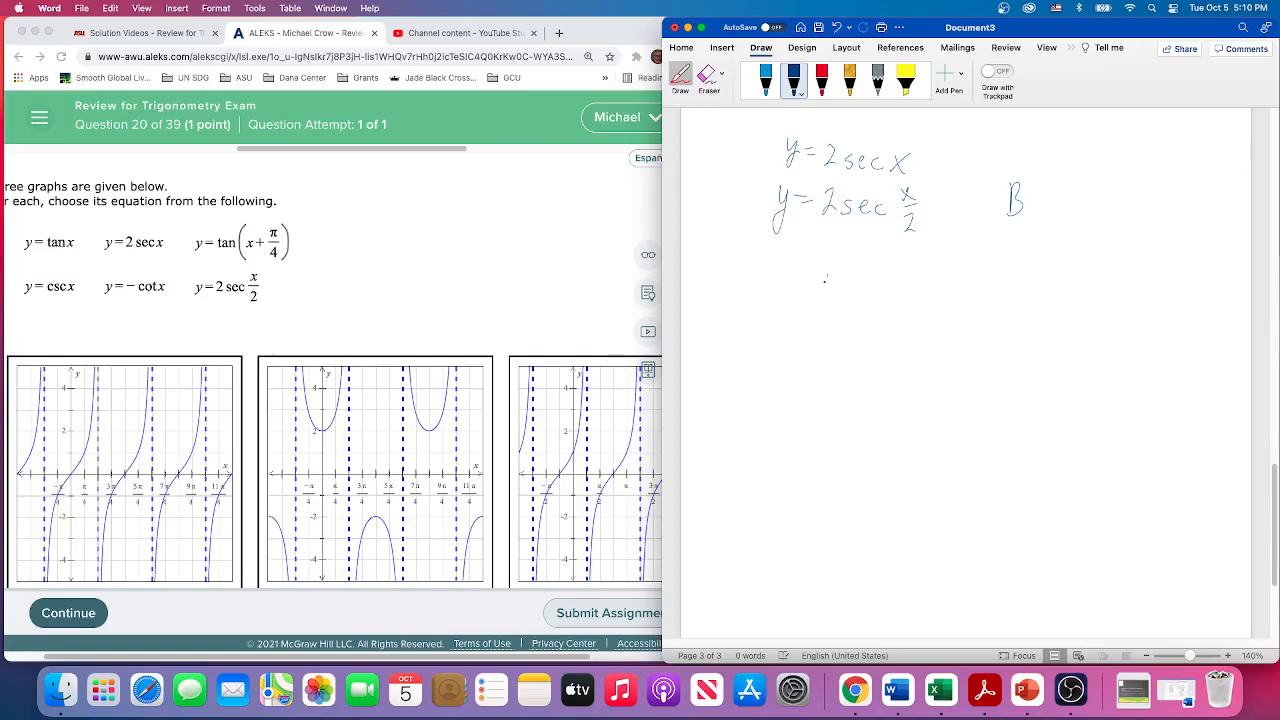
Handwrite the general form A cos(Bx) and the period formula 2π/B.
left_click_drag(822, 295, 830, 278)
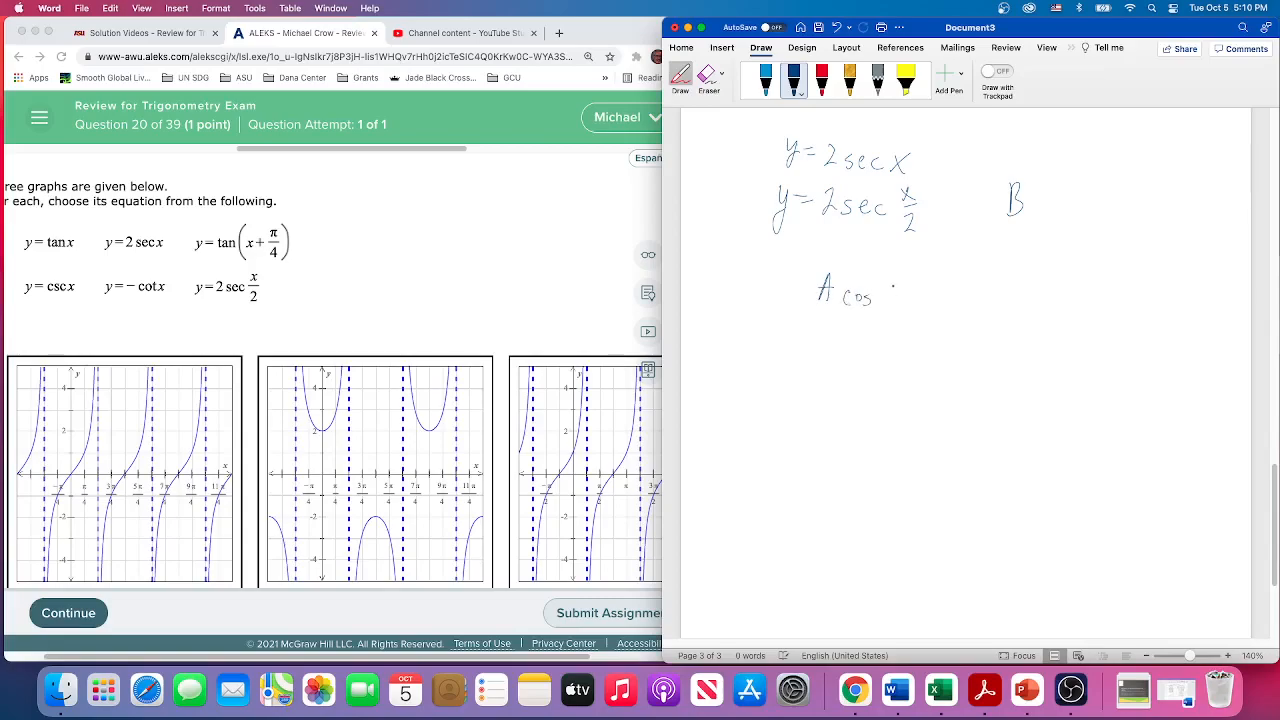
left_click_drag(885, 305, 910, 300)
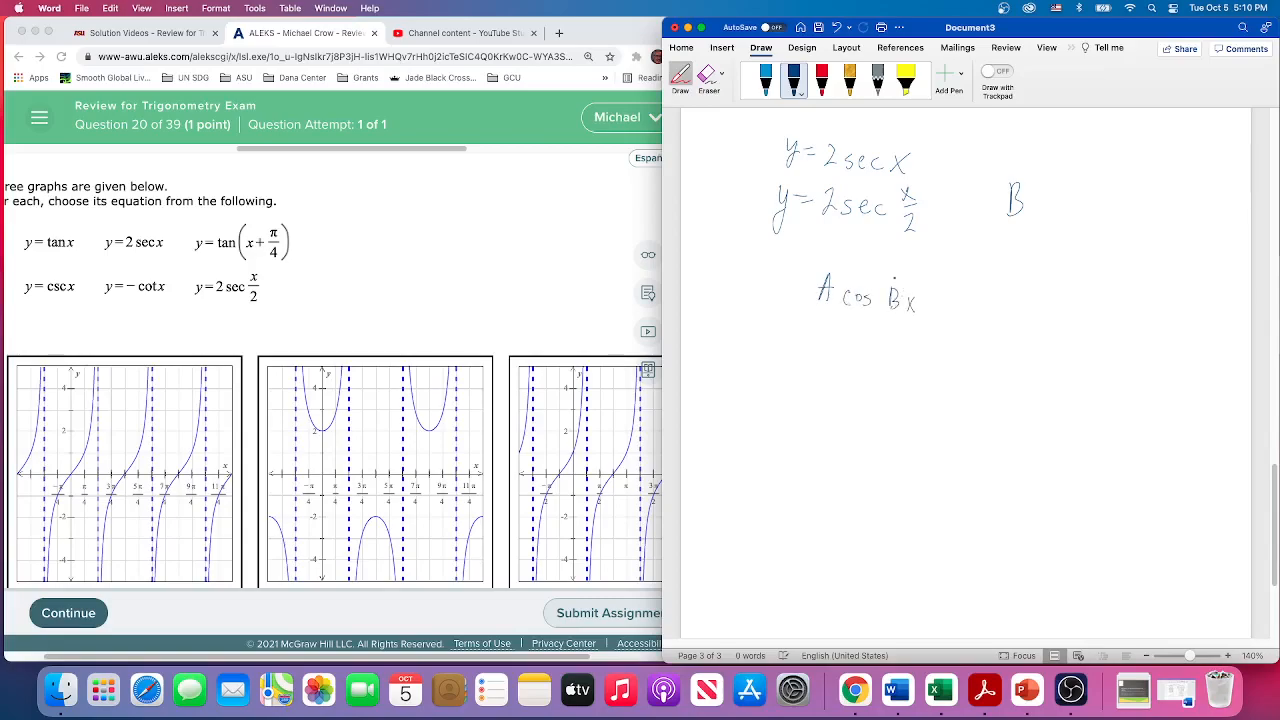
left_click_drag(885, 285, 915, 320)
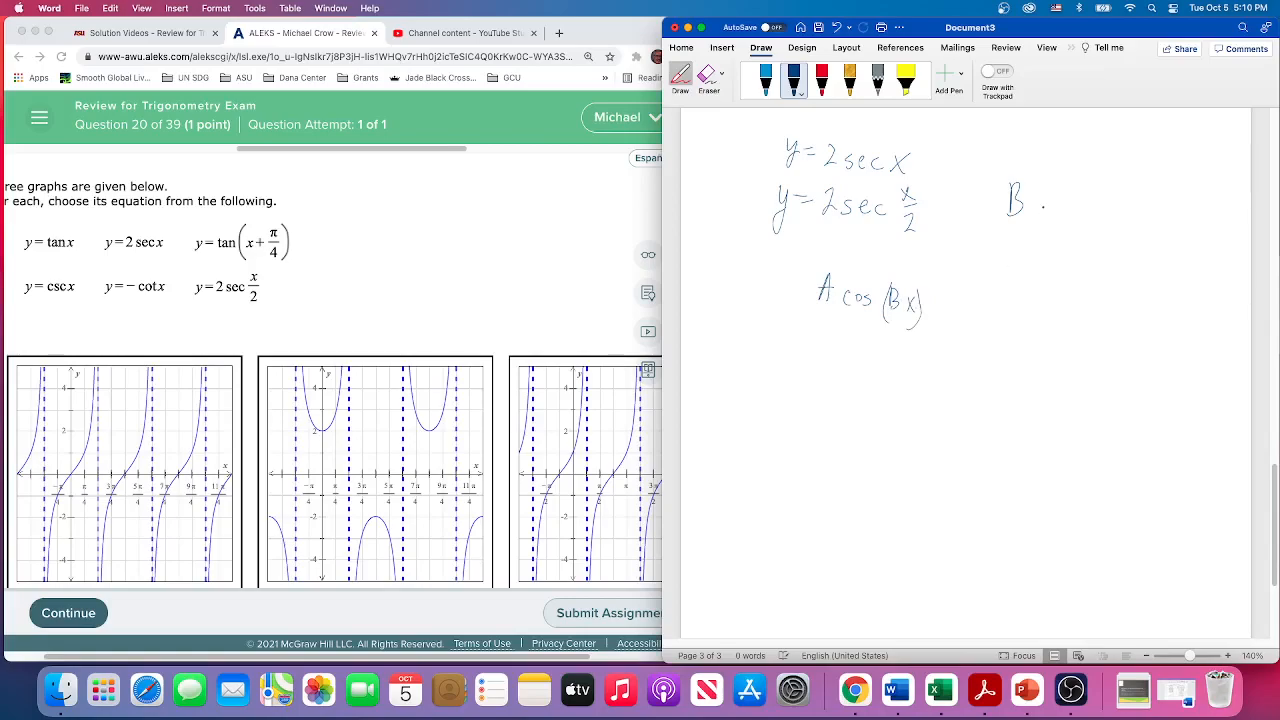
left_click_drag(990, 178, 1038, 177)
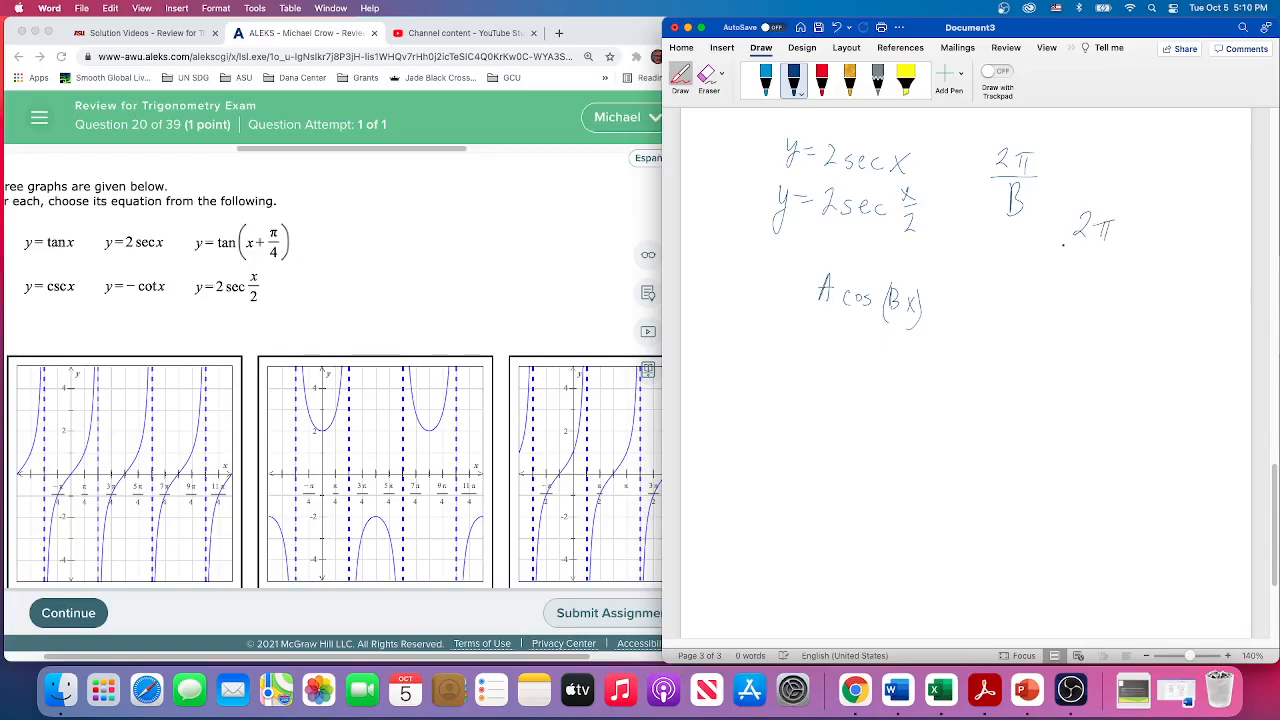
Handwrite 2π ÷ 1/2 and its result, a period of 4π.
left_click_drag(1080, 248, 1090, 290)
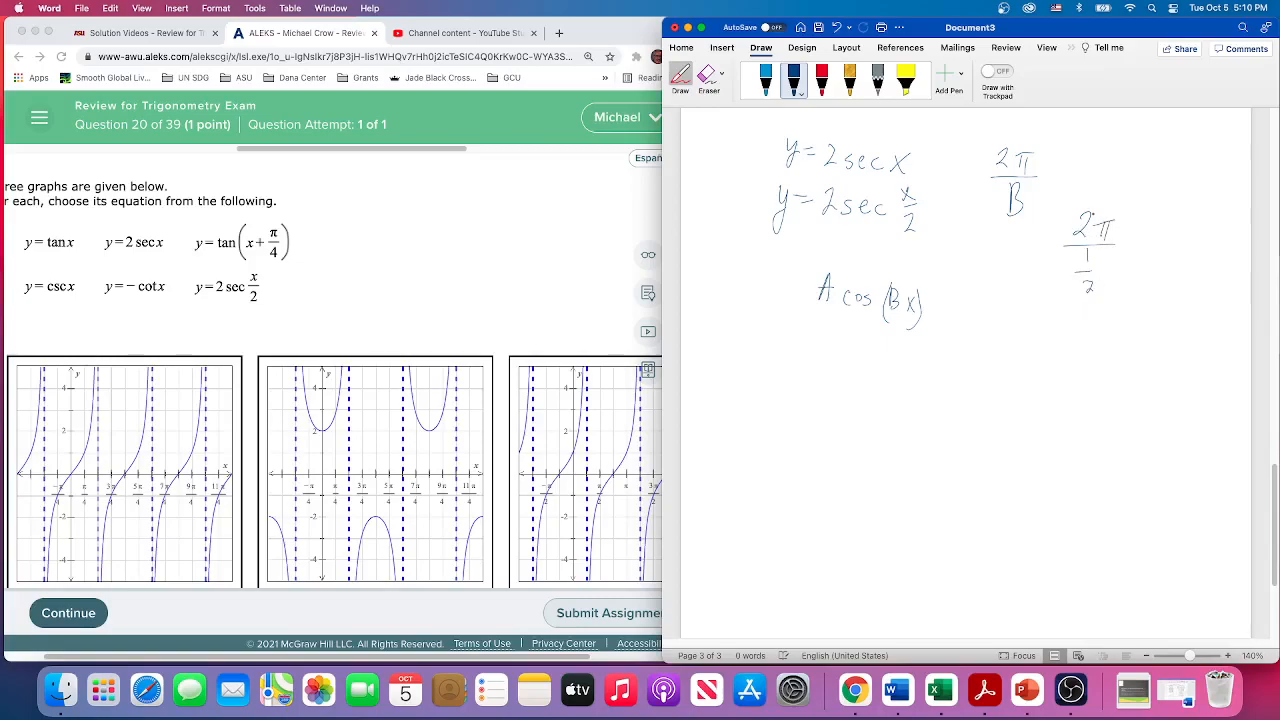
left_click_drag(1125, 250, 1155, 250)
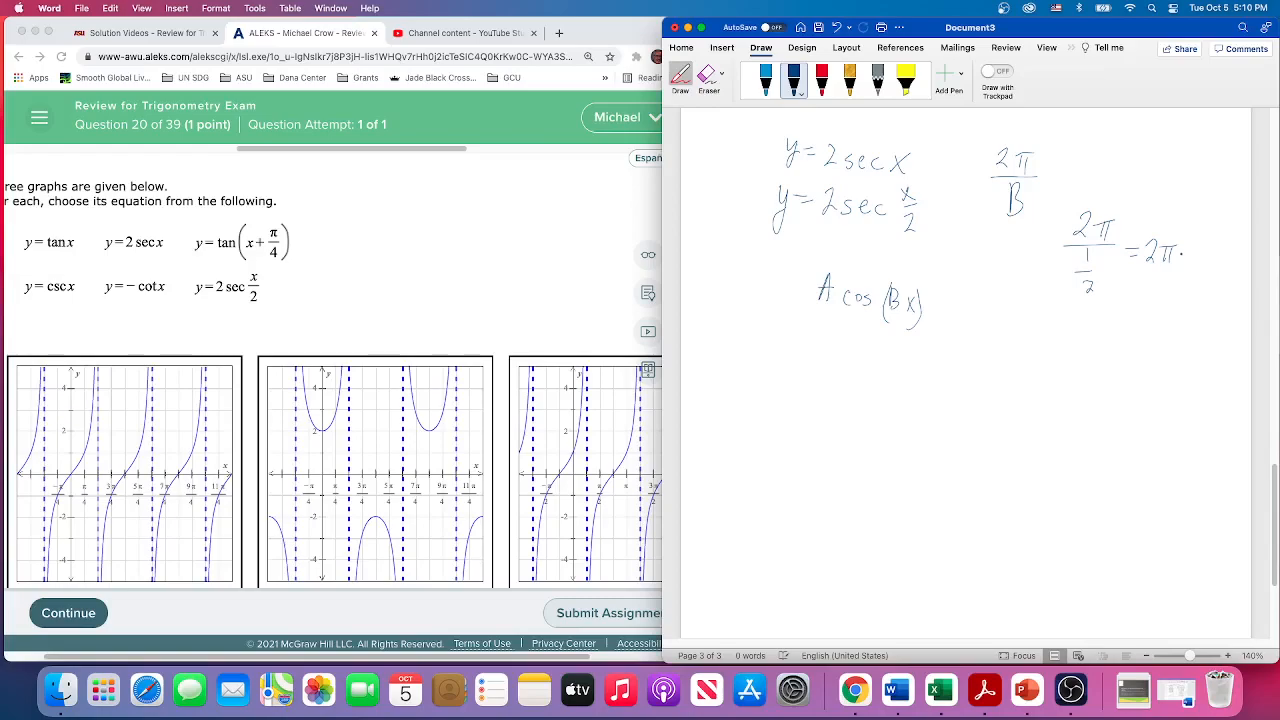
left_click_drag(1185, 255, 1210, 265)
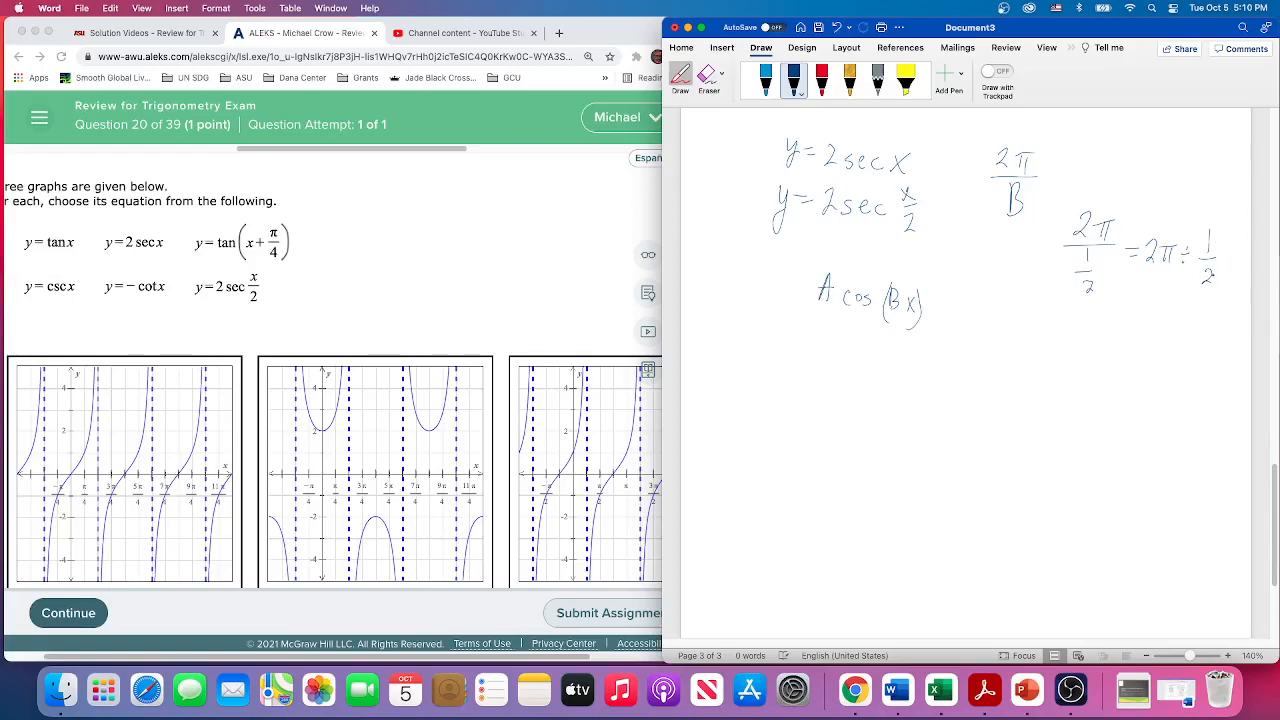
left_click_drag(1055, 320, 1075, 345)
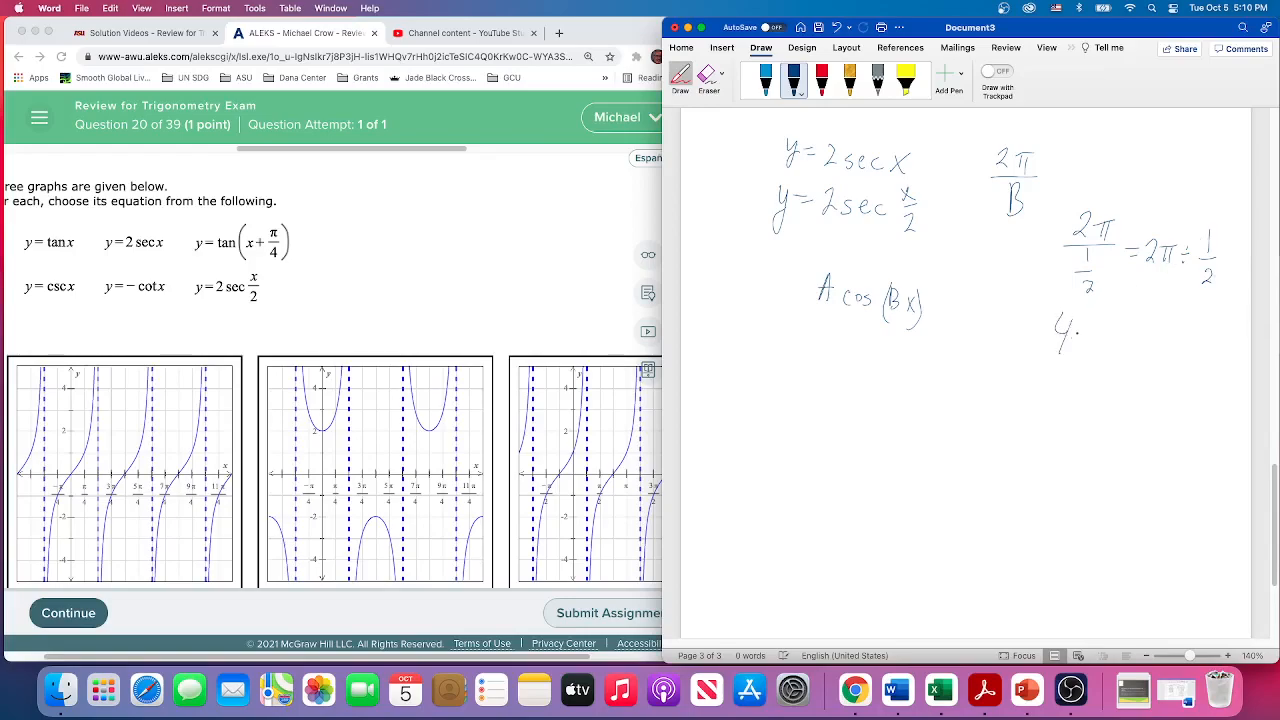
left_click_drag(1068, 340, 1100, 340)
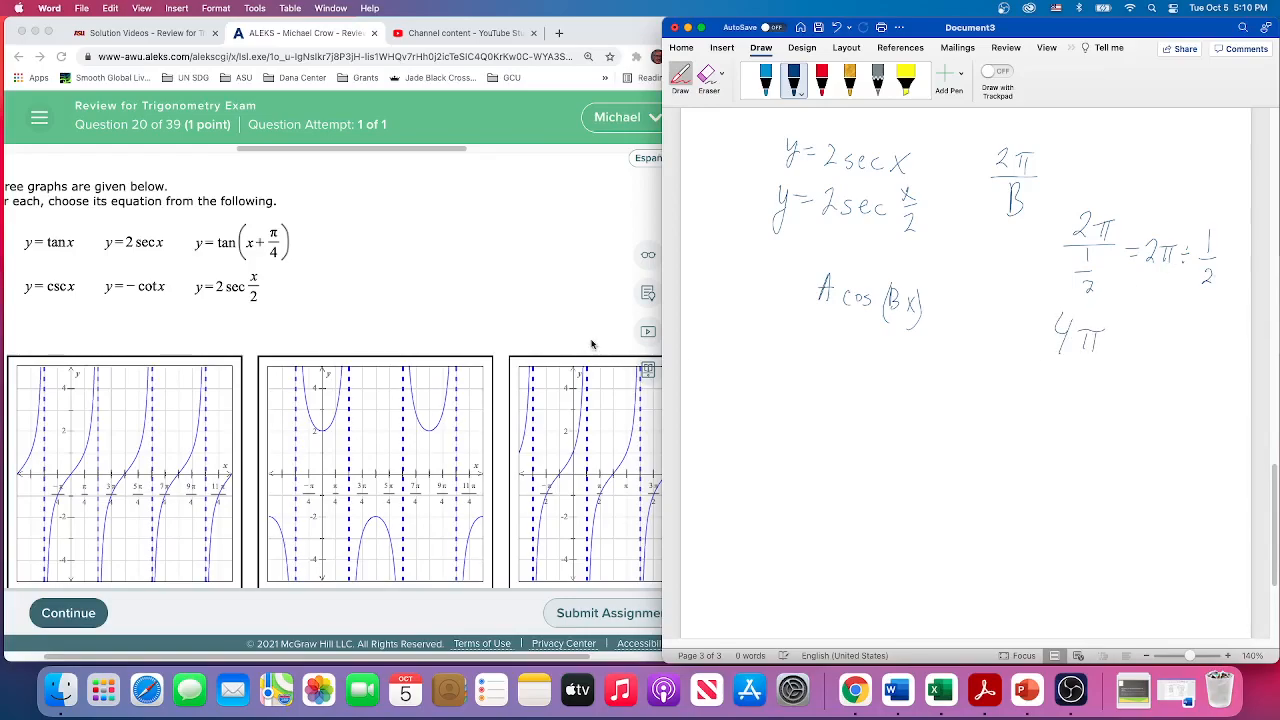
mouse_move(308, 377)
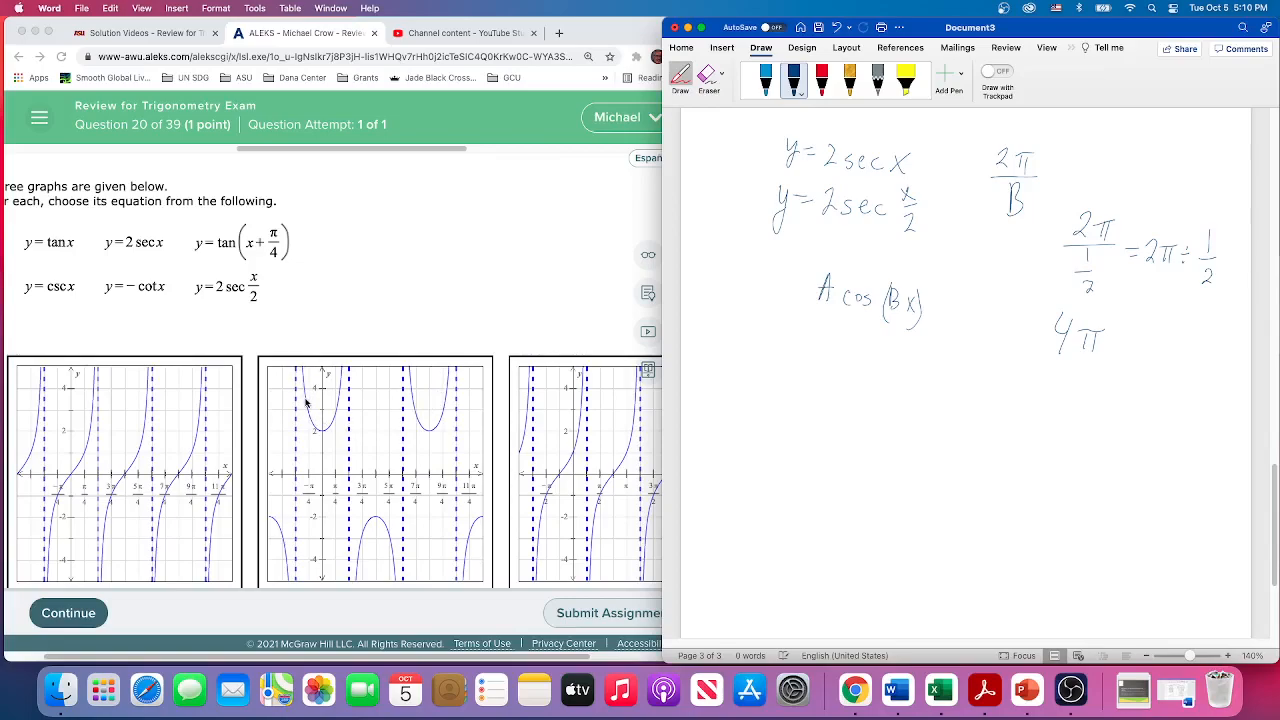
mouse_move(315, 465)
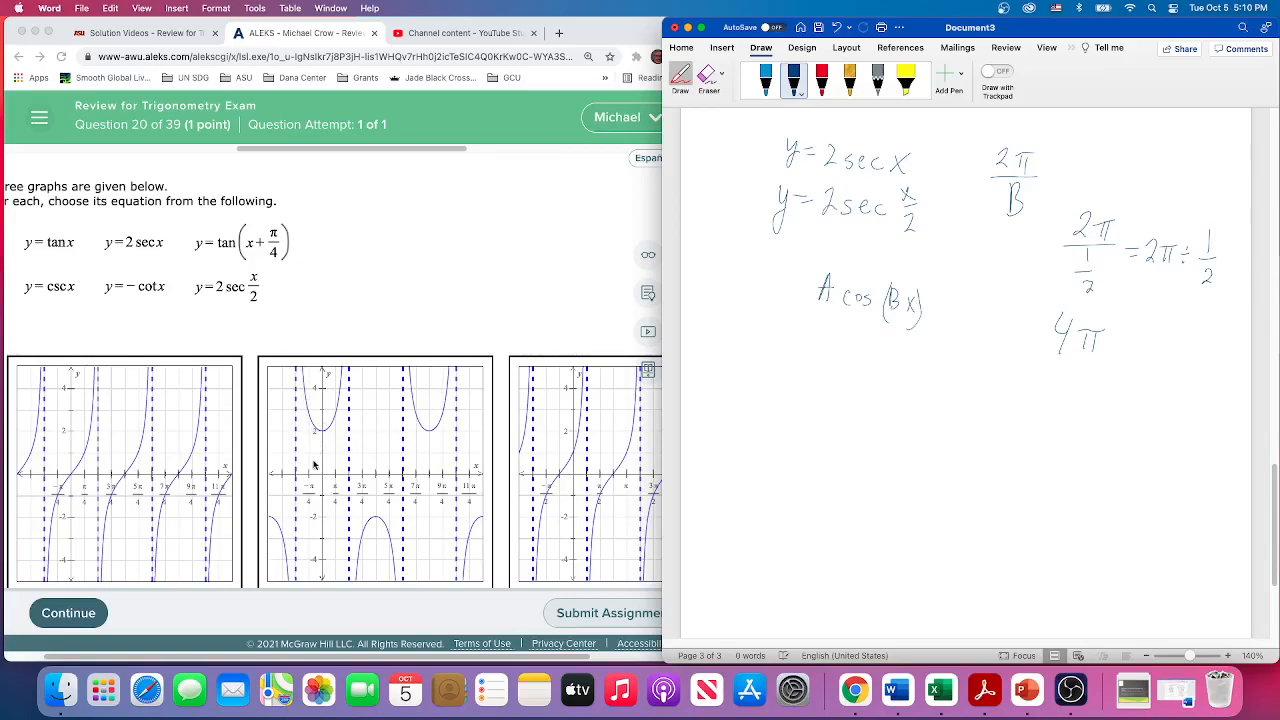
mouse_move(325, 425)
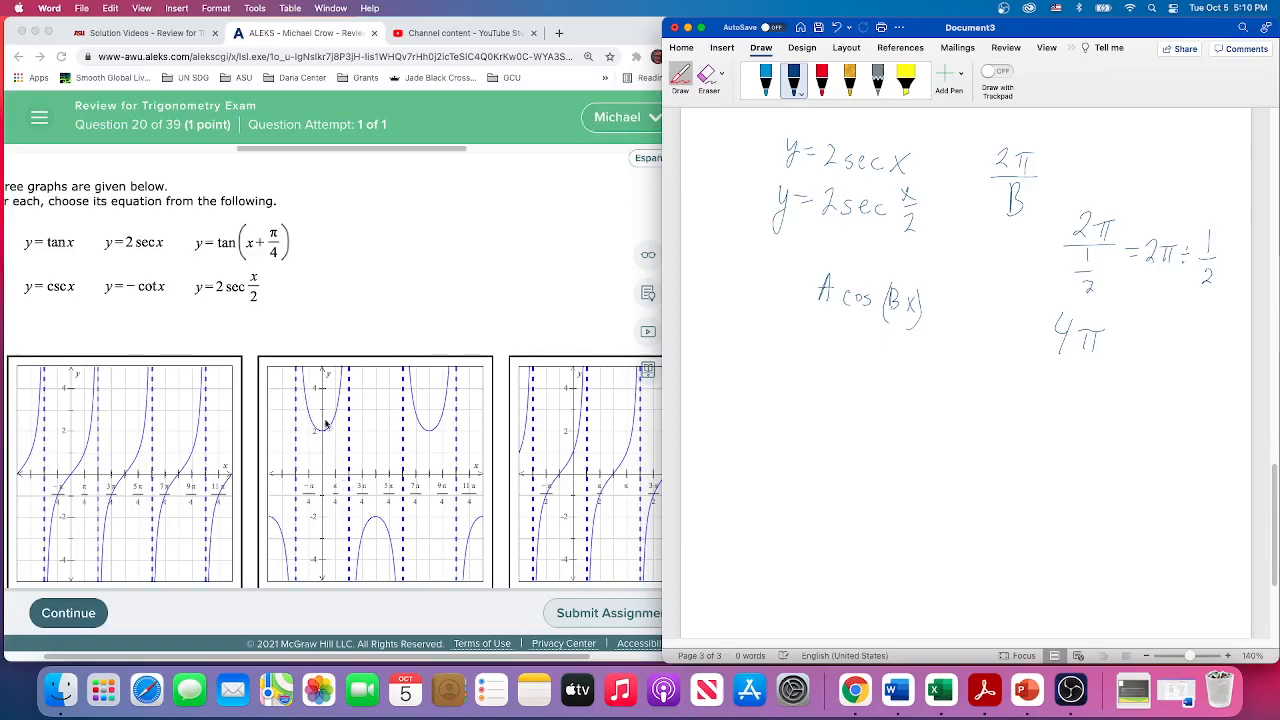
mouse_move(322, 440)
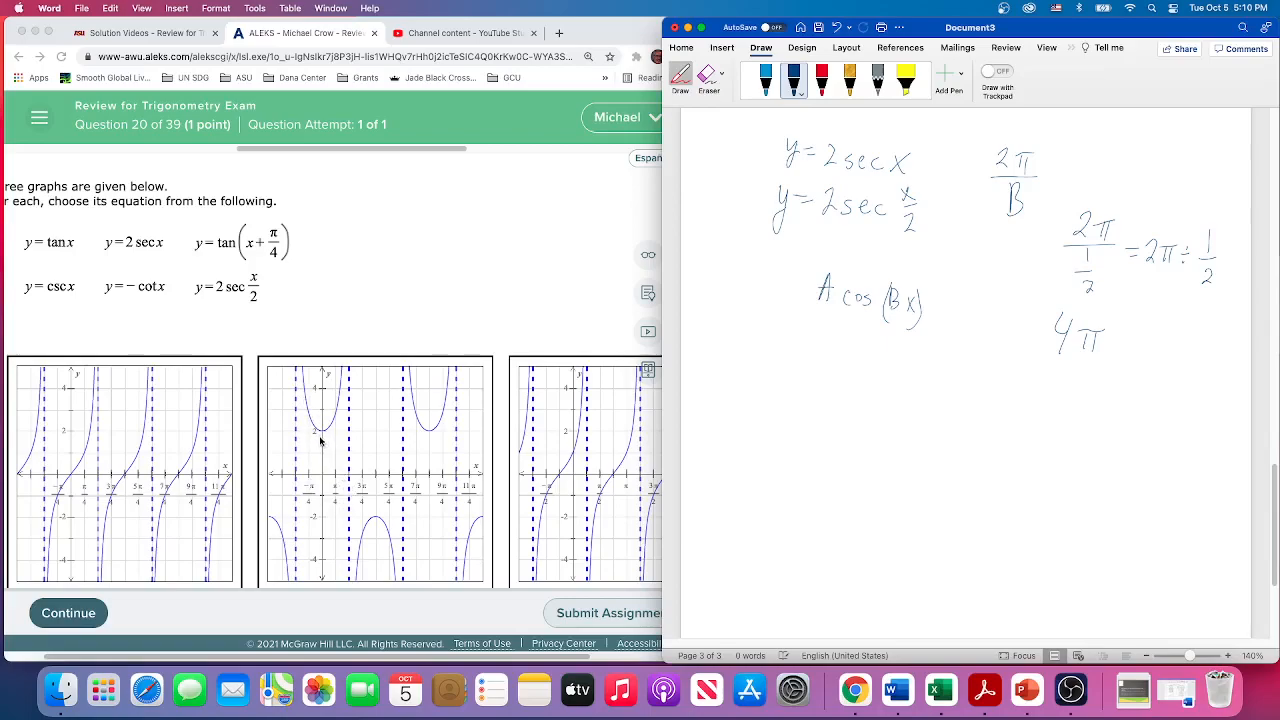
mouse_move(360, 510)
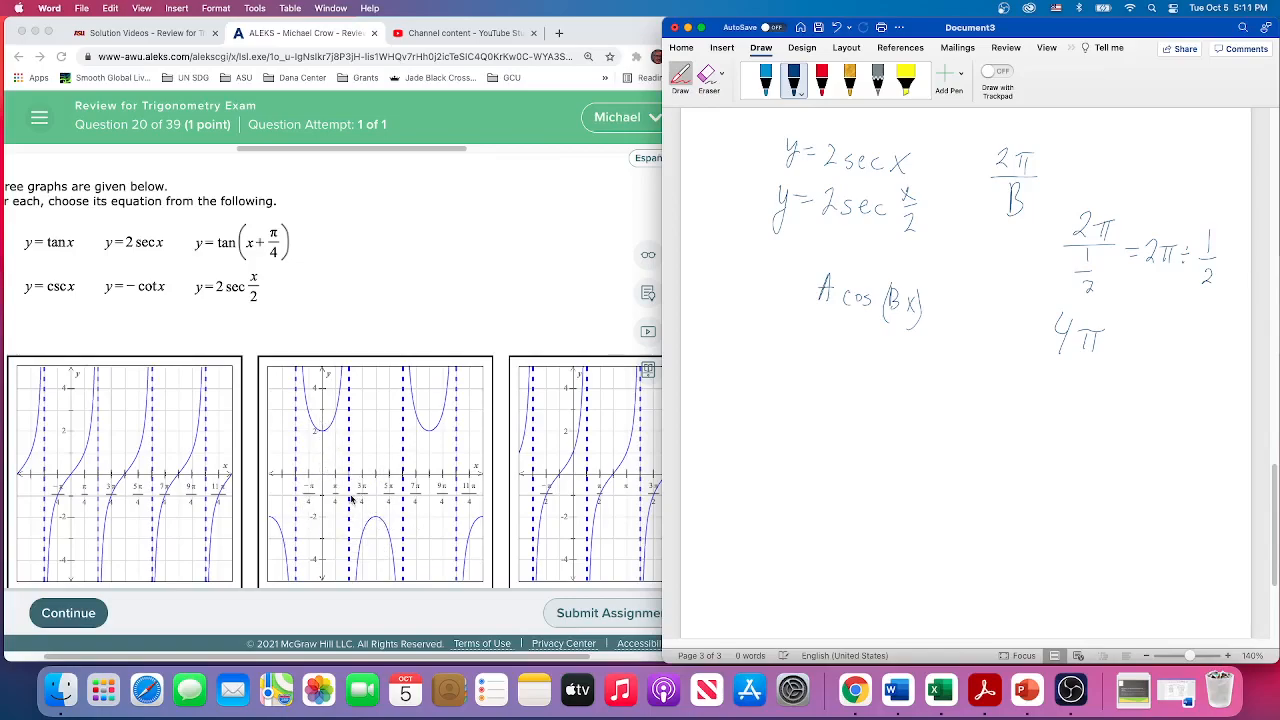
mouse_move(305, 483)
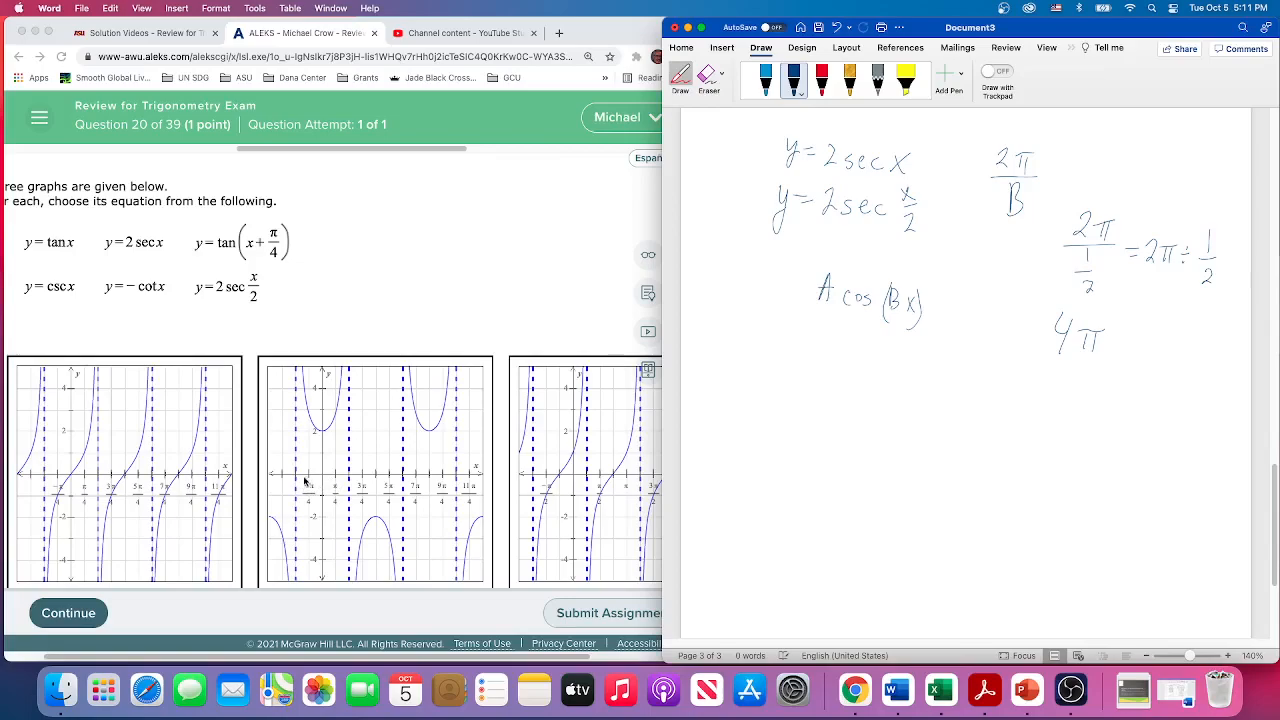
mouse_move(322, 435)
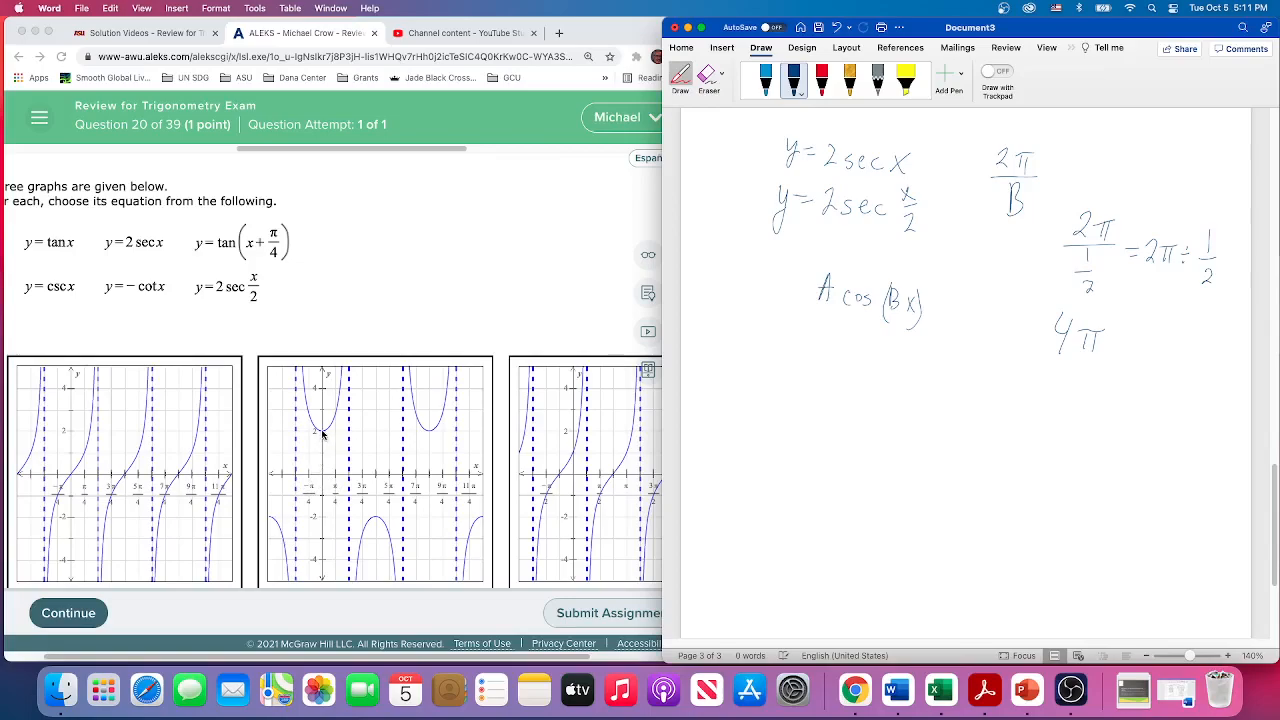
mouse_move(325, 438)
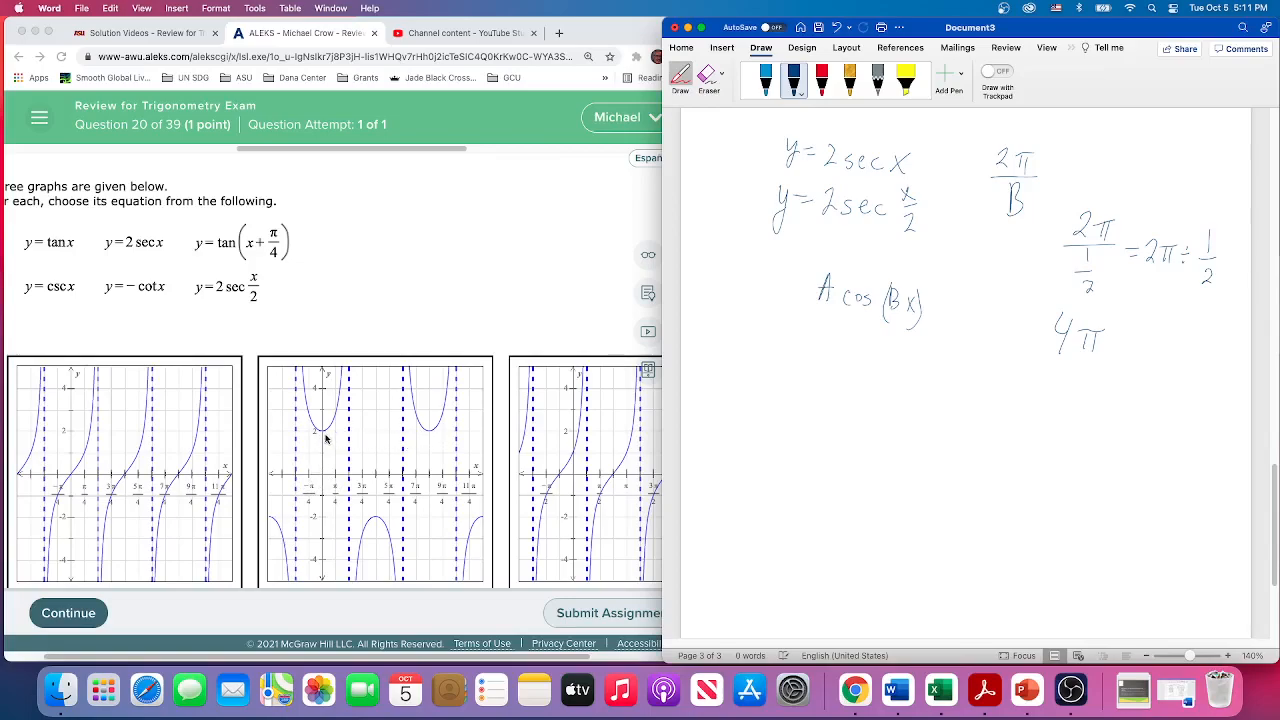
mouse_move(430, 505)
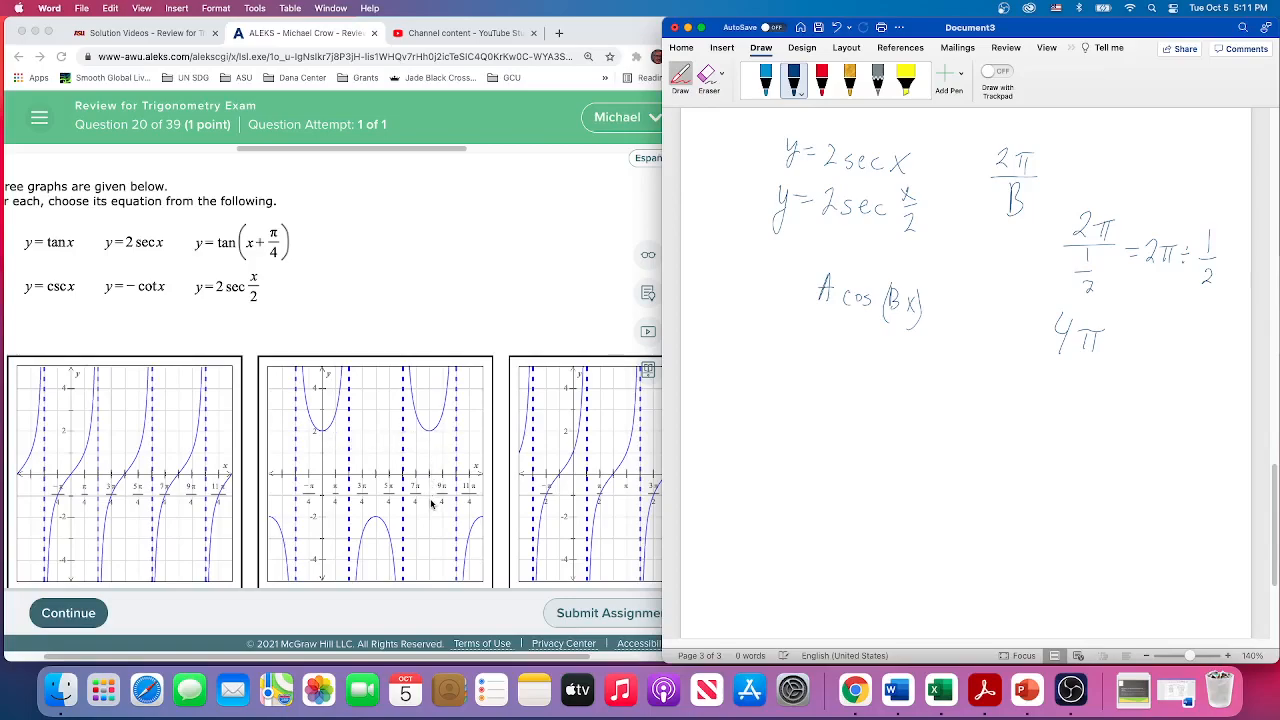
mouse_move(418, 505)
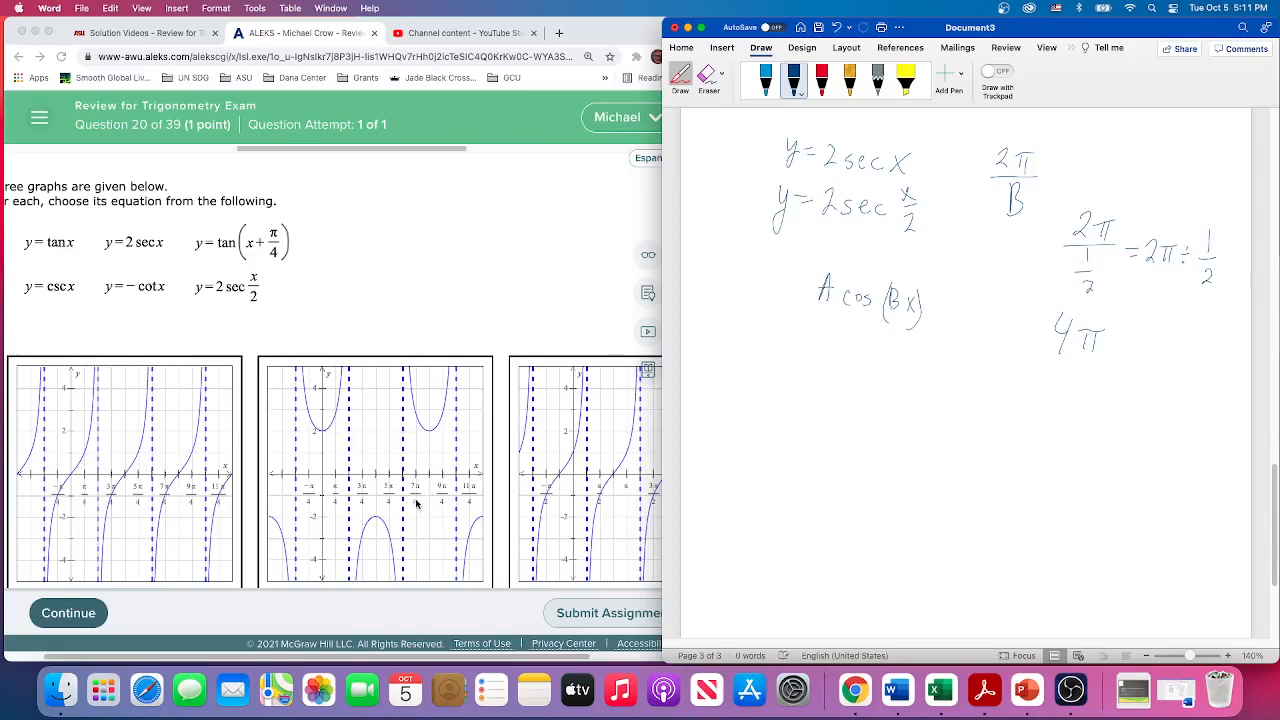
mouse_move(430, 437)
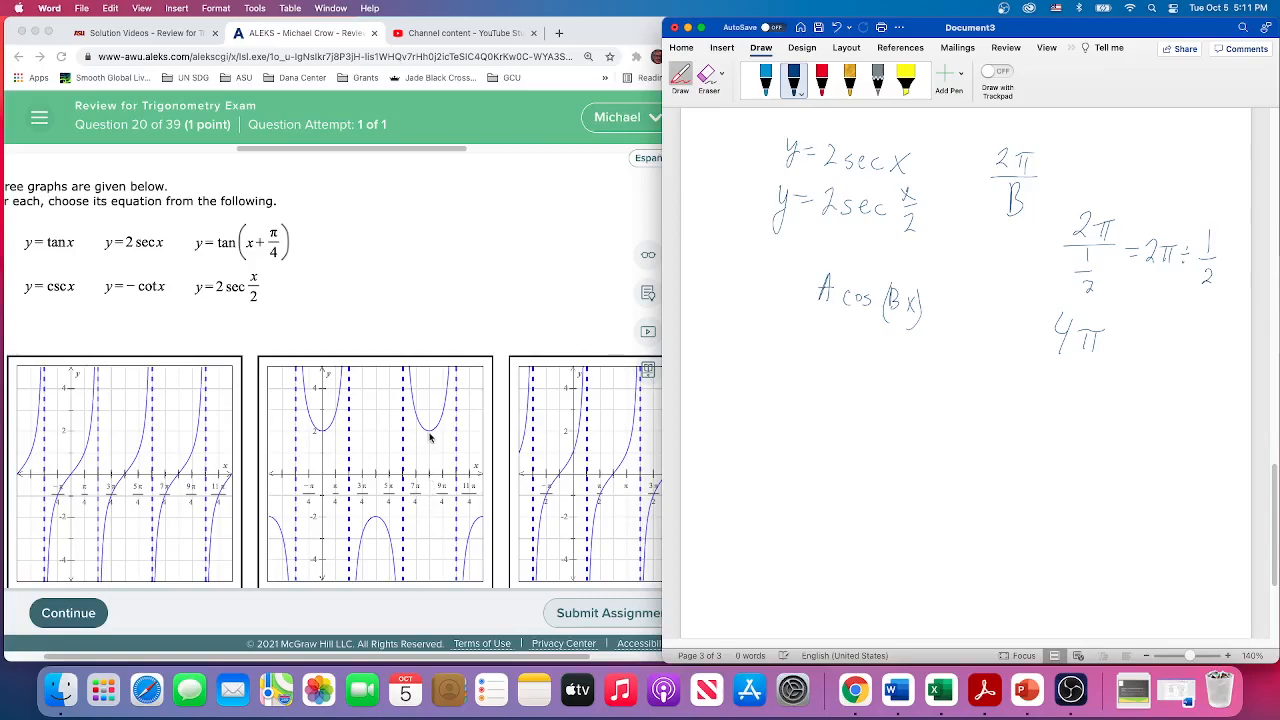
mouse_move(434, 515)
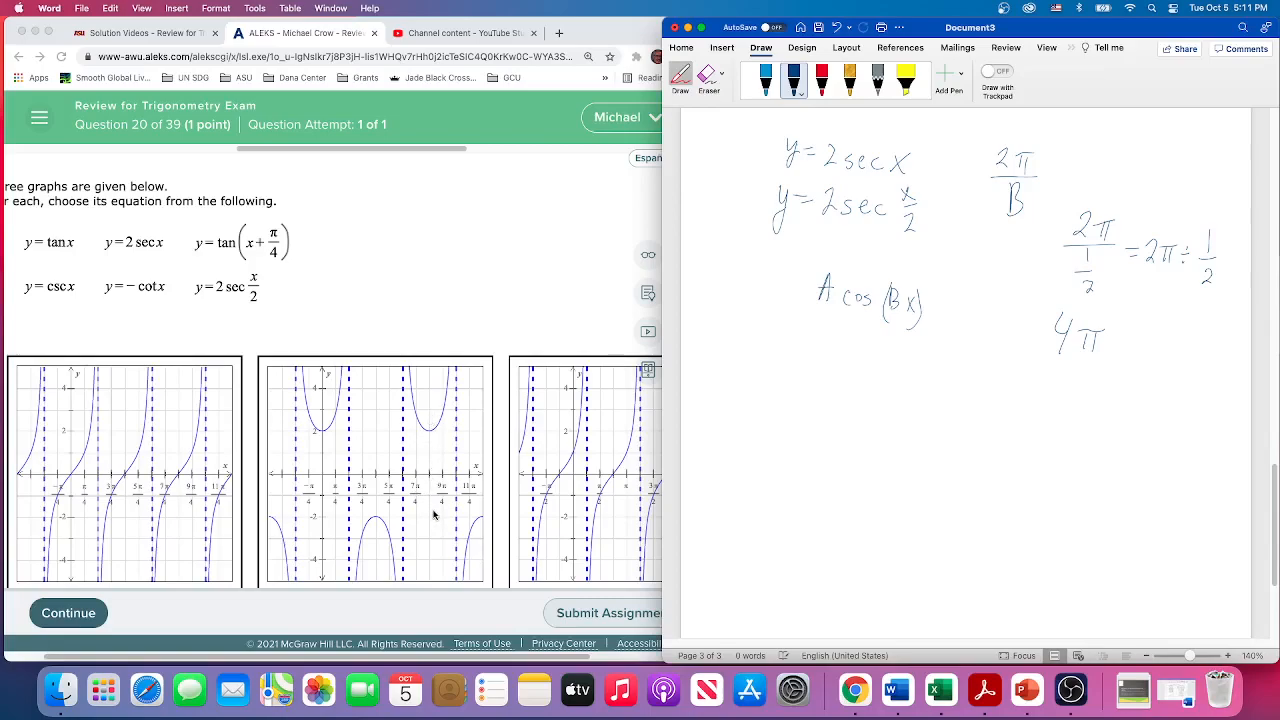
mouse_move(424, 511)
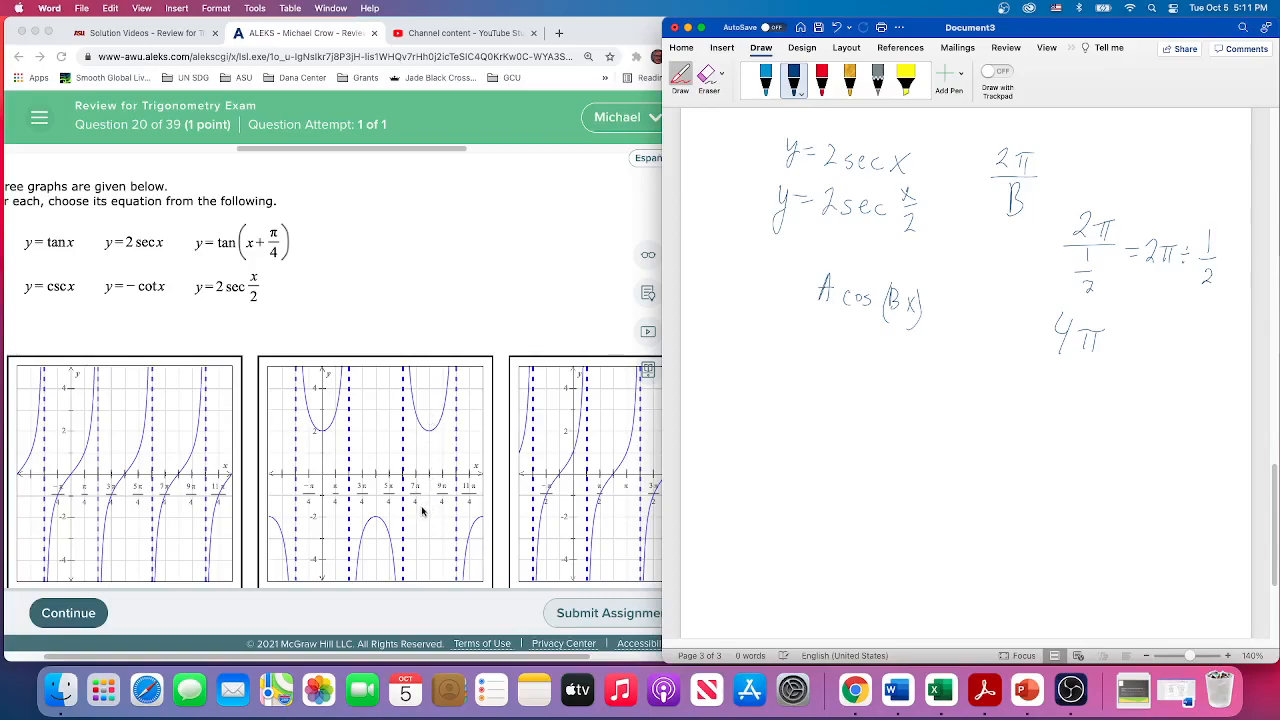
mouse_move(425, 443)
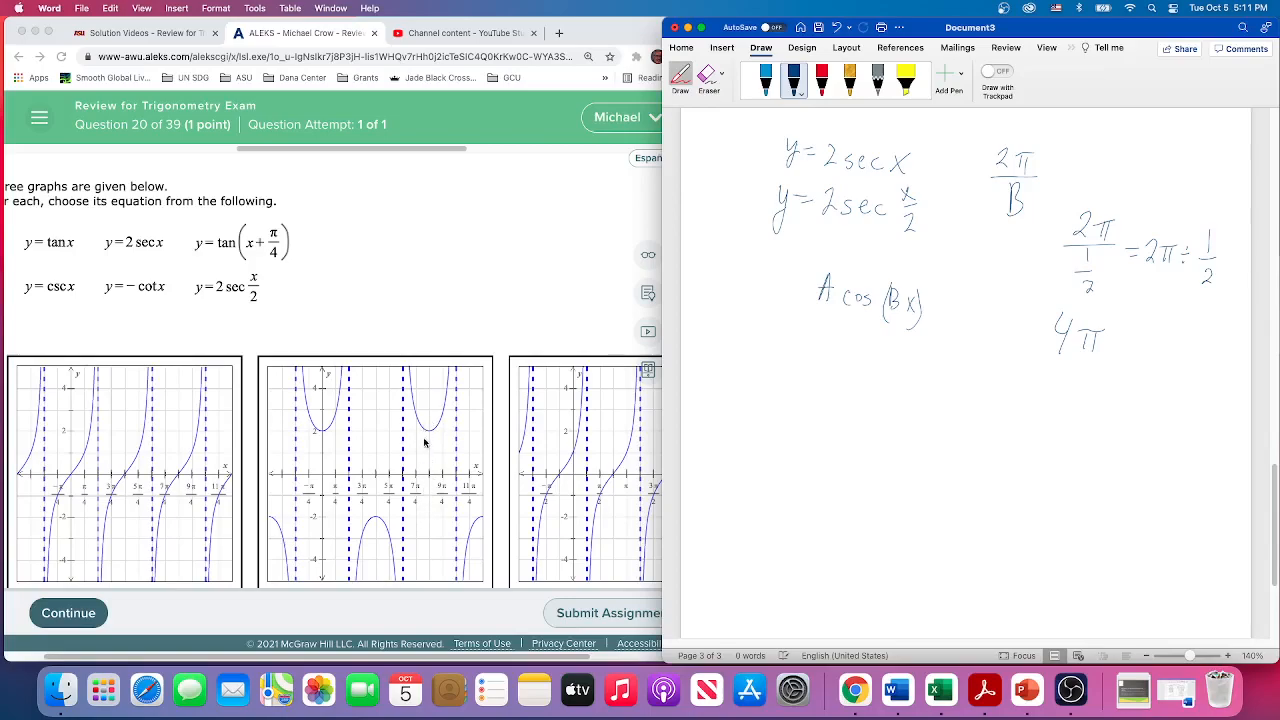
mouse_move(430, 488)
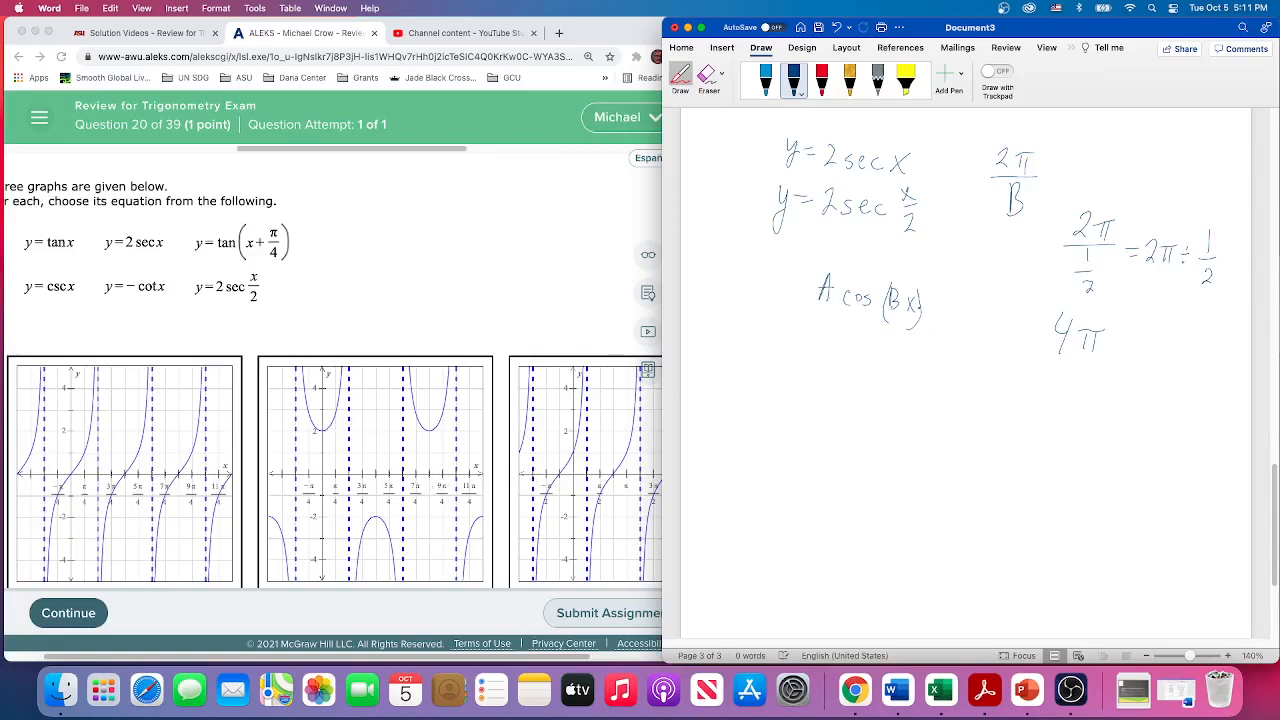
mouse_move(333, 445)
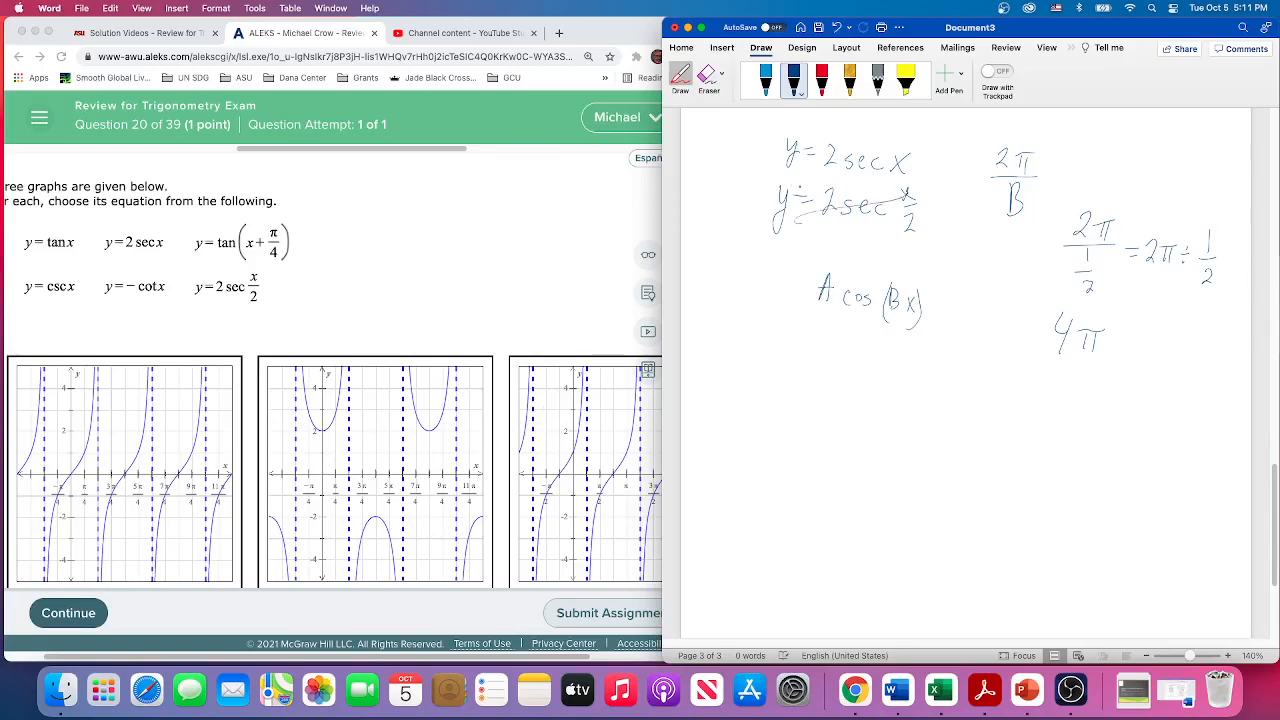
Strike through the handwritten y = 2 sec x and y = 2 sec x/2 lines.
left_click_drag(940, 165, 880, 245)
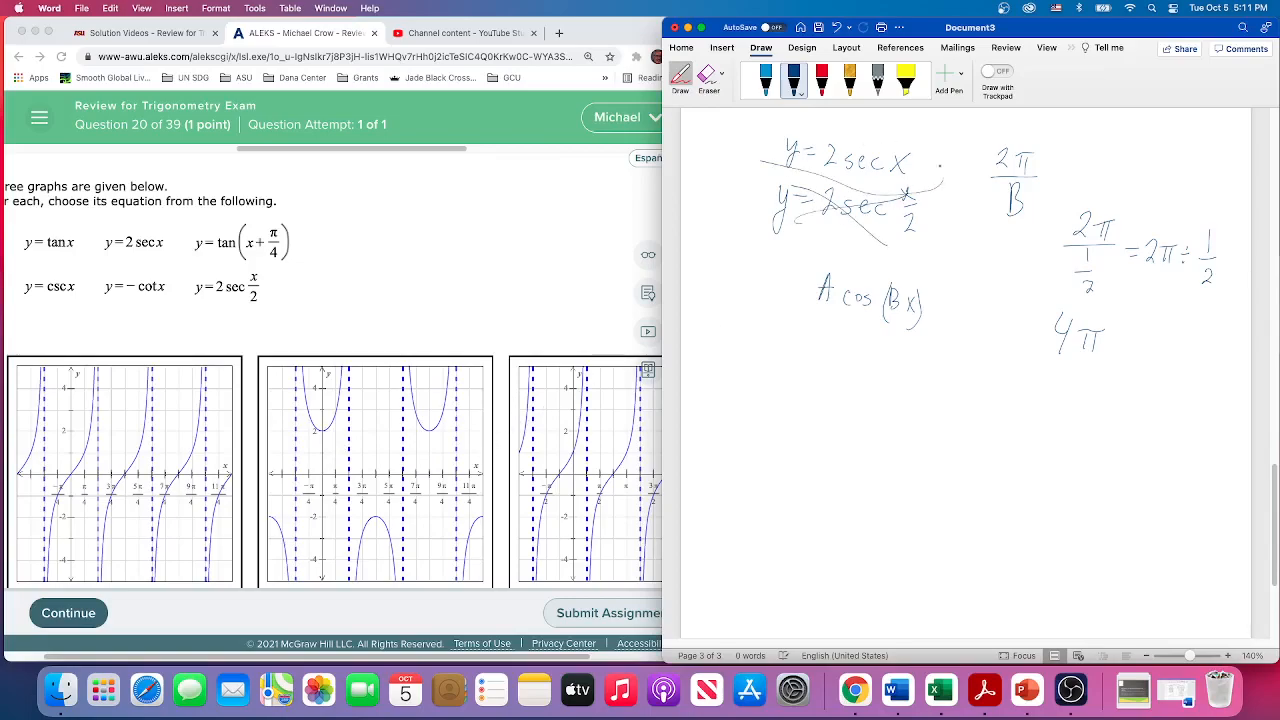
left_click_drag(760, 120, 940, 180)
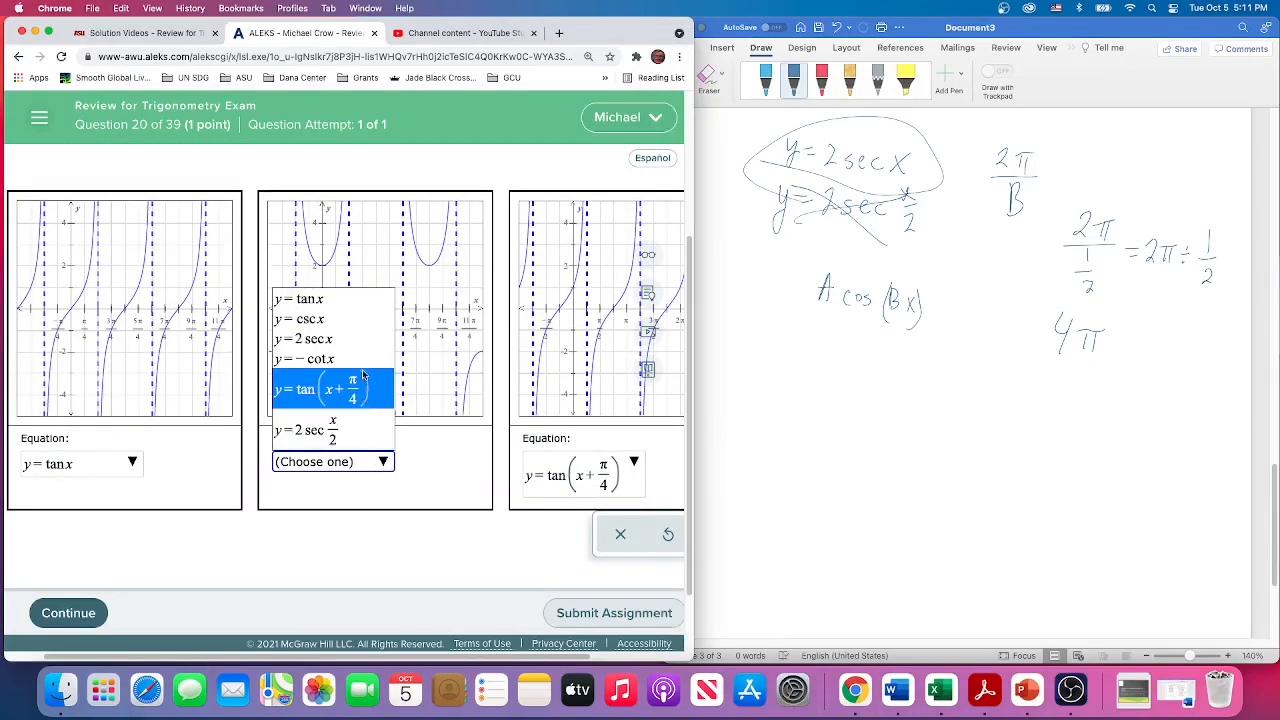
Pick y = 2 sec x from the middle graph's equation options.
left_click(304, 338)
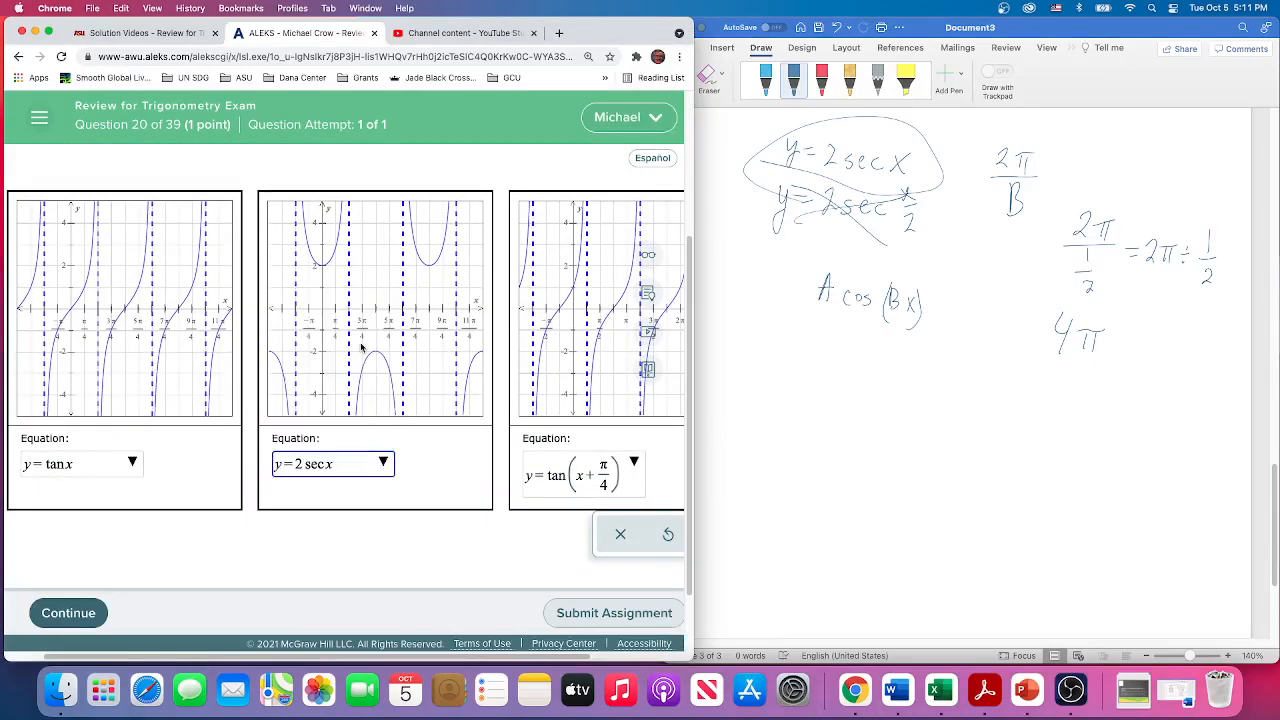
mouse_move(386, 505)
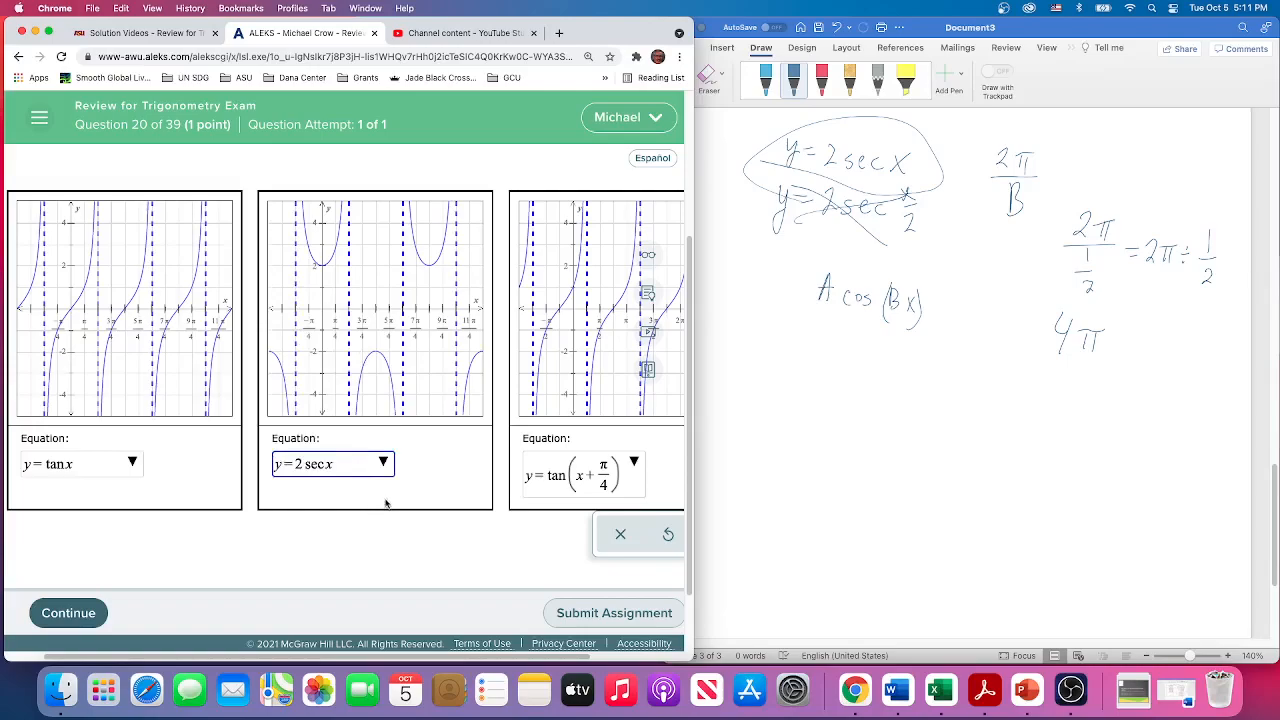
mouse_move(409, 342)
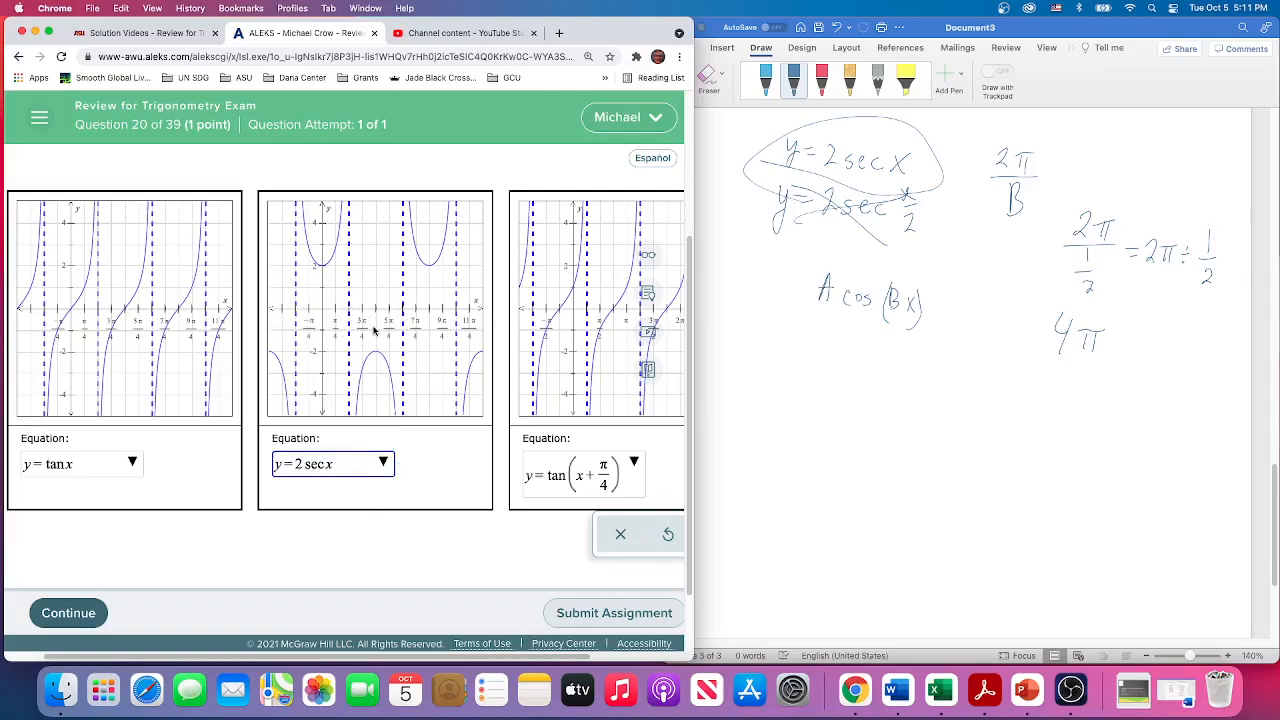
mouse_move(362, 335)
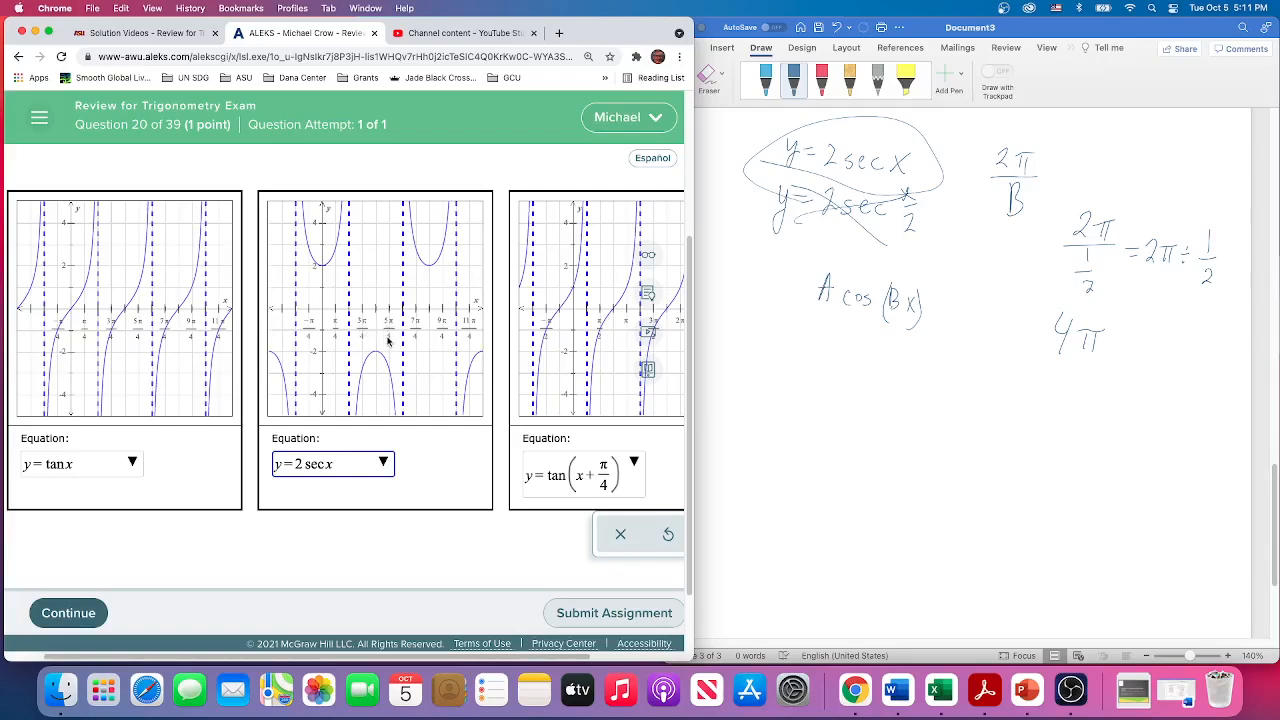
mouse_move(420, 332)
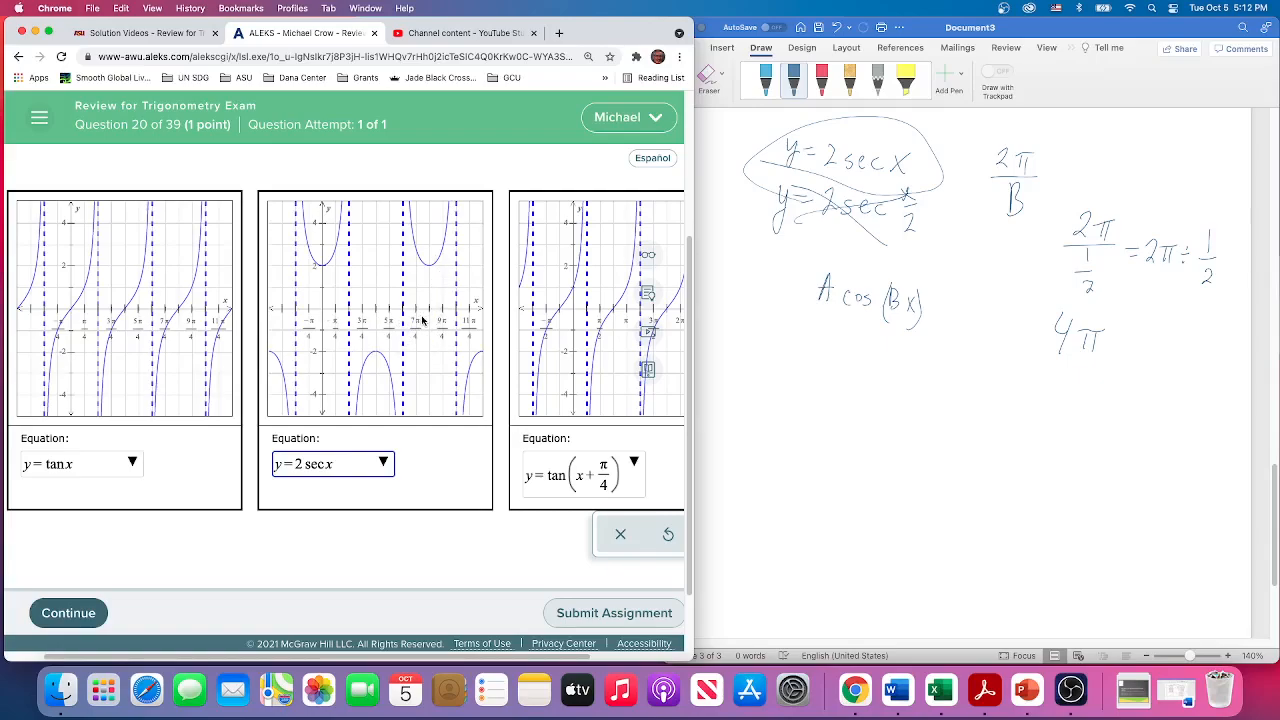
mouse_move(330, 281)
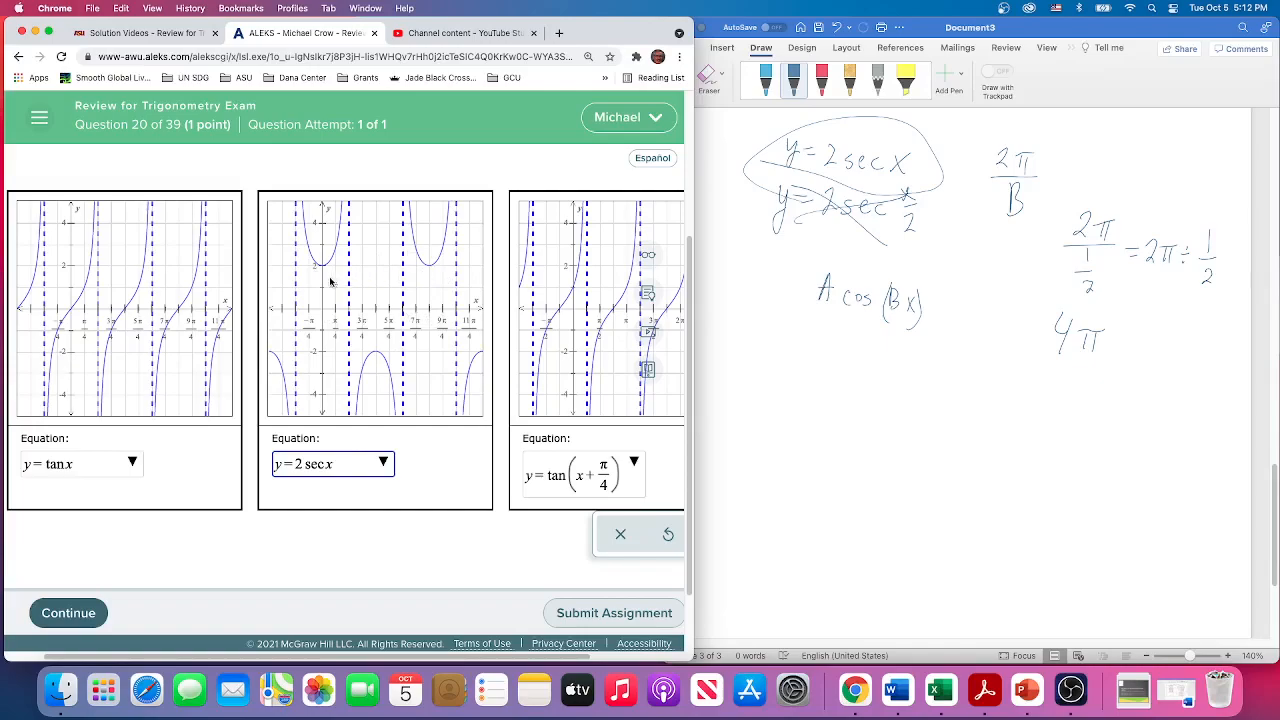
mouse_move(323, 270)
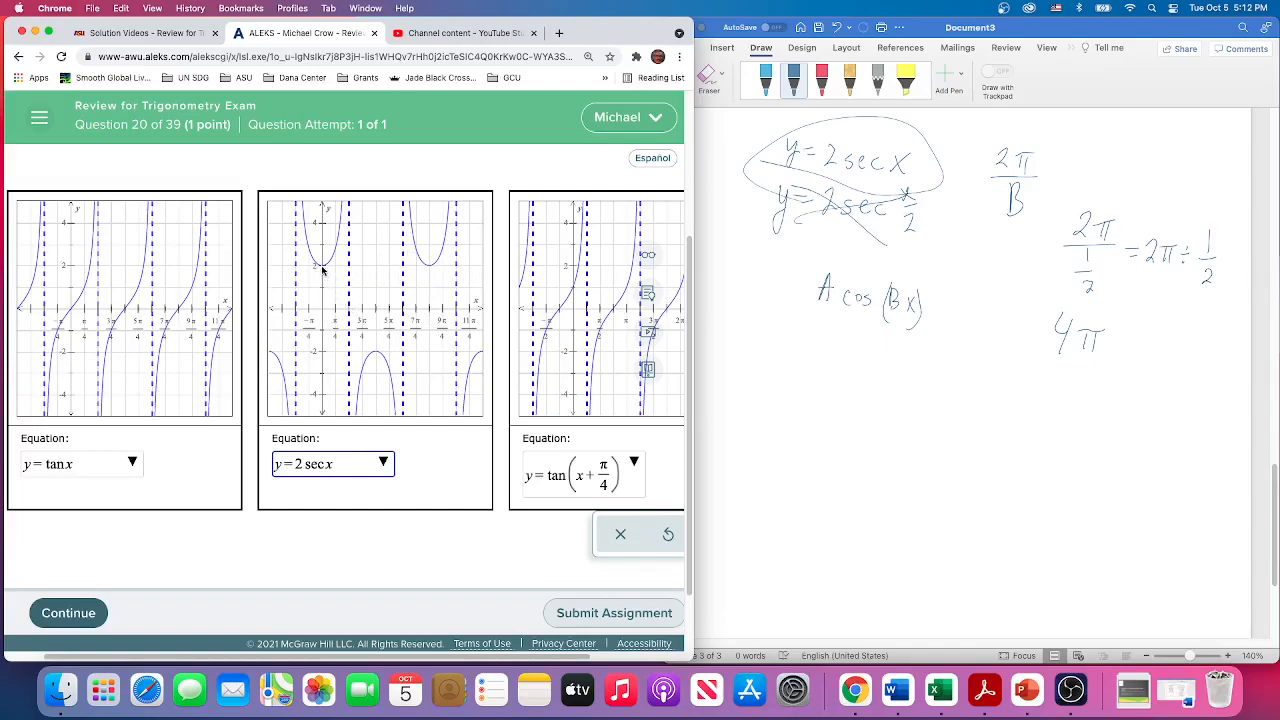
mouse_move(428, 276)
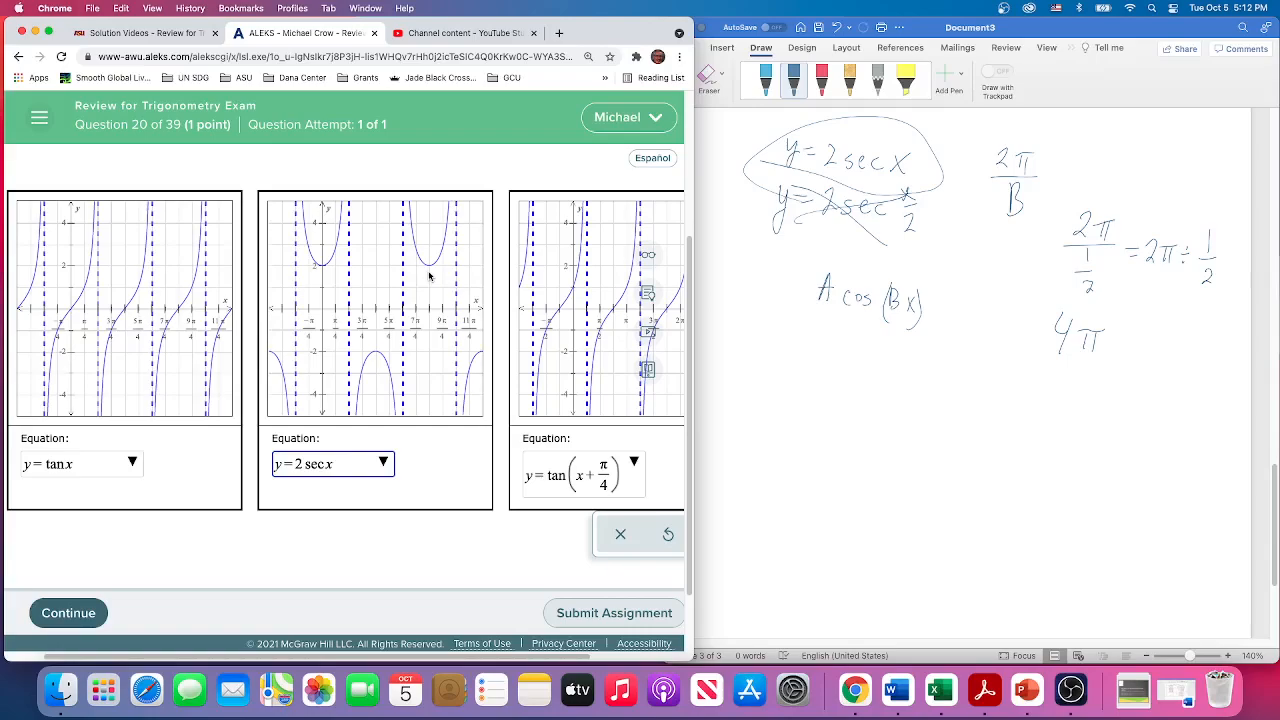
mouse_move(372, 338)
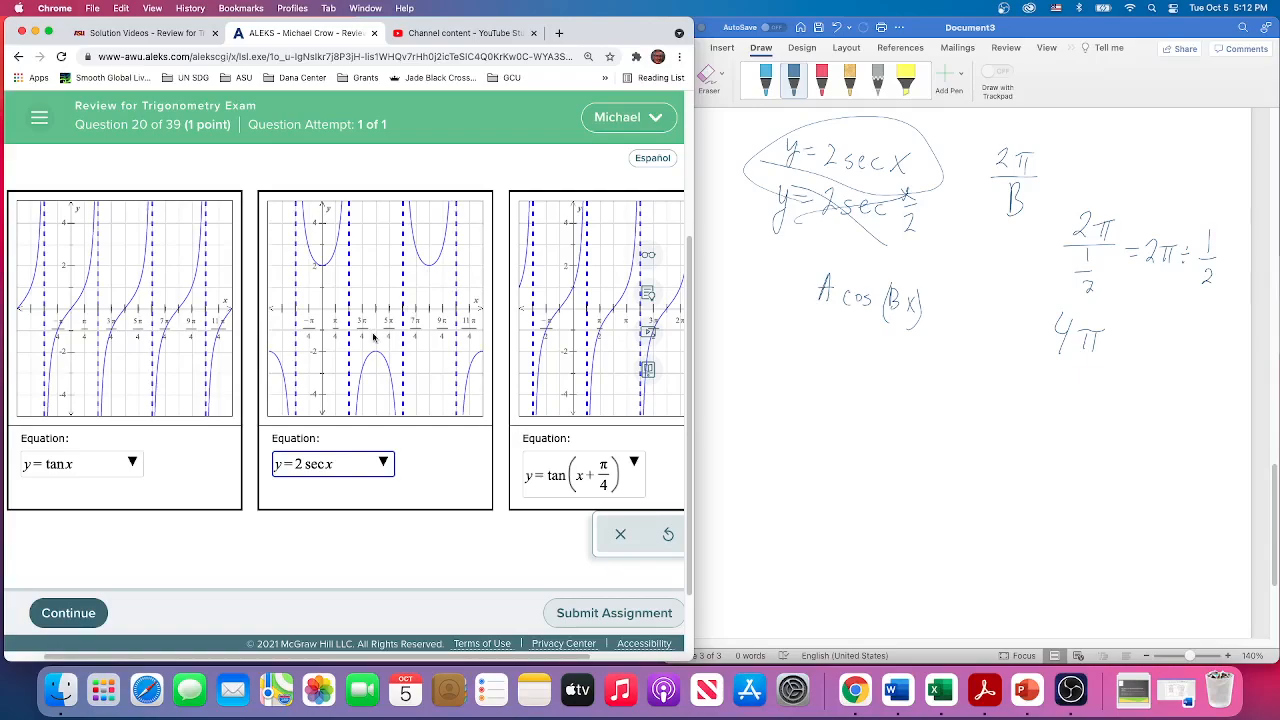